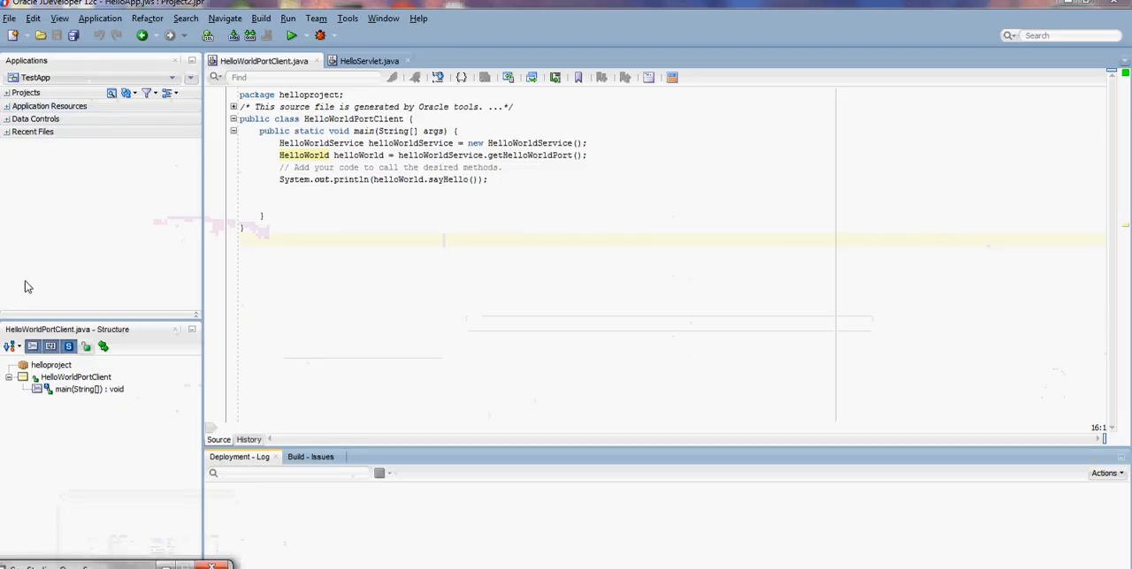
{"action": "mouse_move", "coordinate": [113, 229]}
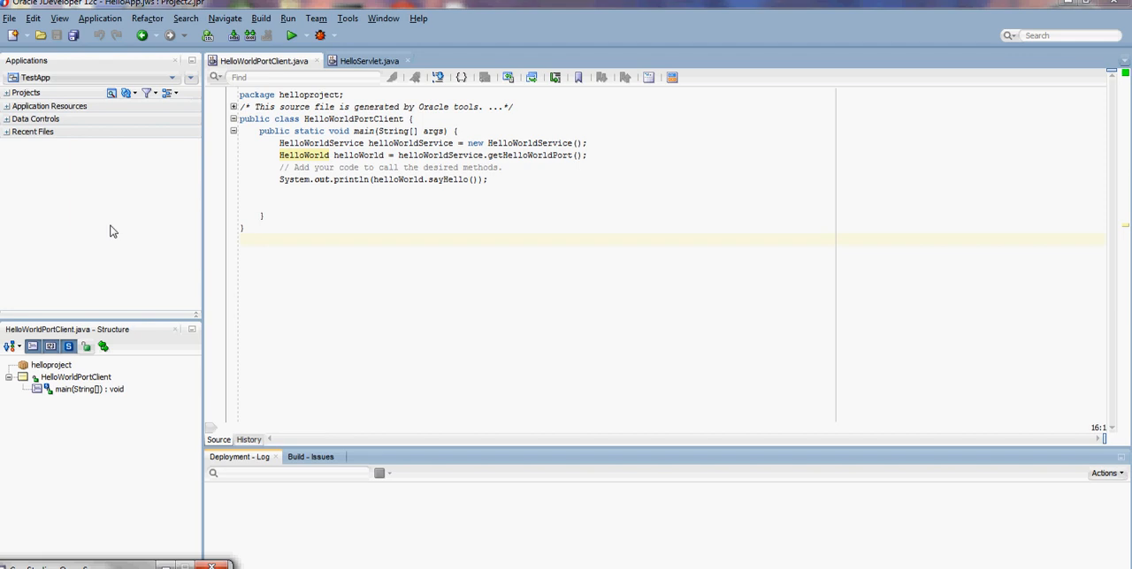
{"action": "mouse_move", "coordinate": [382, 149]}
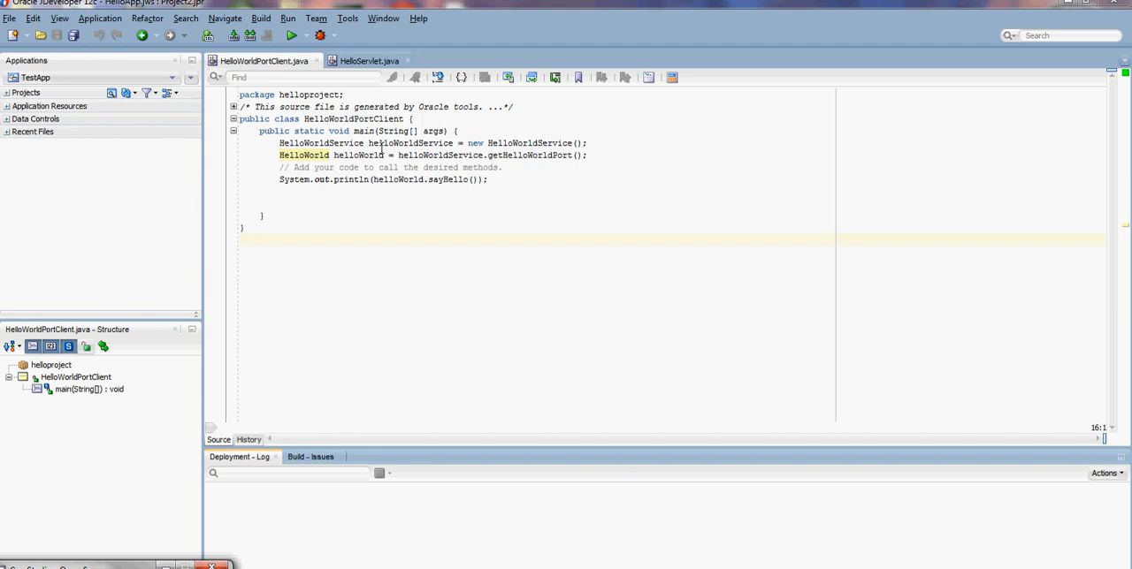
- Browse the File, Application and Help menus and view About JDeveloper version 12.1.2.0.0
{"action": "left_click", "coordinate": [10, 18]}
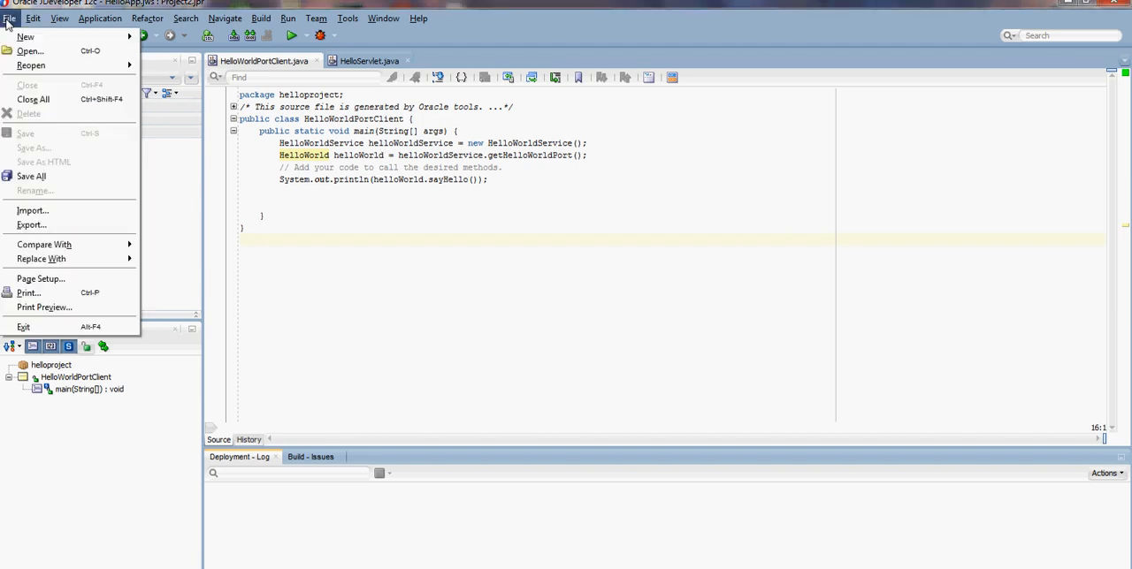
{"action": "left_click", "coordinate": [99, 18]}
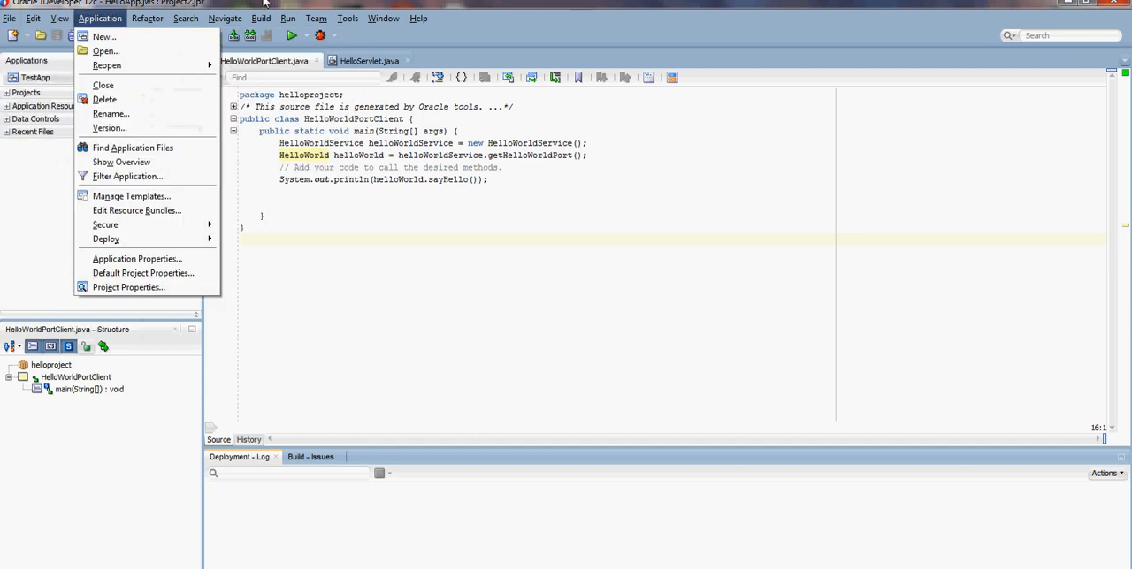
{"action": "left_click", "coordinate": [417, 18]}
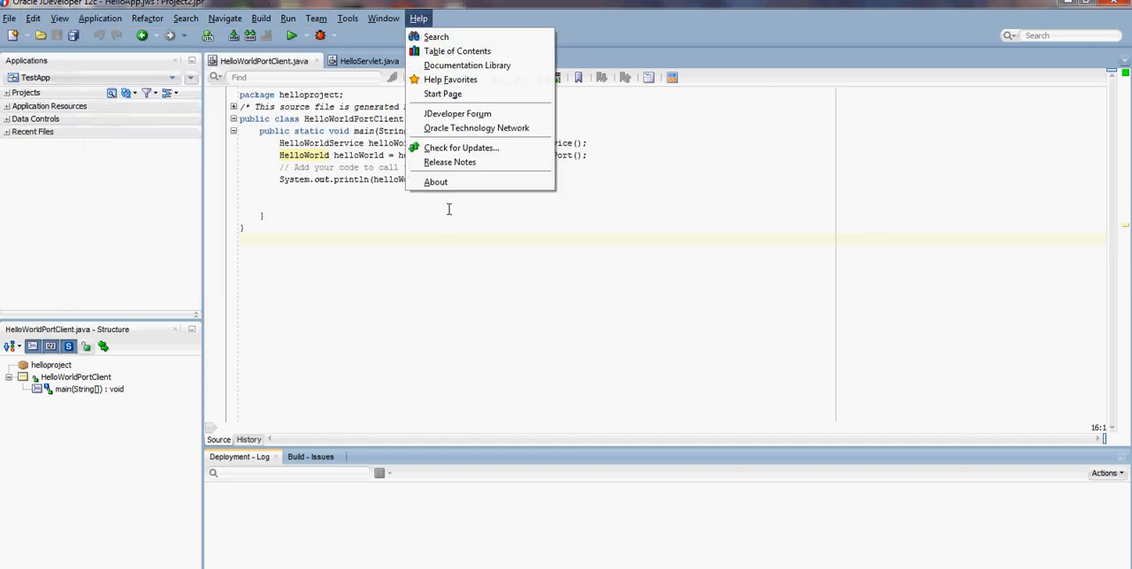
{"action": "left_click", "coordinate": [435, 180]}
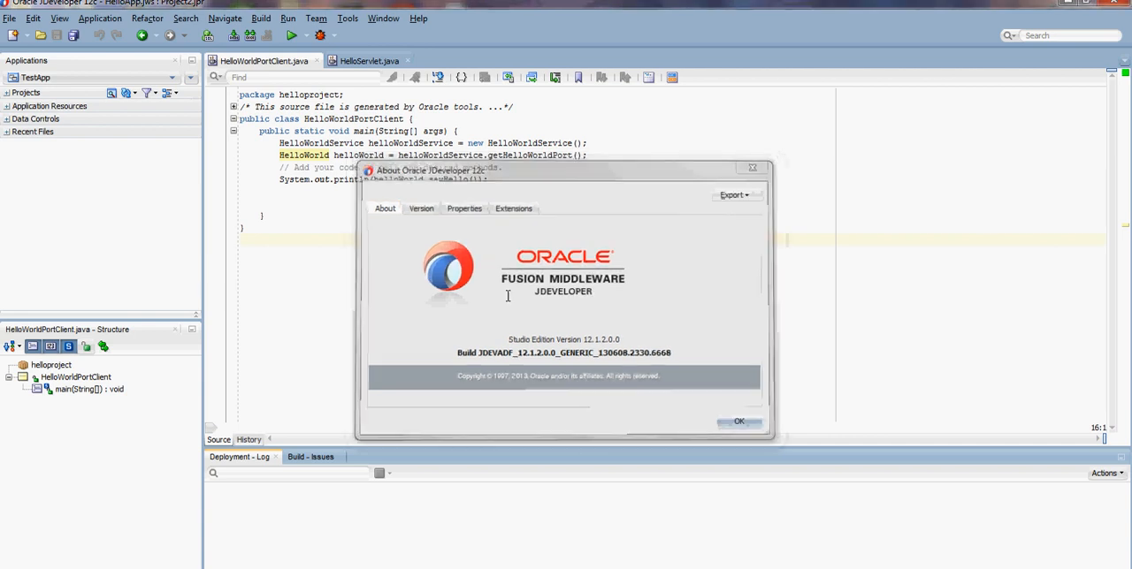
- Bring up the New Gallery via File > New > From Gallery
{"action": "left_click", "coordinate": [11, 17]}
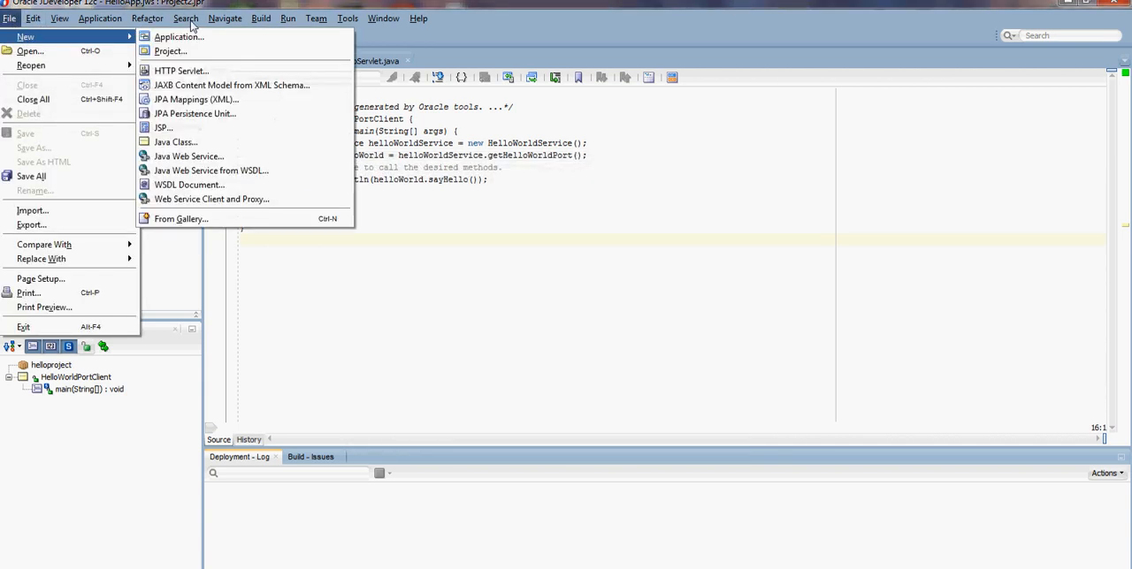
{"action": "mouse_move", "coordinate": [69, 35]}
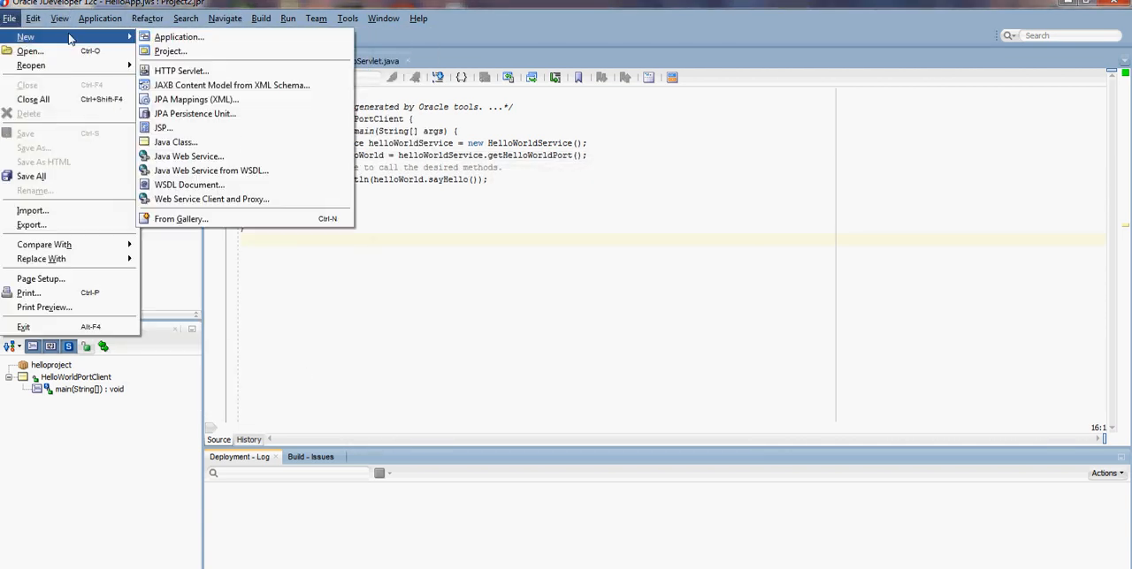
{"action": "left_click", "coordinate": [180, 218]}
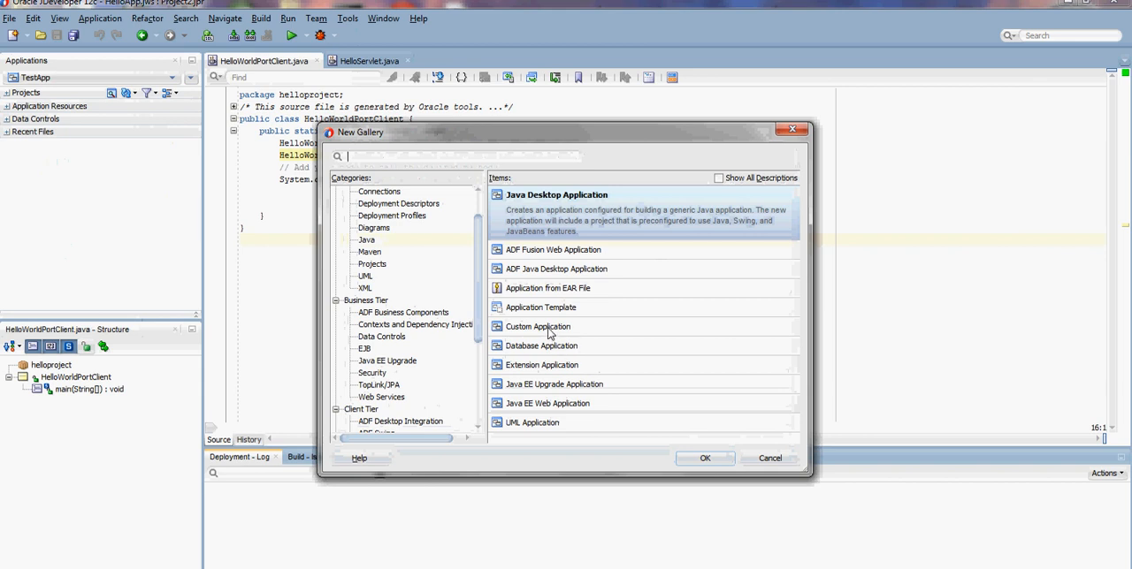
- Start a Custom Application named MyTestApp and proceed to the project step
{"action": "left_click", "coordinate": [703, 458]}
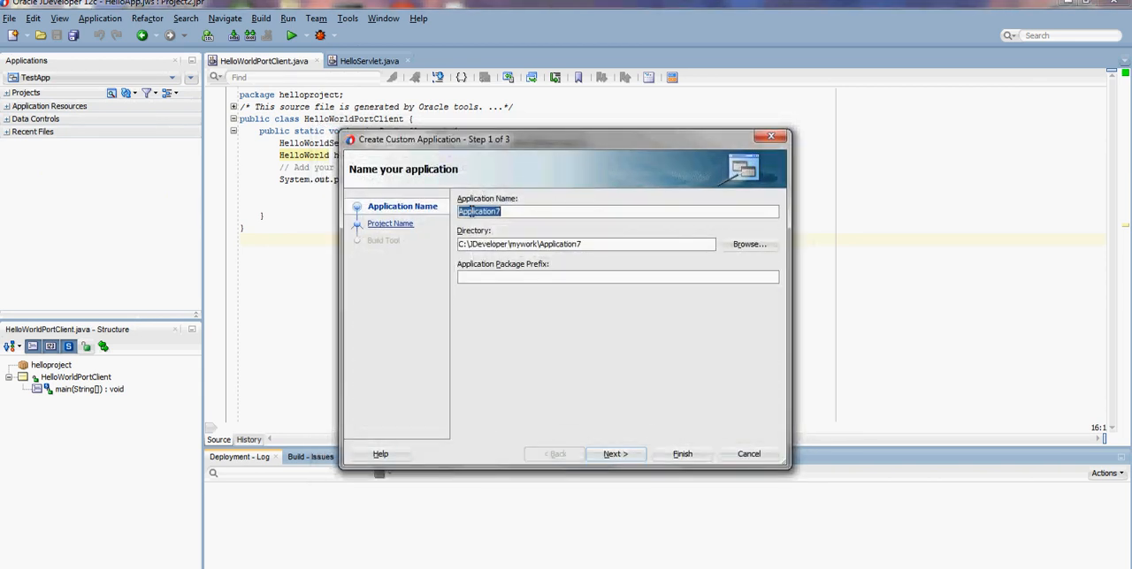
{"action": "type", "text": "M"}
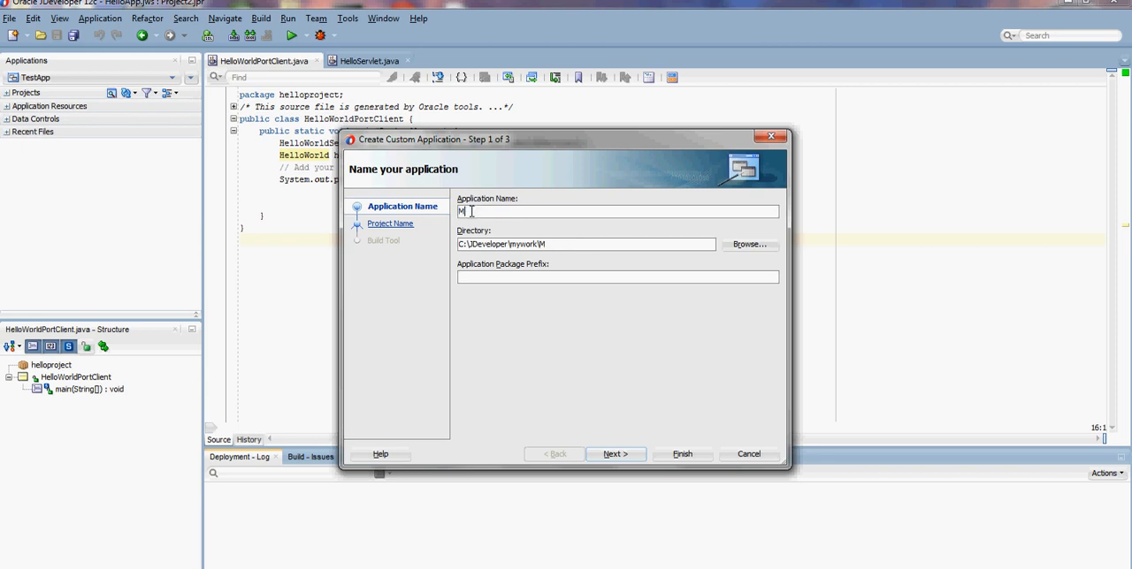
{"action": "type", "text": "yTestApp"}
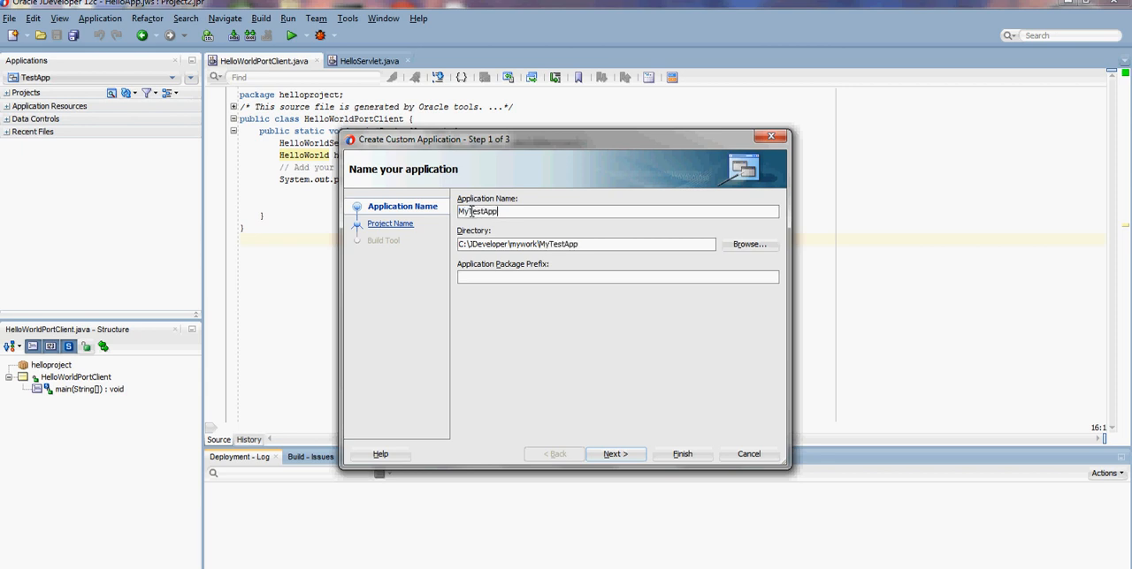
{"action": "left_click", "coordinate": [616, 453]}
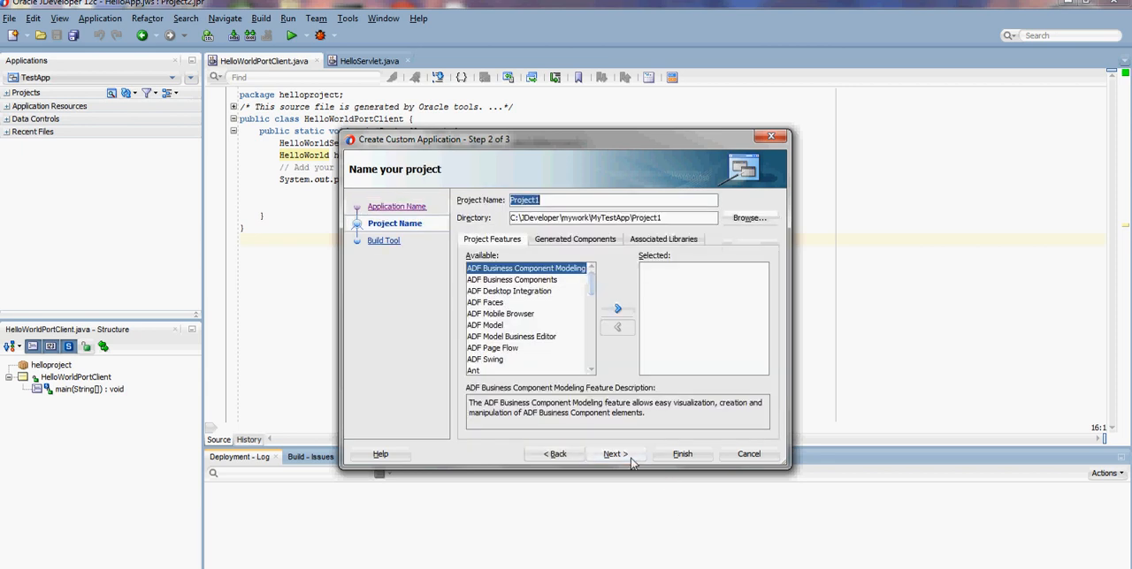
- Add SOAP Web Services to Project1's features and finish creating MyTestApp
{"action": "scroll", "scroll_direction": "down", "scroll_amount": 3}
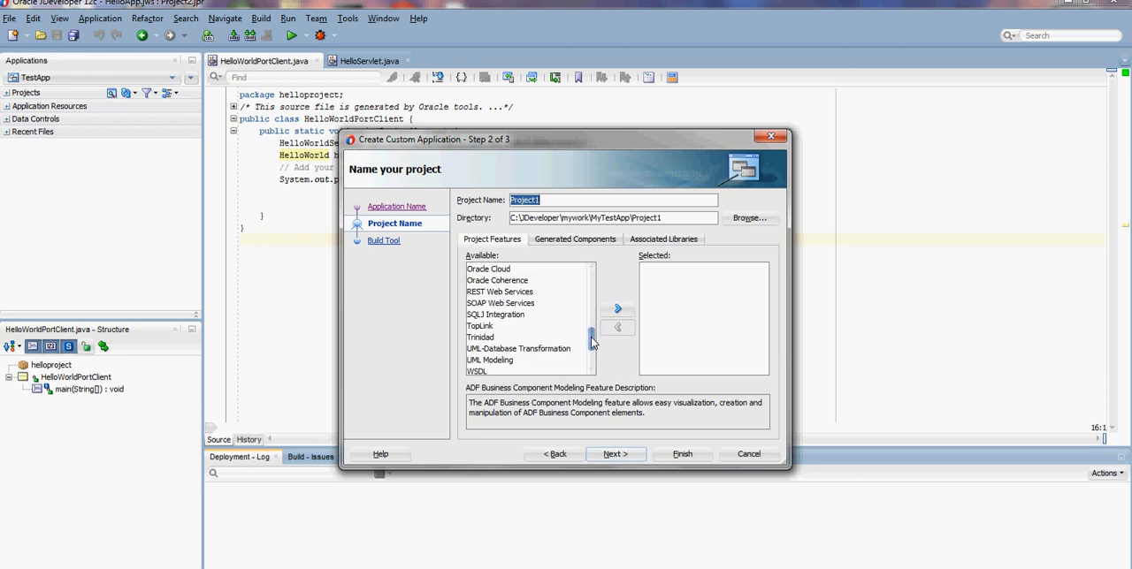
{"action": "left_click", "coordinate": [500, 309]}
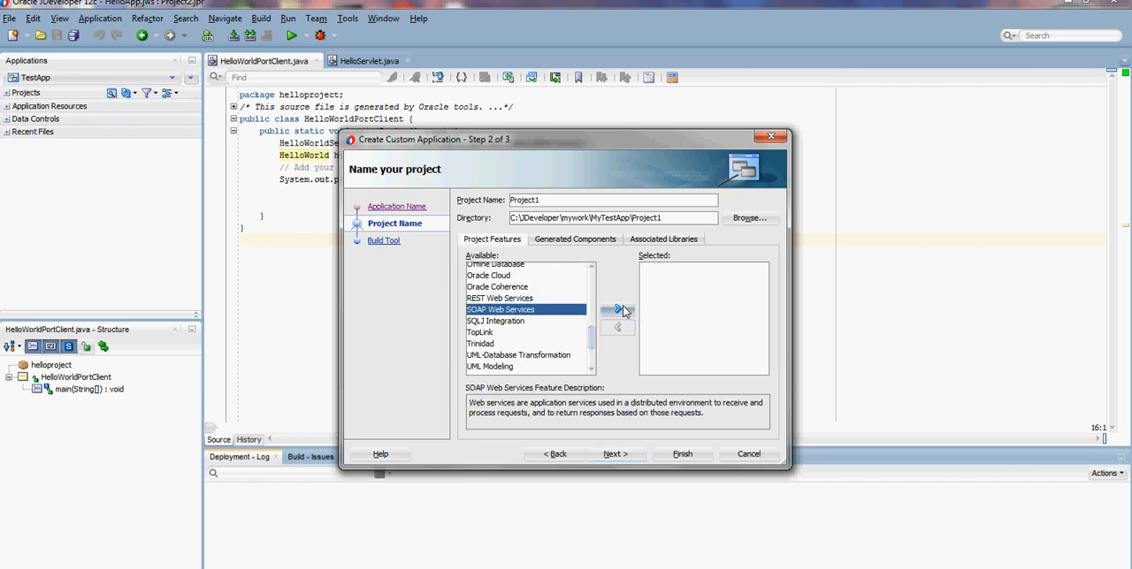
{"action": "left_click", "coordinate": [616, 452]}
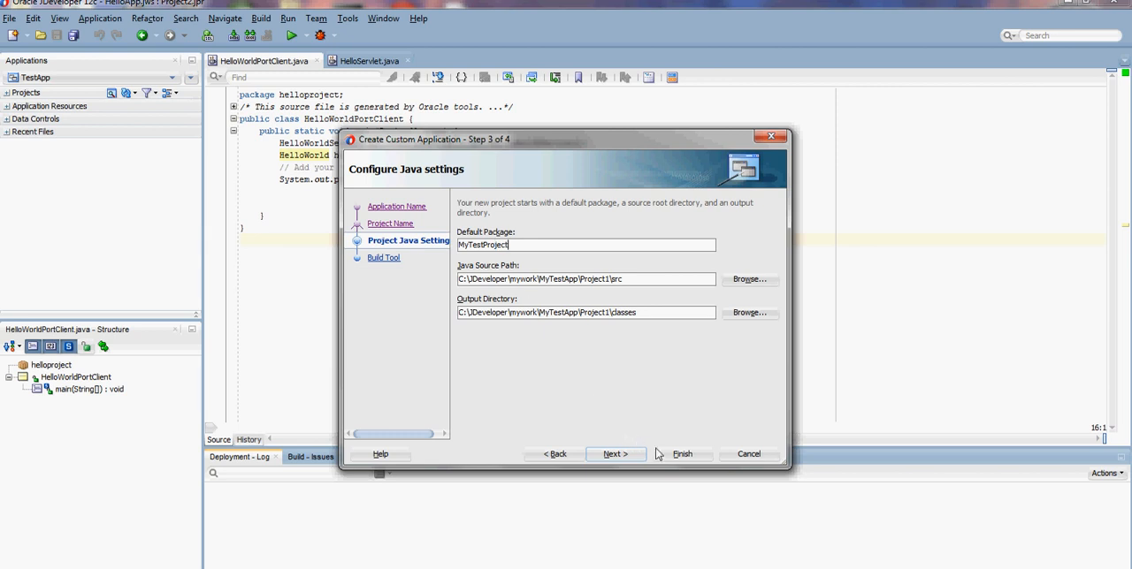
{"action": "left_click", "coordinate": [615, 453]}
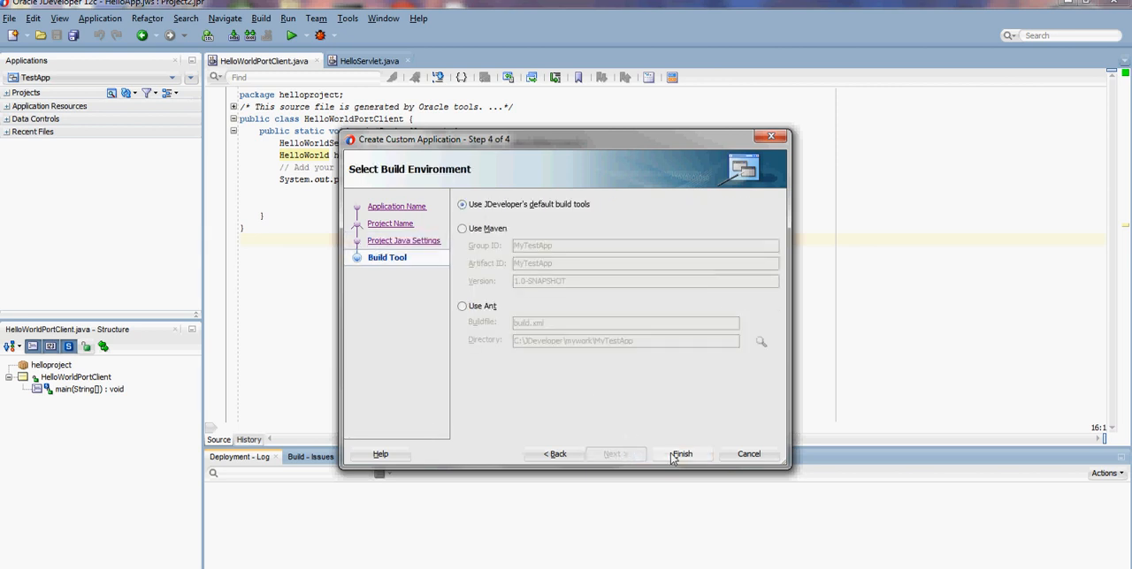
{"action": "left_click", "coordinate": [683, 453]}
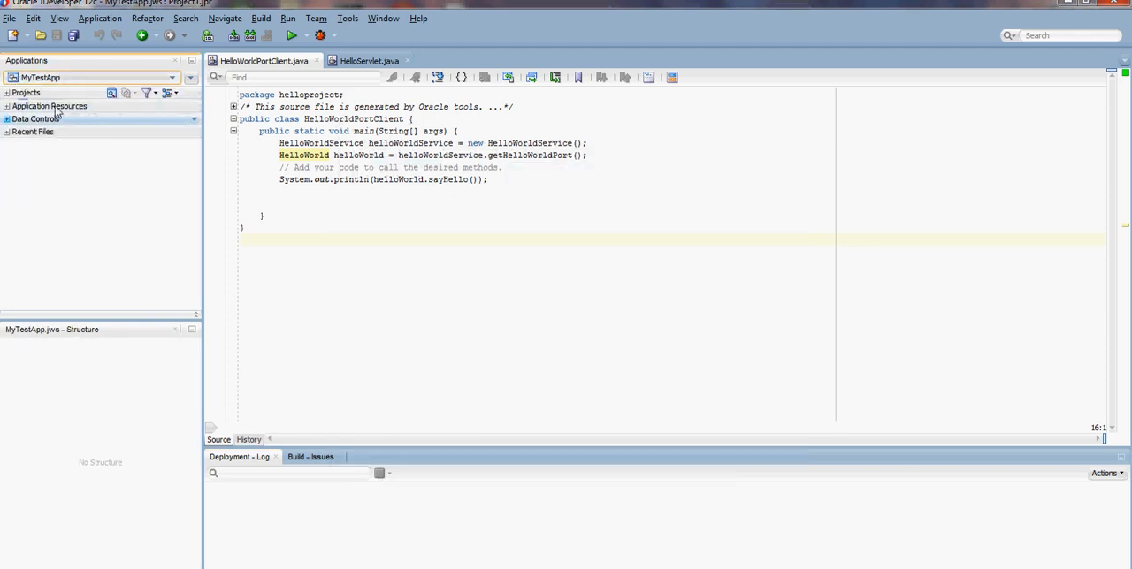
- Create a new Java class MyTestClass under Project1 in package MyTestProject
{"action": "left_click", "coordinate": [173, 78]}
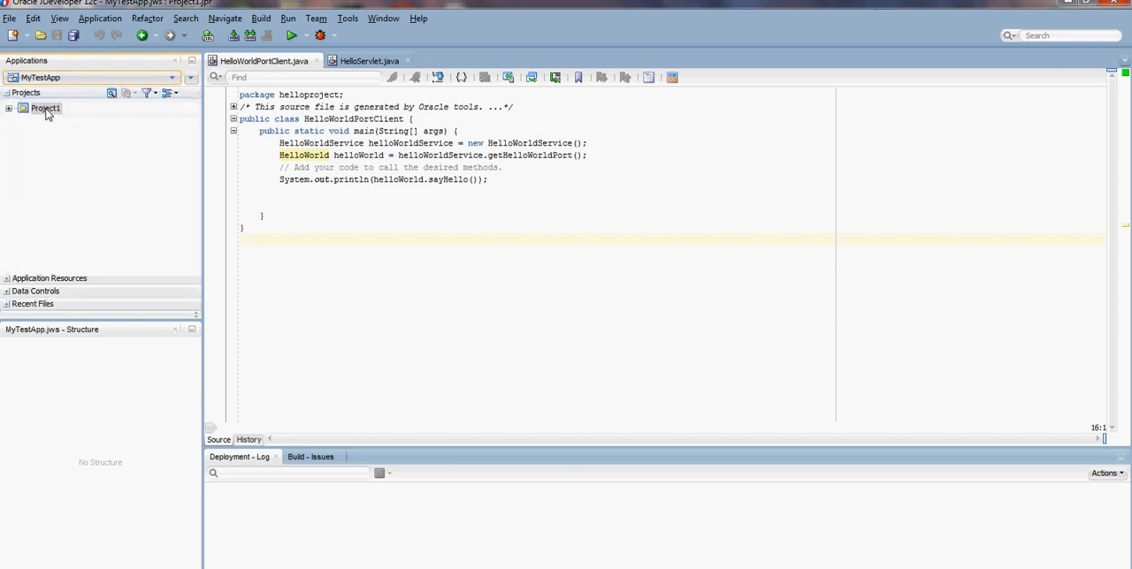
{"action": "right_click", "coordinate": [45, 107]}
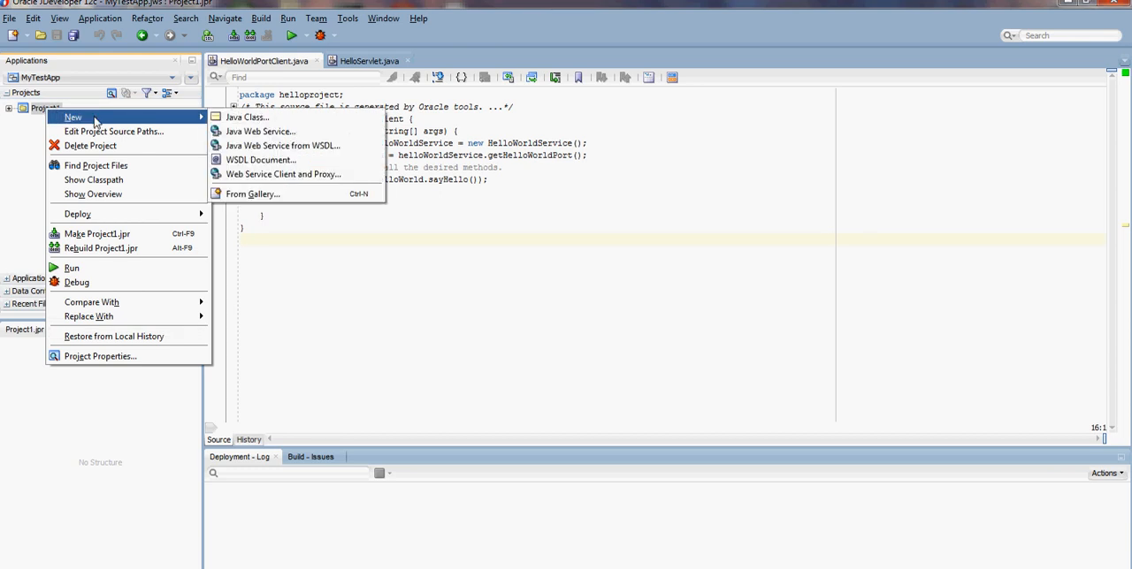
{"action": "left_click", "coordinate": [247, 116]}
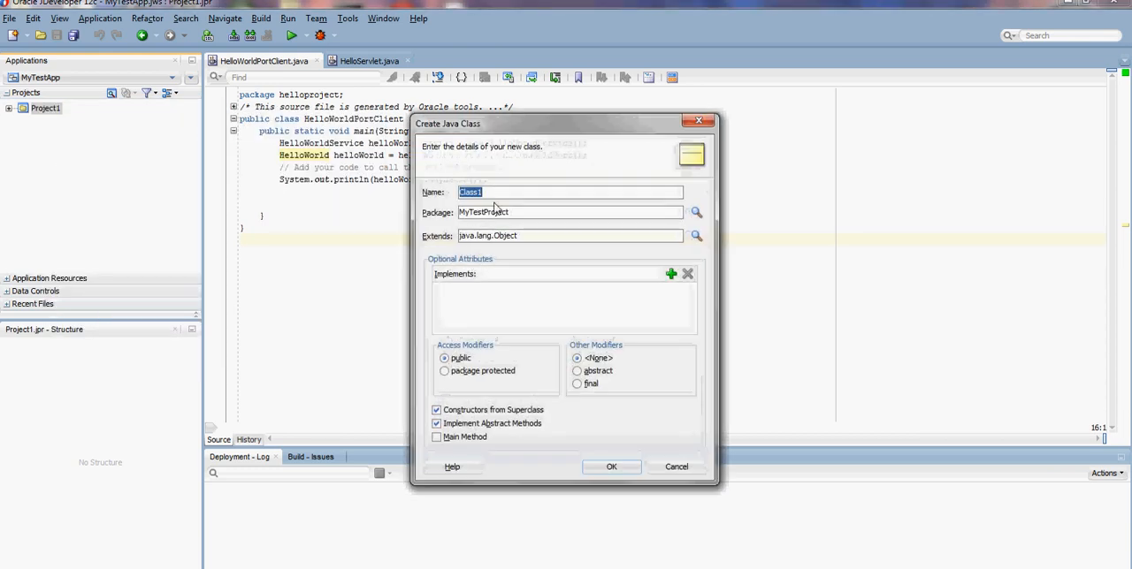
{"action": "type", "text": "MyTest"}
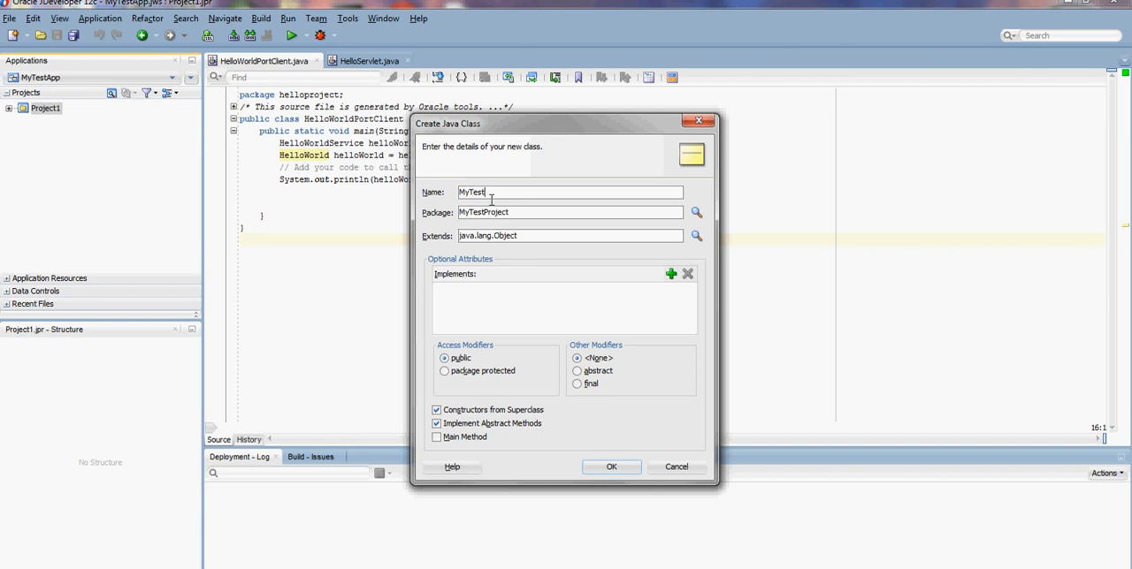
{"action": "type", "text": "Class"}
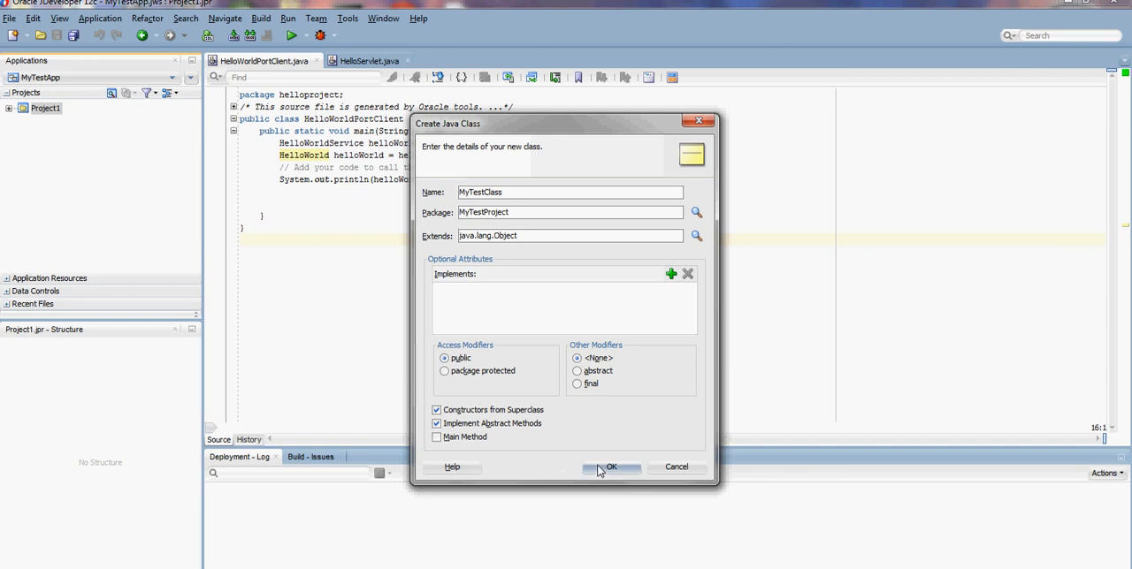
{"action": "left_click", "coordinate": [610, 467]}
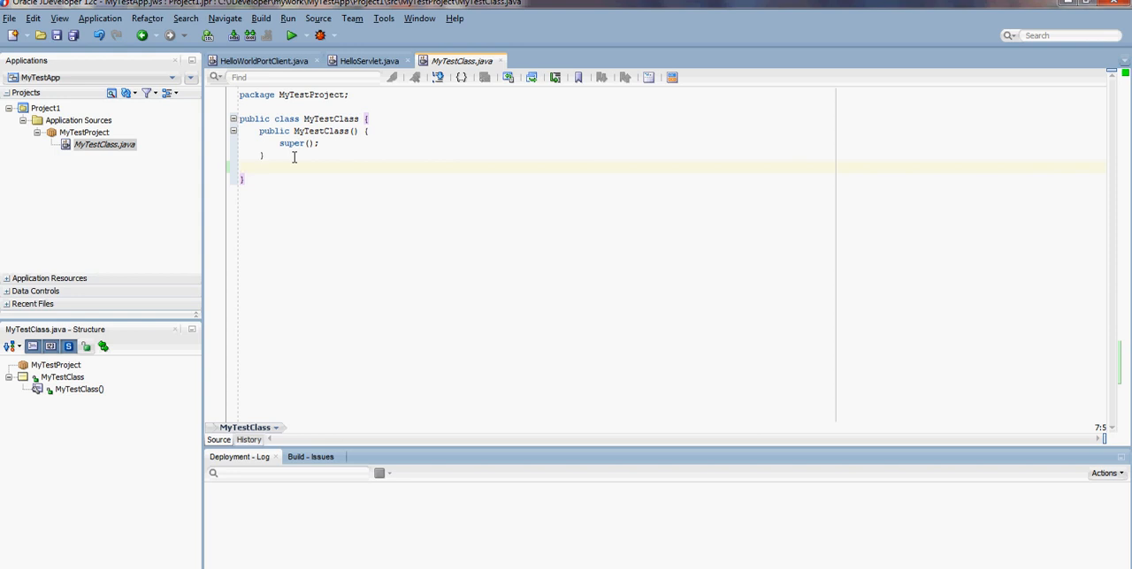
- Write public String sayHello() { return "Hello World"; } in MyTestClass
{"action": "type", "text": "publ"}
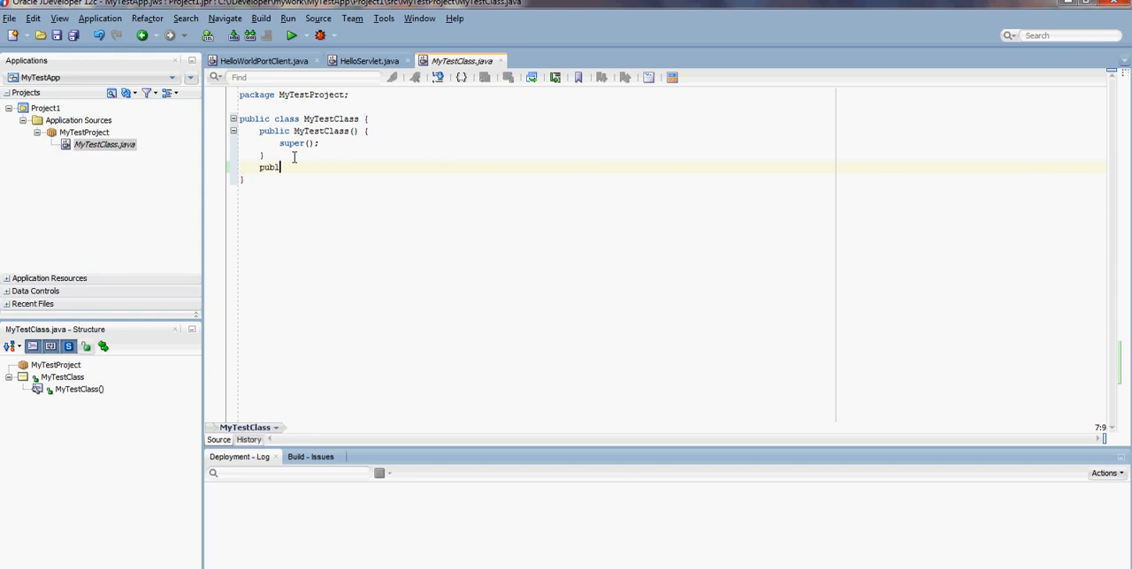
{"action": "type", "text": "ic"}
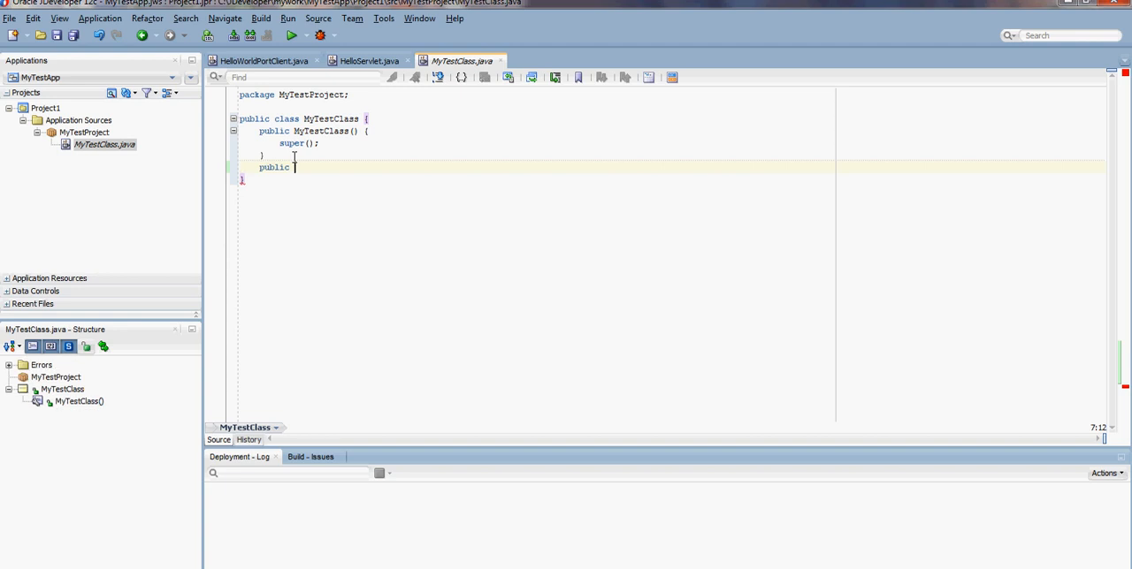
{"action": "type", "text": "St"}
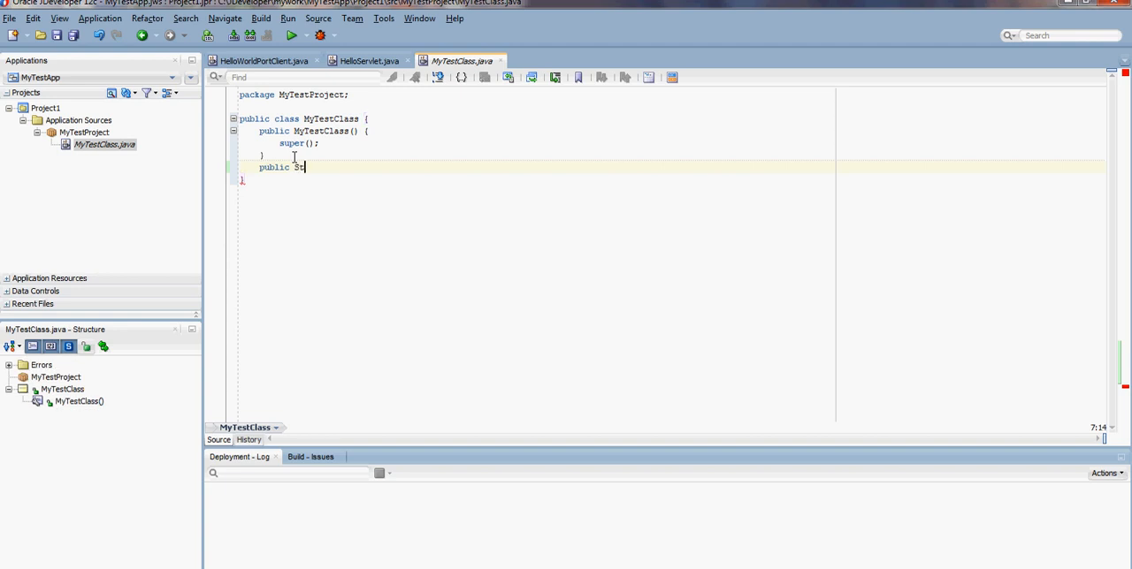
{"action": "type", "text": "ring say"}
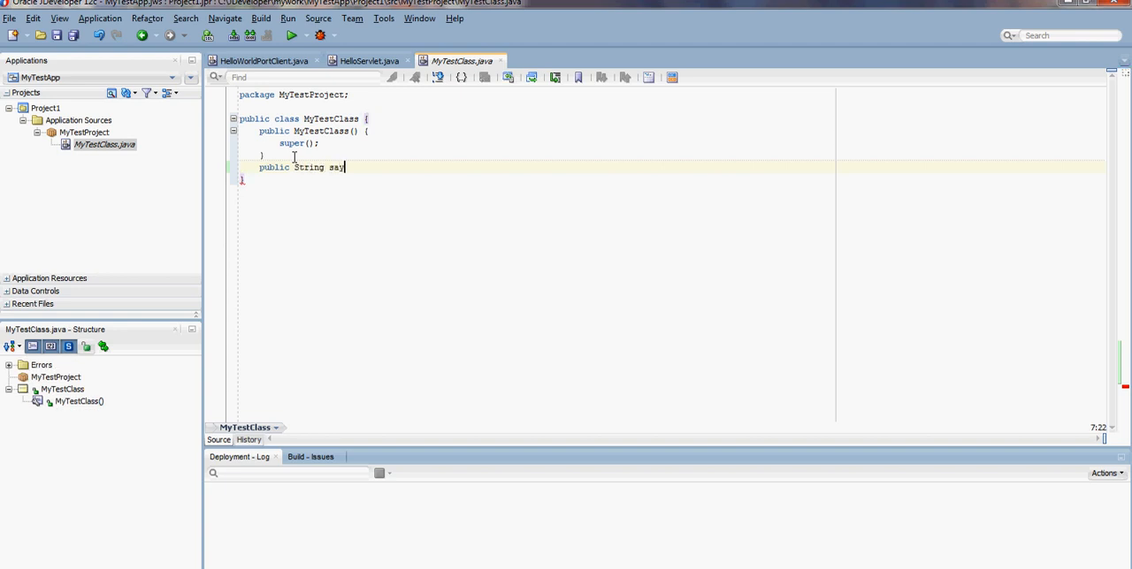
{"action": "type", "text": "Hello()"}
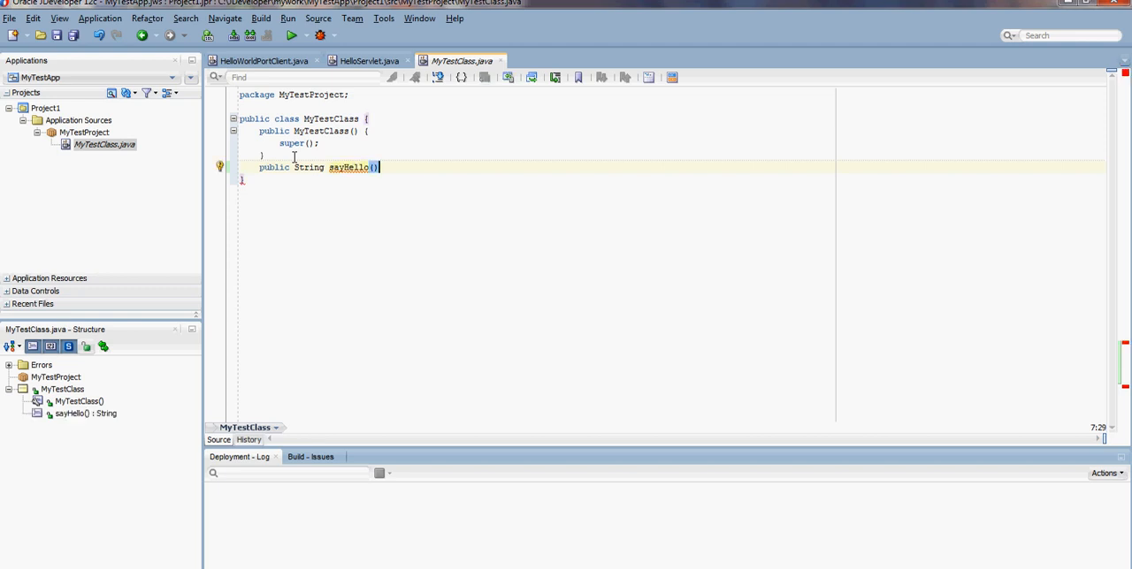
{"action": "type", "text": "{"}
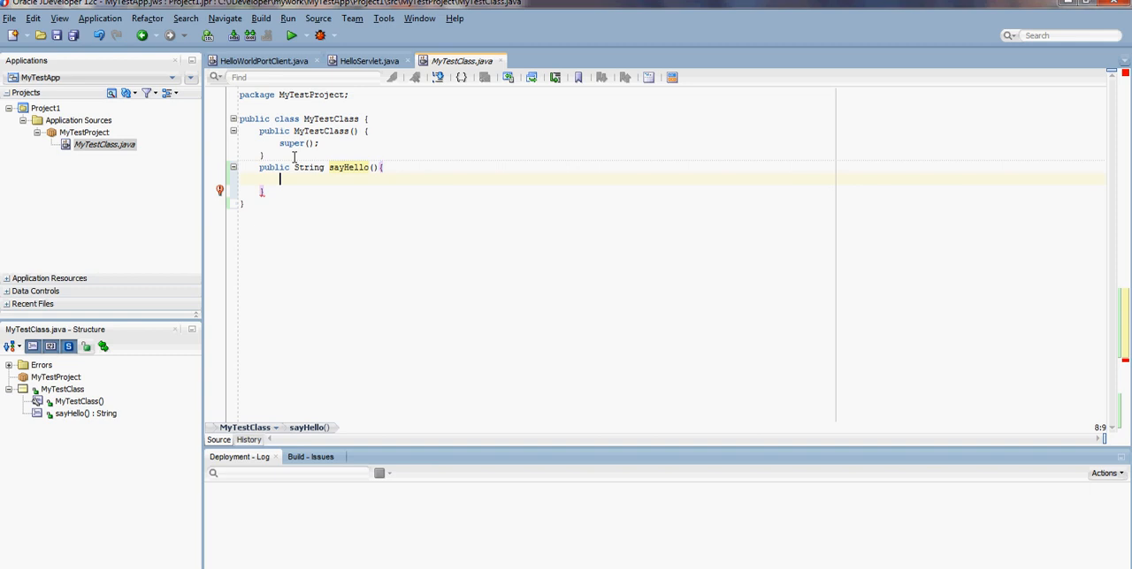
{"action": "type", "text": "return \"He"}
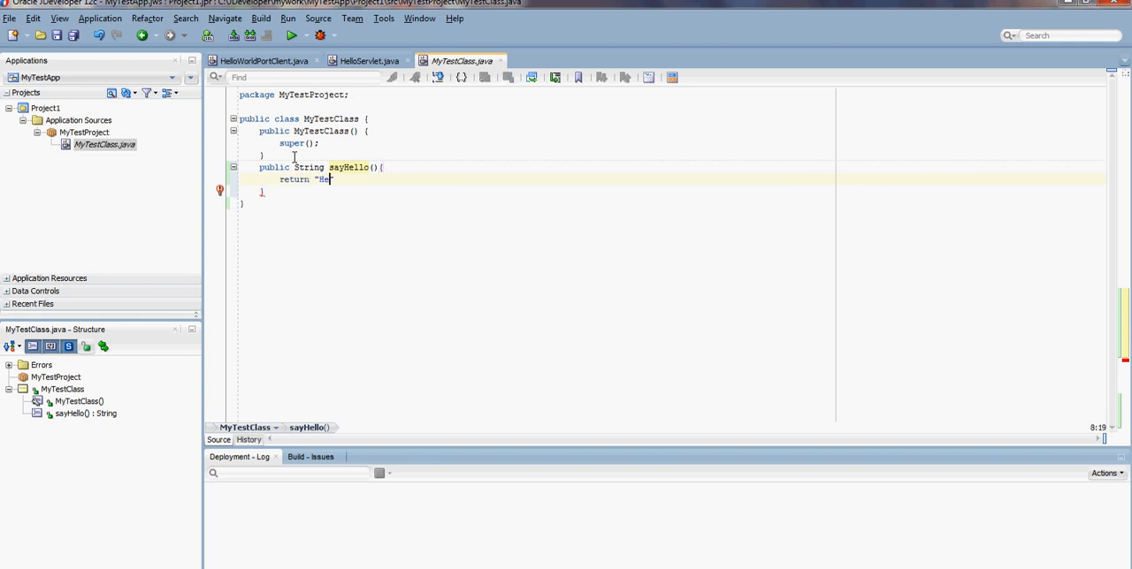
{"action": "type", "text": "llo World\""}
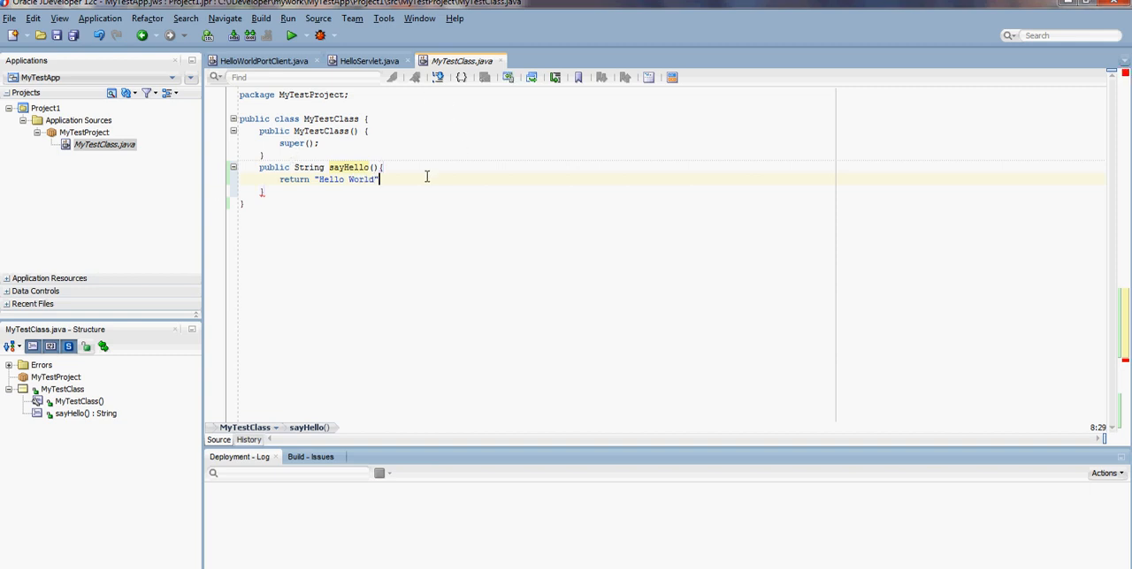
{"action": "type", "text": ";"}
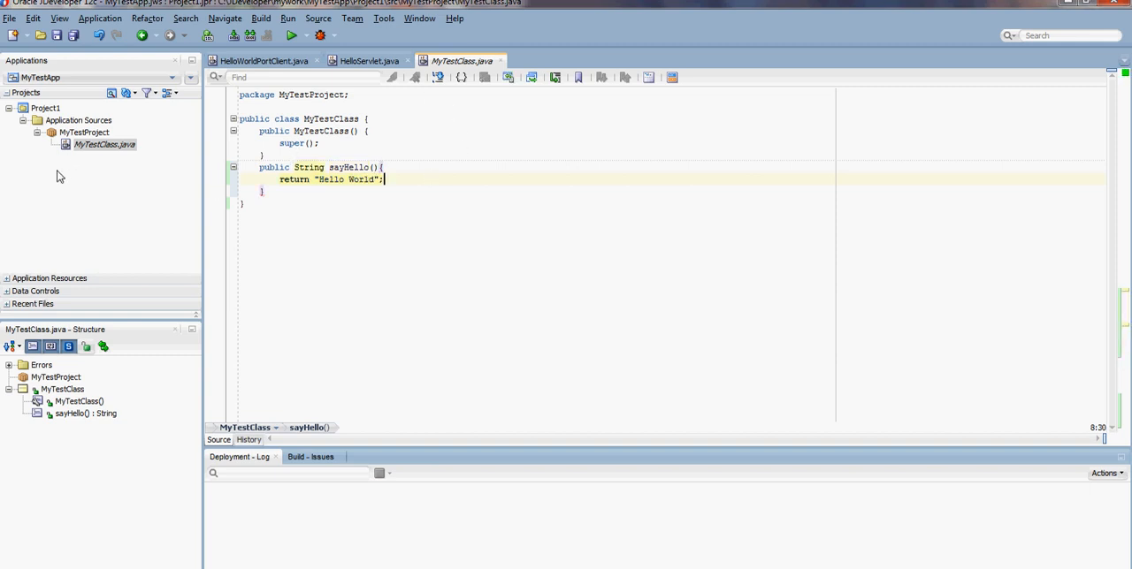
- Build Project1 via Make Project1.jpr, compiling with 0 errors and 0 warnings
{"action": "right_click", "coordinate": [102, 145]}
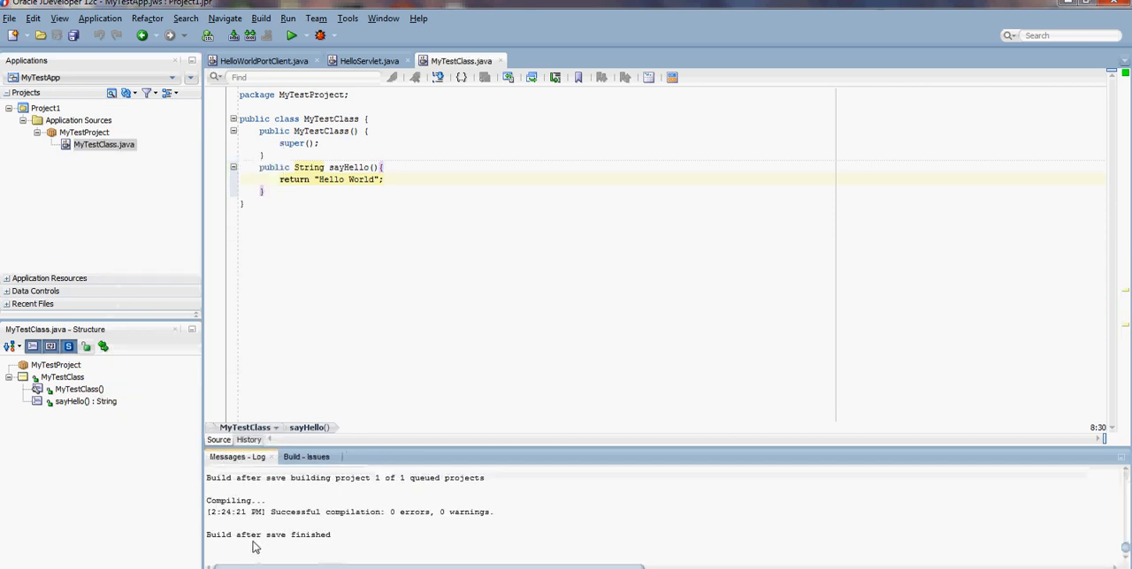
{"action": "mouse_move", "coordinate": [103, 145]}
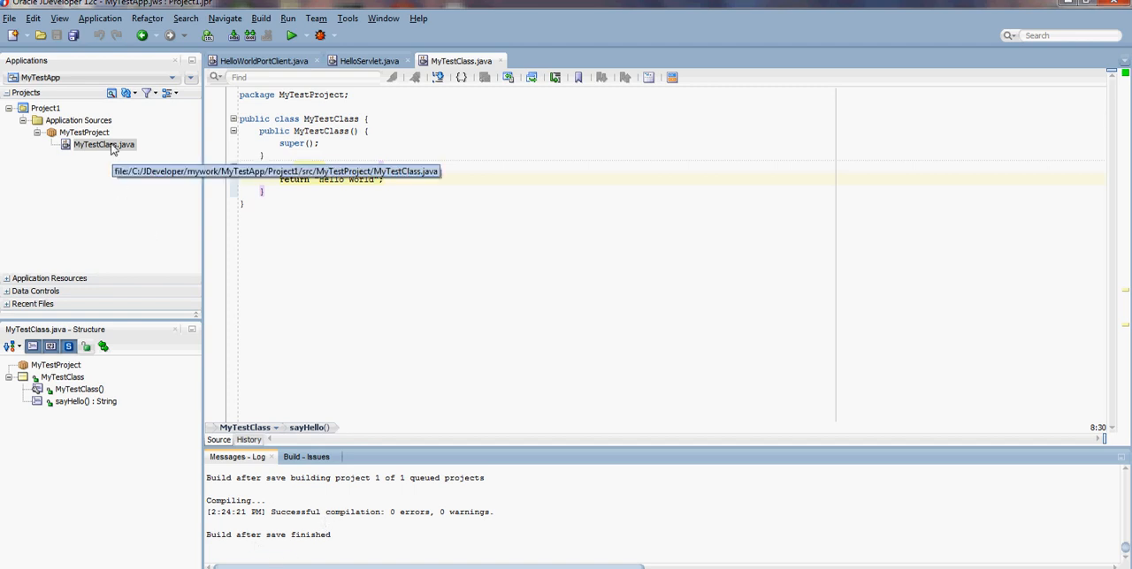
{"action": "right_click", "coordinate": [97, 145]}
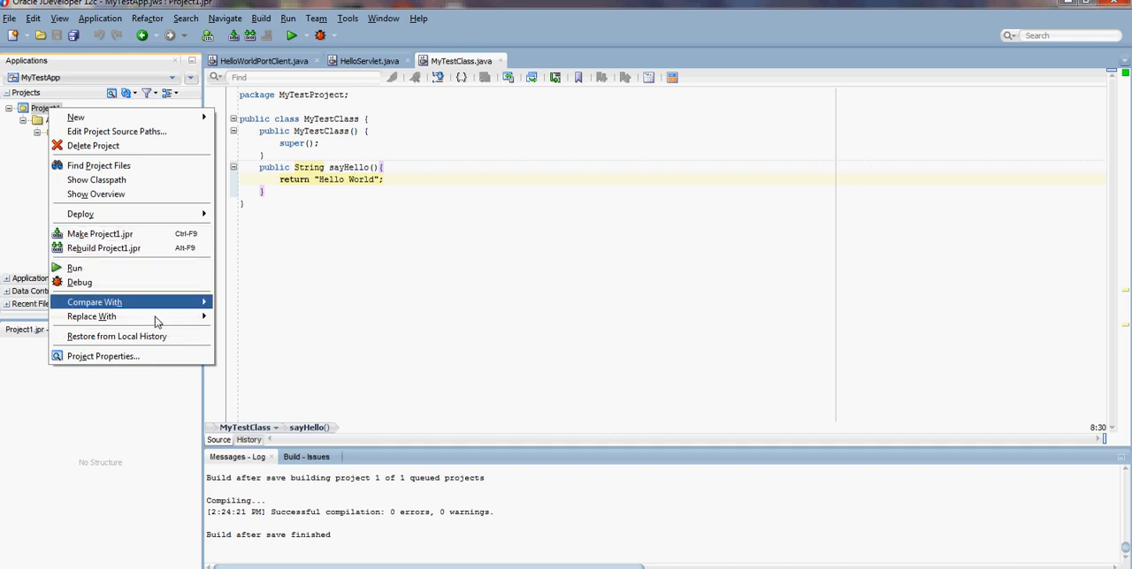
{"action": "mouse_move", "coordinate": [99, 233]}
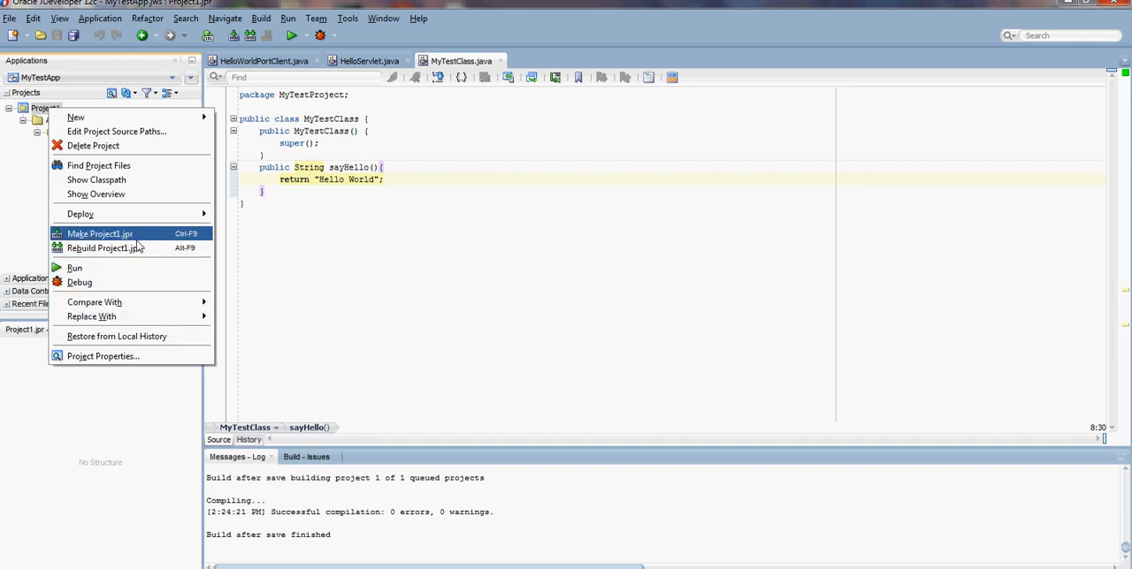
{"action": "mouse_move", "coordinate": [81, 214]}
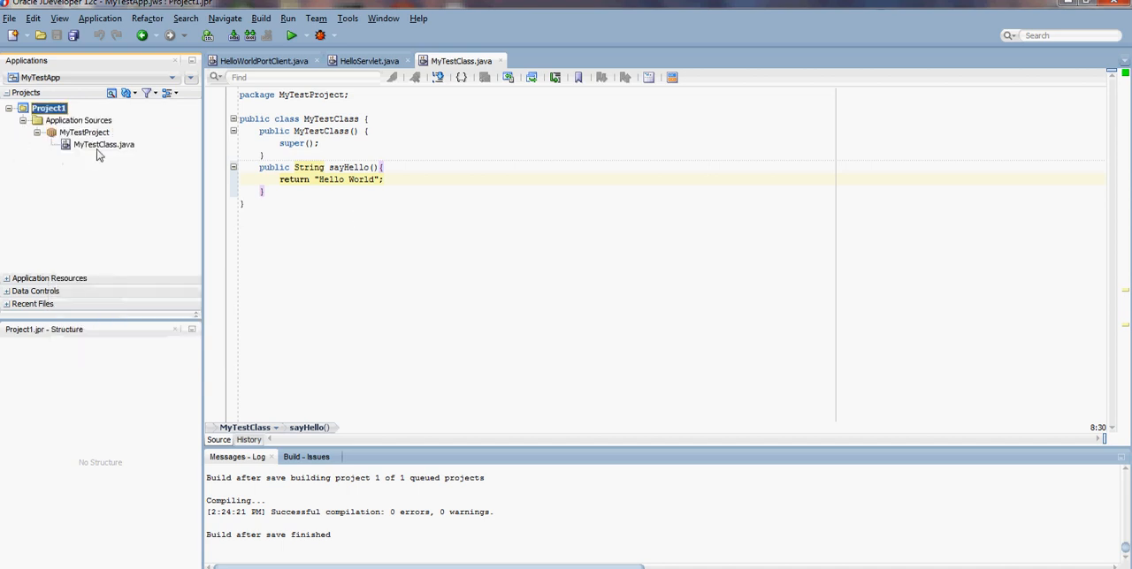
- Start Create Web Service on MyTestClass.java, accepting JAX-WS, default names and SOAP 1.1
{"action": "right_click", "coordinate": [102, 145]}
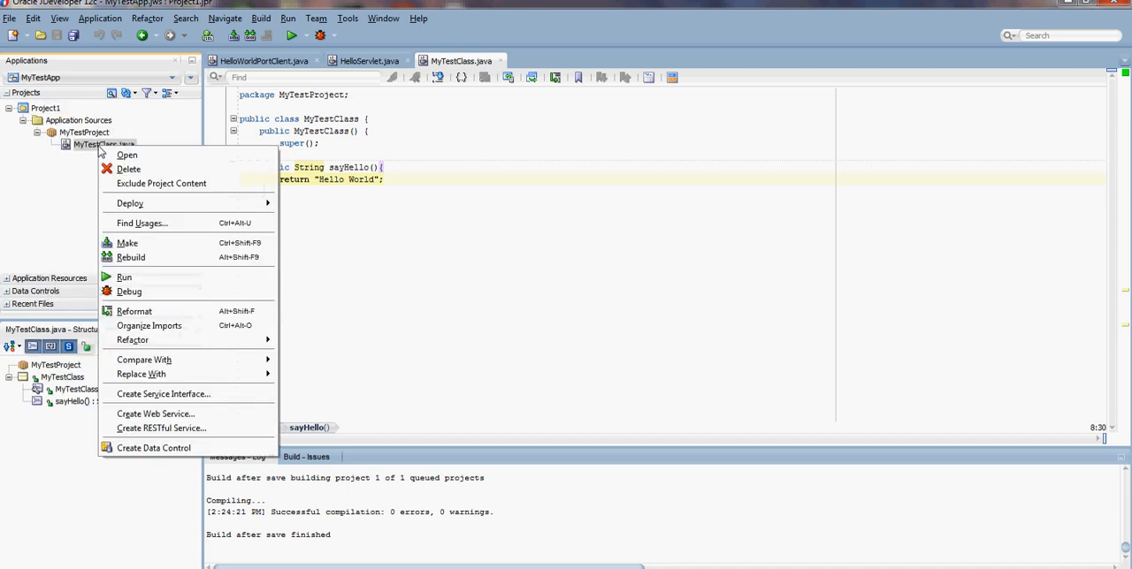
{"action": "mouse_move", "coordinate": [155, 414]}
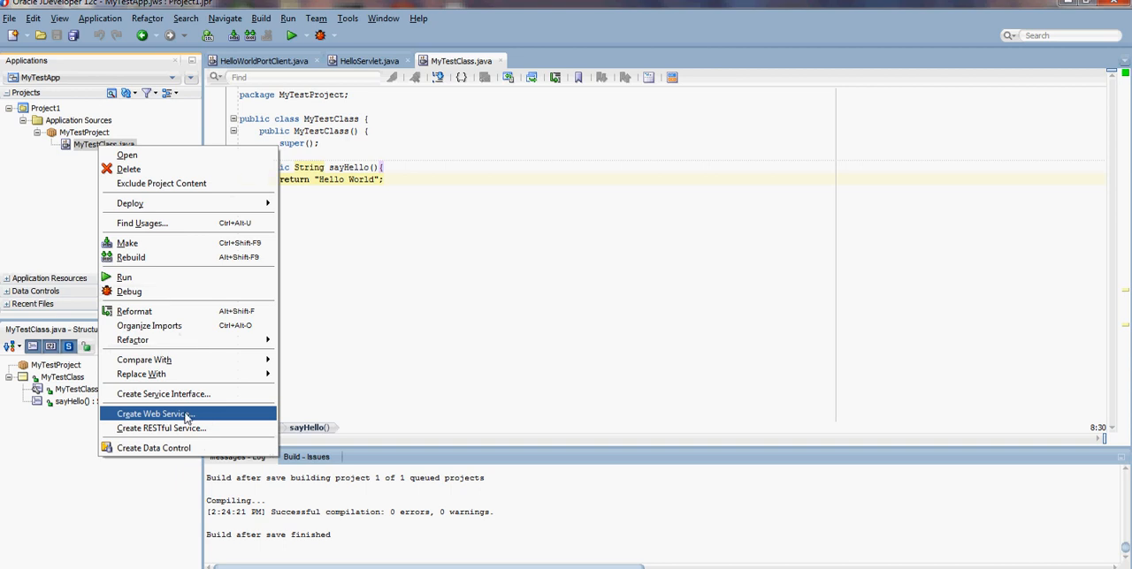
{"action": "left_click", "coordinate": [156, 414]}
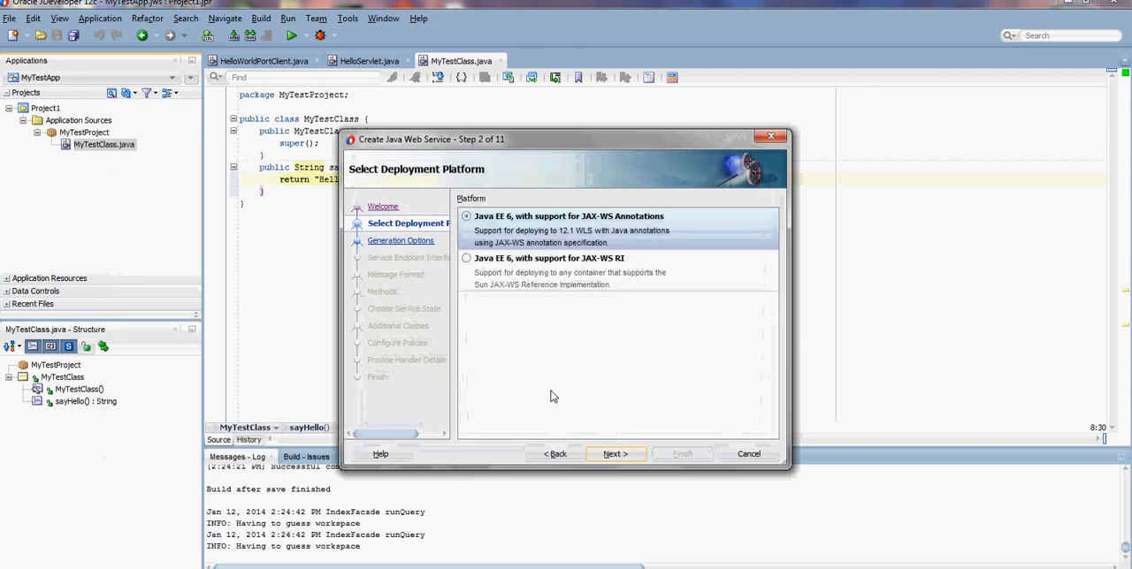
{"action": "left_click", "coordinate": [616, 453]}
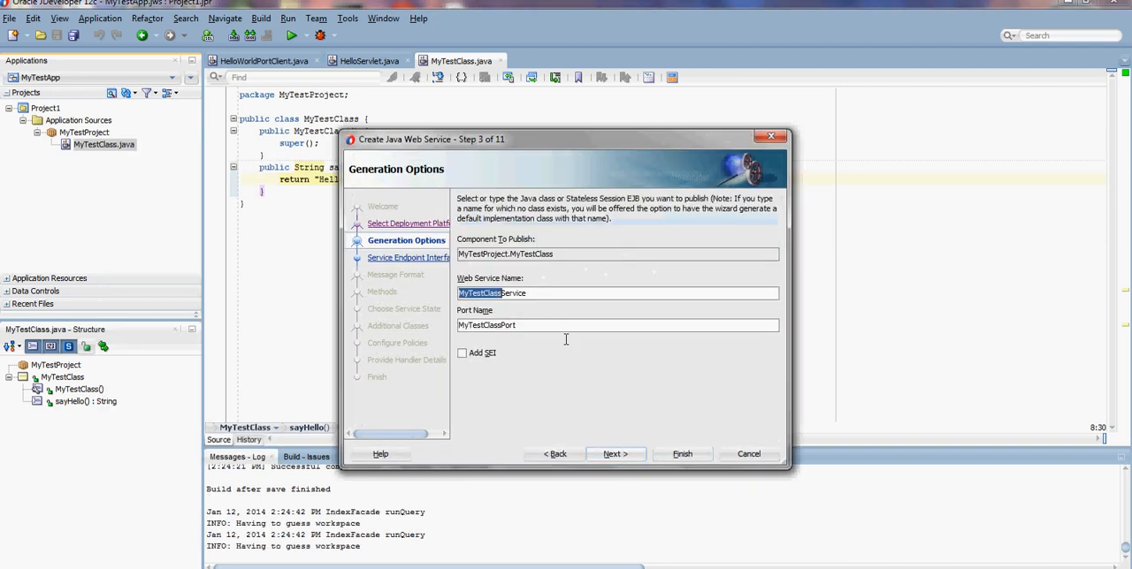
{"action": "left_click", "coordinate": [615, 452]}
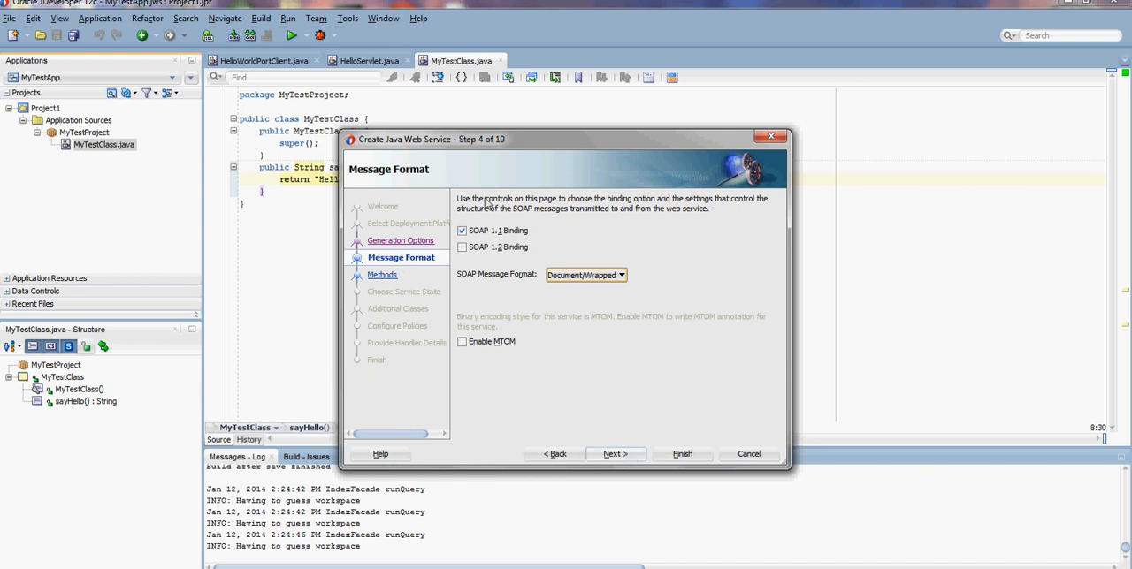
{"action": "left_click", "coordinate": [616, 453]}
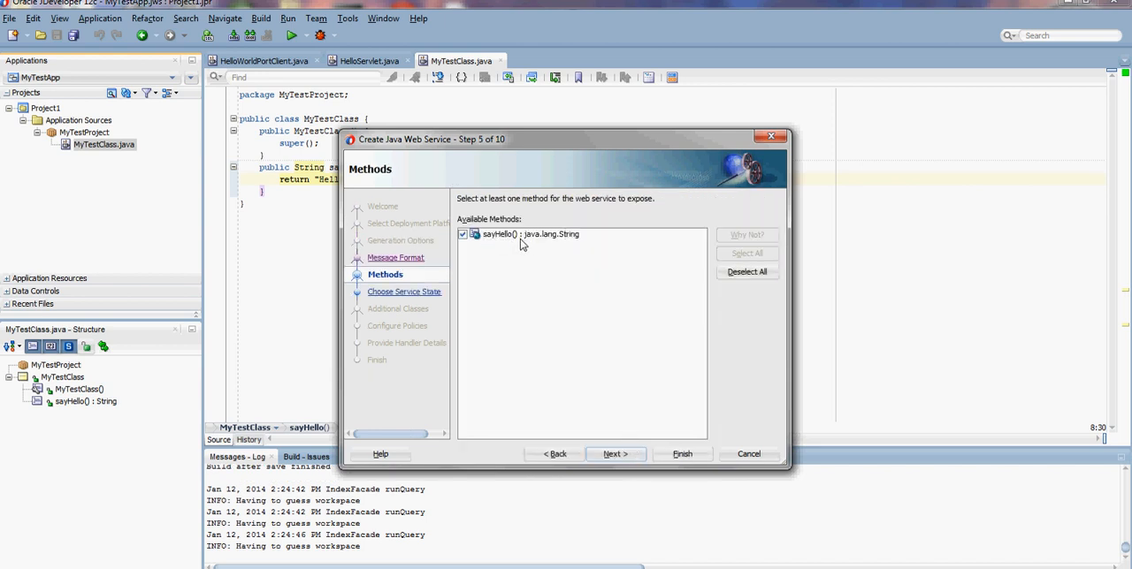
- Keep sayHello exposed with no extra classes or security policies and finish generating the service
{"action": "left_click", "coordinate": [613, 452]}
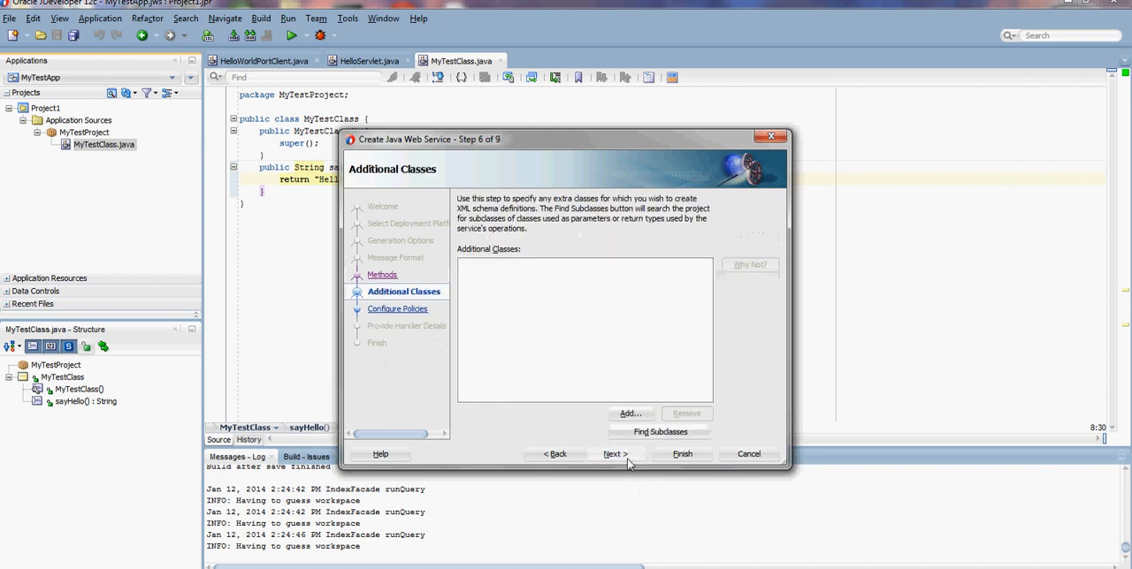
{"action": "left_click", "coordinate": [615, 453]}
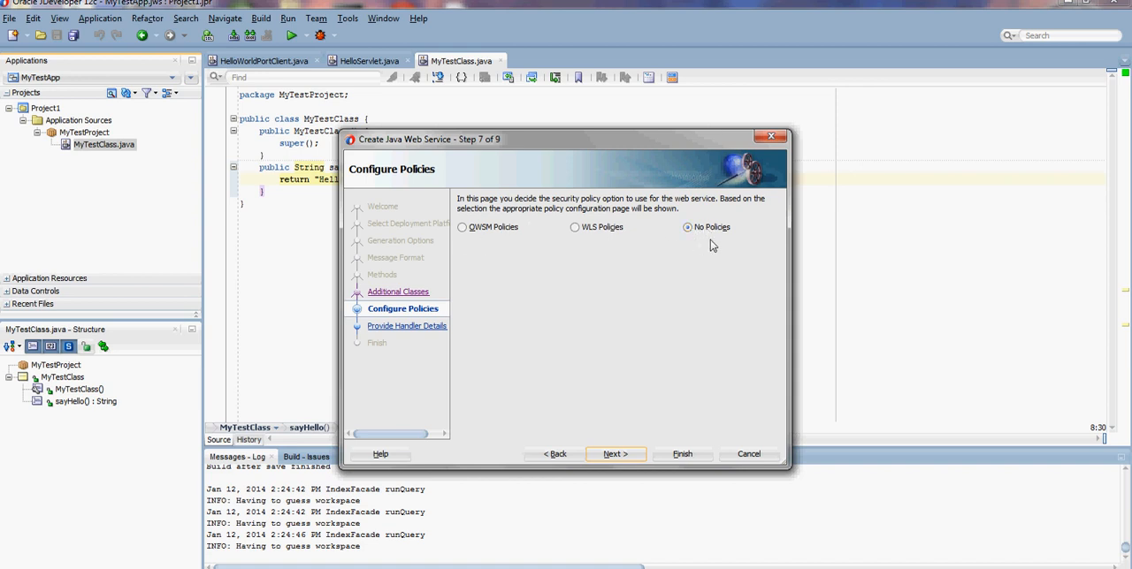
{"action": "left_click", "coordinate": [616, 452]}
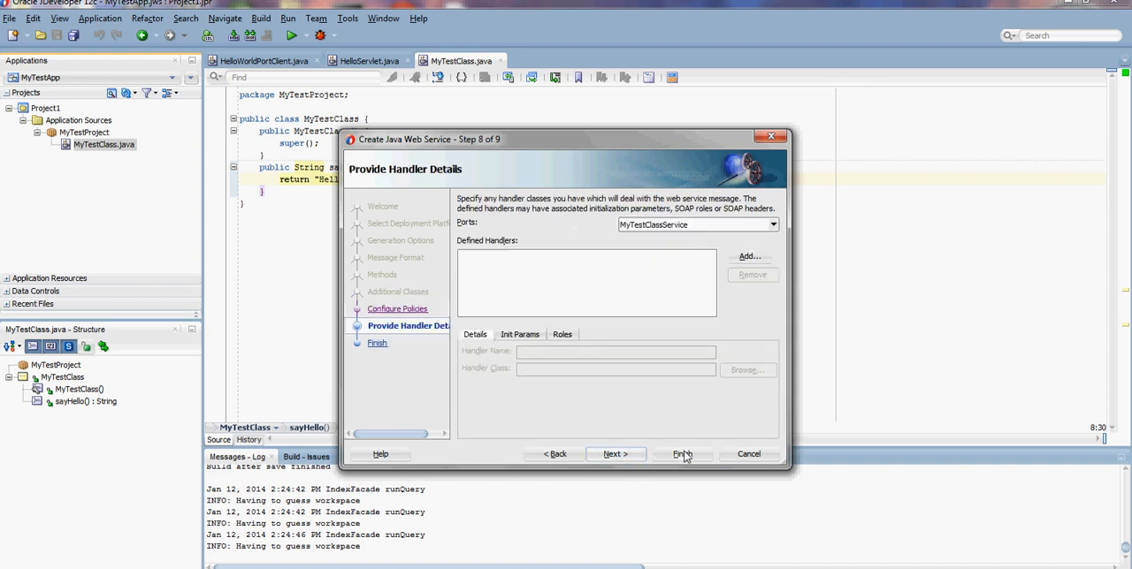
{"action": "left_click", "coordinate": [683, 452]}
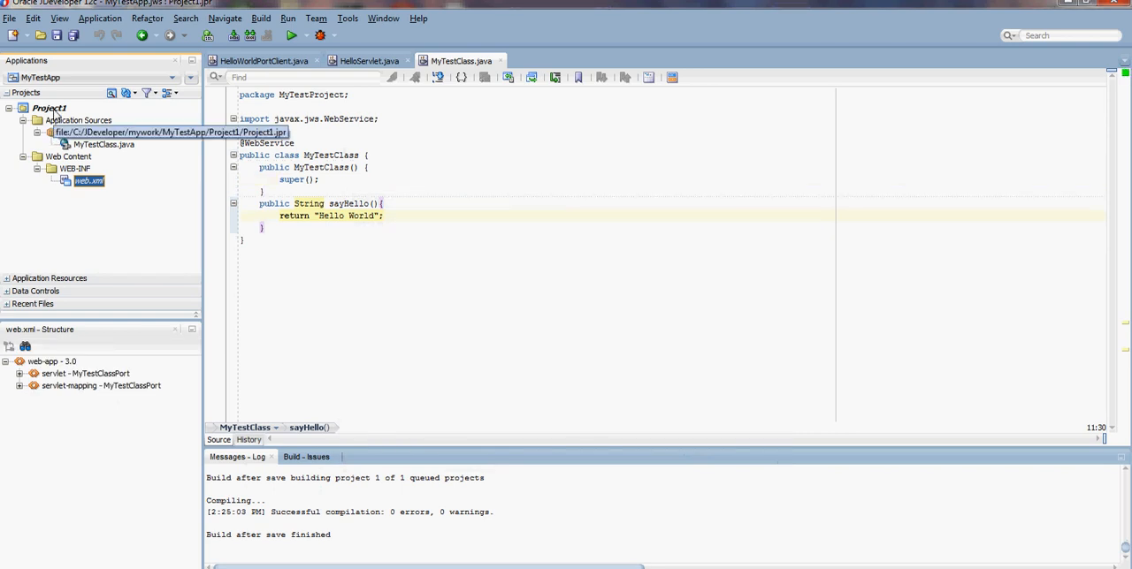
- Deploy Project1's web services to an application server, selecting wls12Conn
{"action": "right_click", "coordinate": [50, 106]}
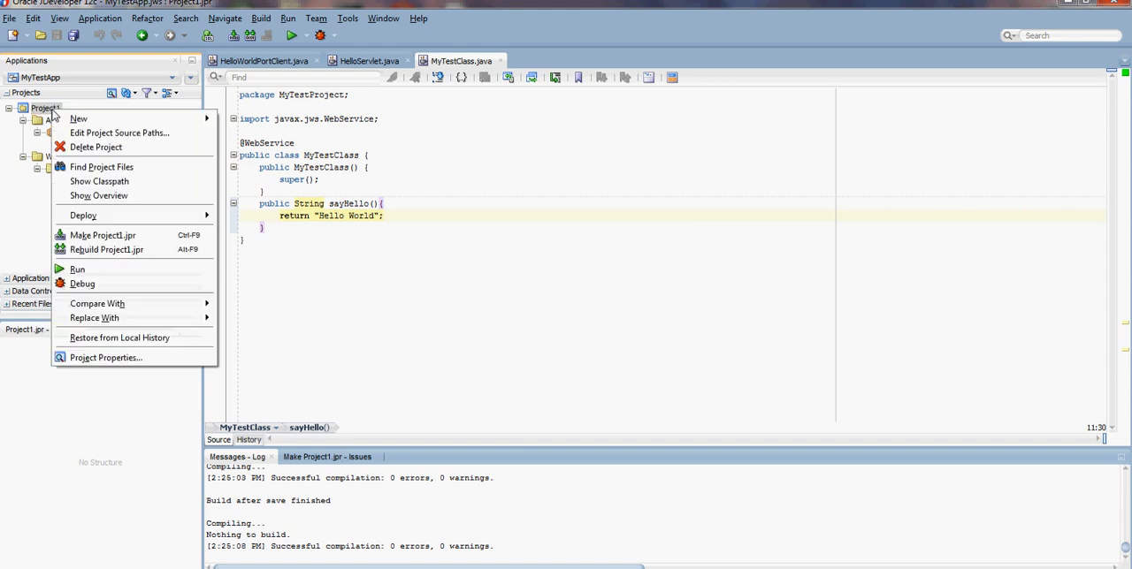
{"action": "mouse_move", "coordinate": [83, 216]}
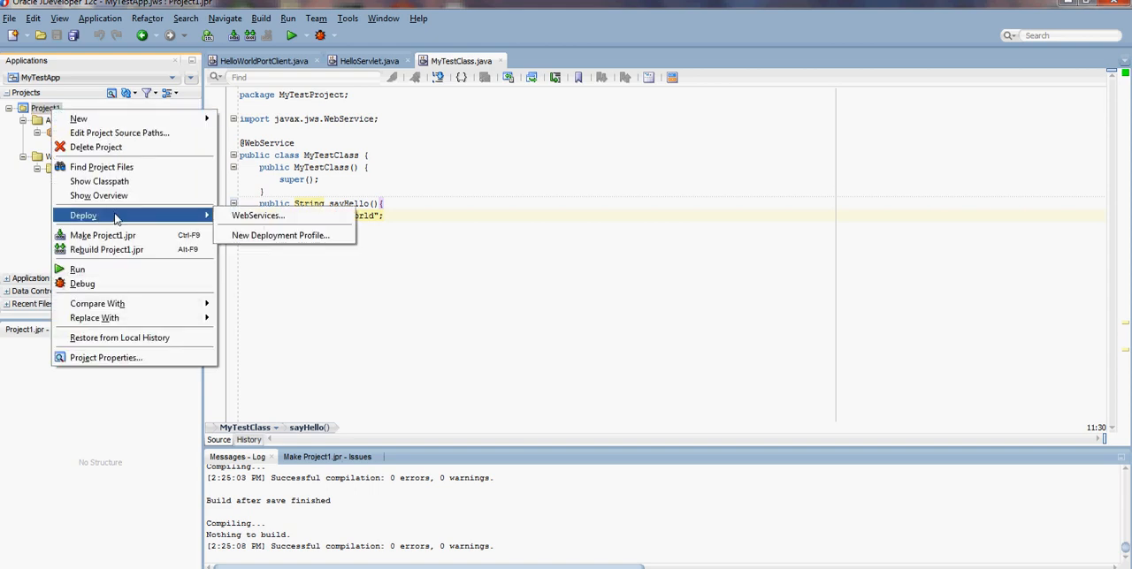
{"action": "left_click", "coordinate": [259, 216]}
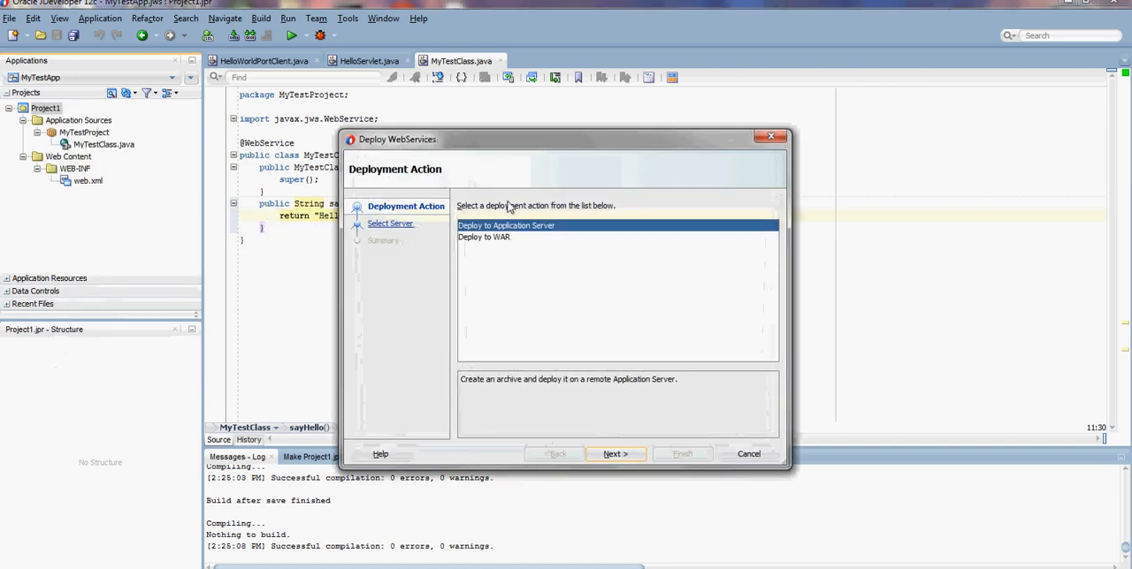
{"action": "left_click", "coordinate": [615, 453]}
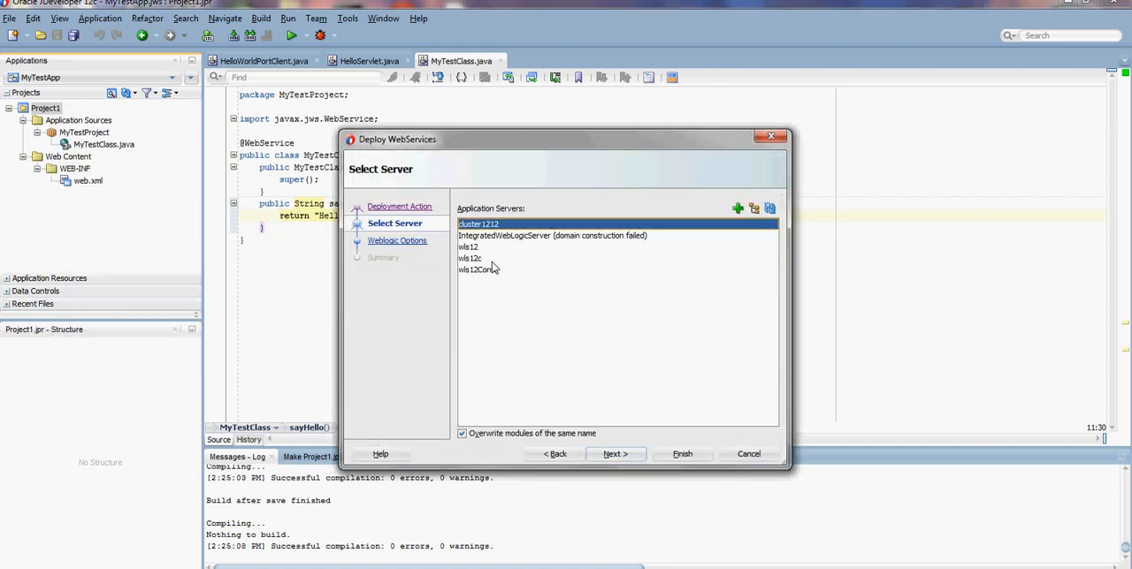
{"action": "left_click", "coordinate": [478, 269]}
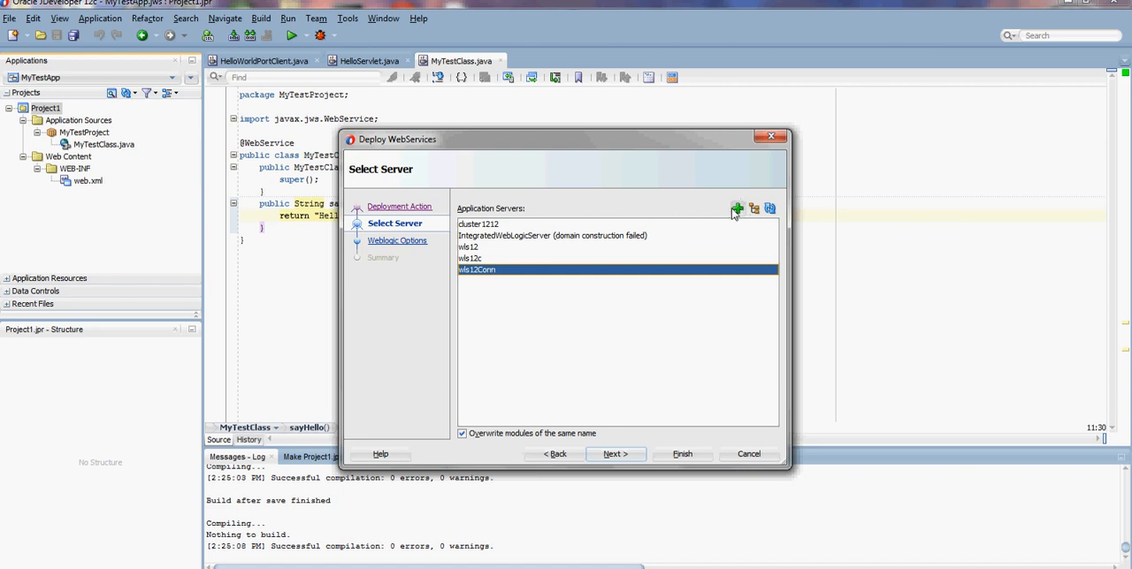
{"action": "mouse_move", "coordinate": [736, 209]}
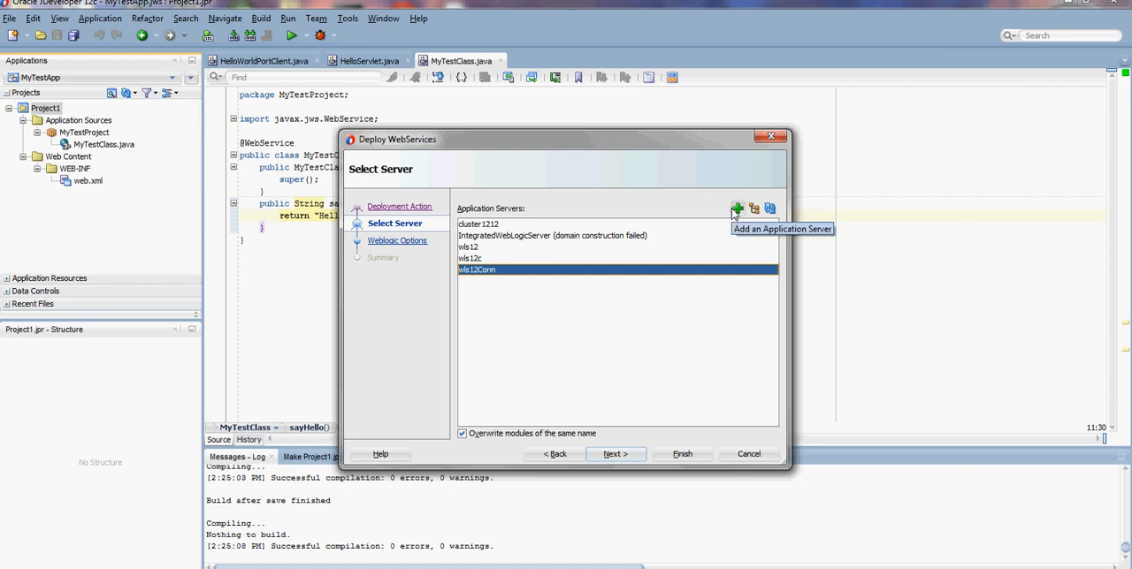
{"action": "mouse_move", "coordinate": [737, 208]}
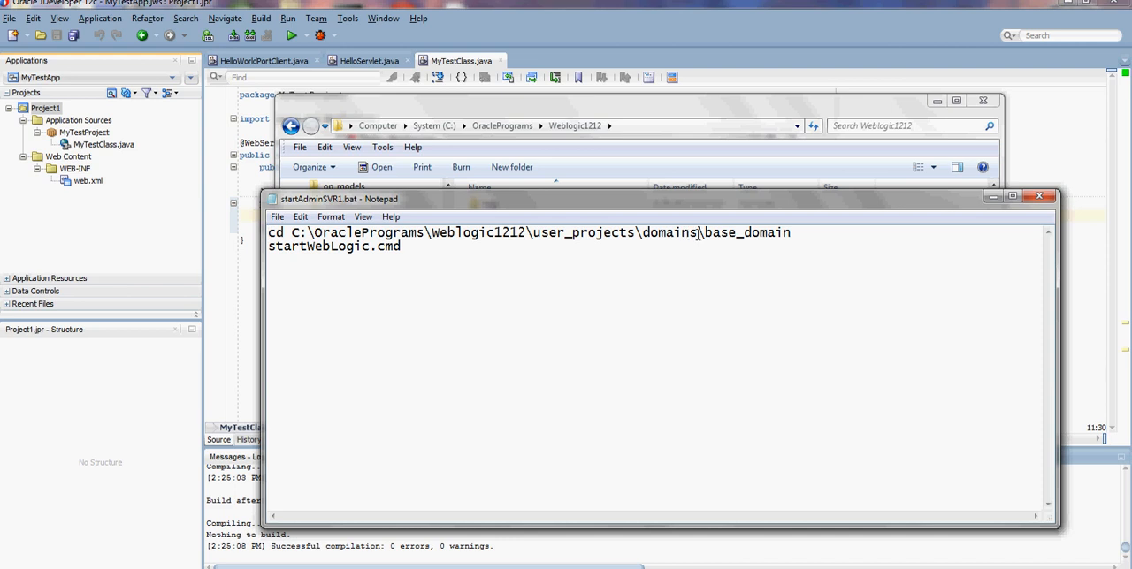
{"action": "mouse_move", "coordinate": [988, 222]}
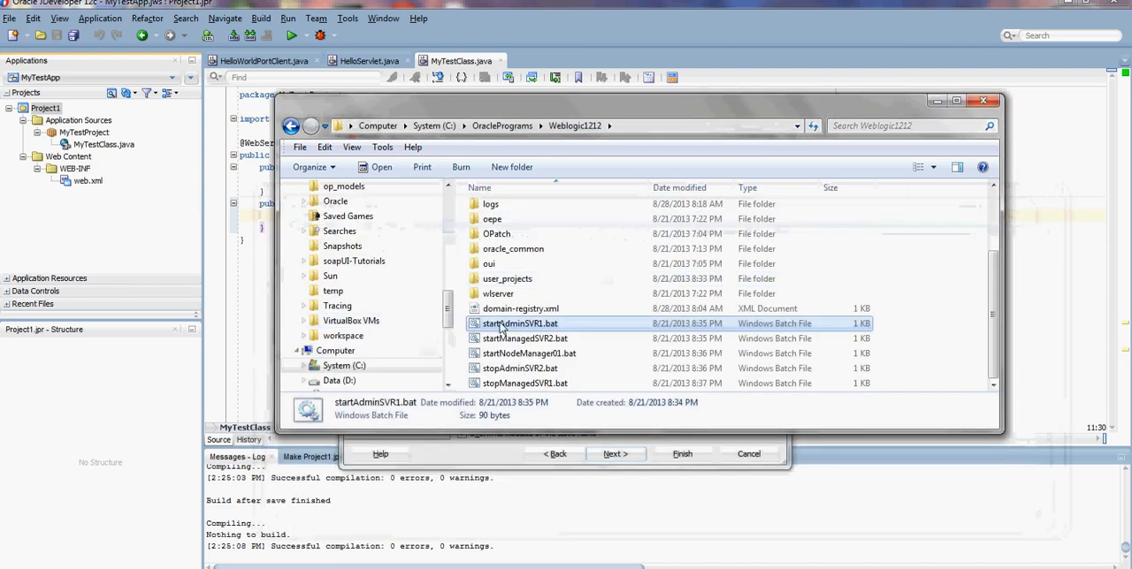
- Launch startAdminSVR1.bat from the Weblogic1212 folder to start the admin server
{"action": "double_click", "coordinate": [520, 321]}
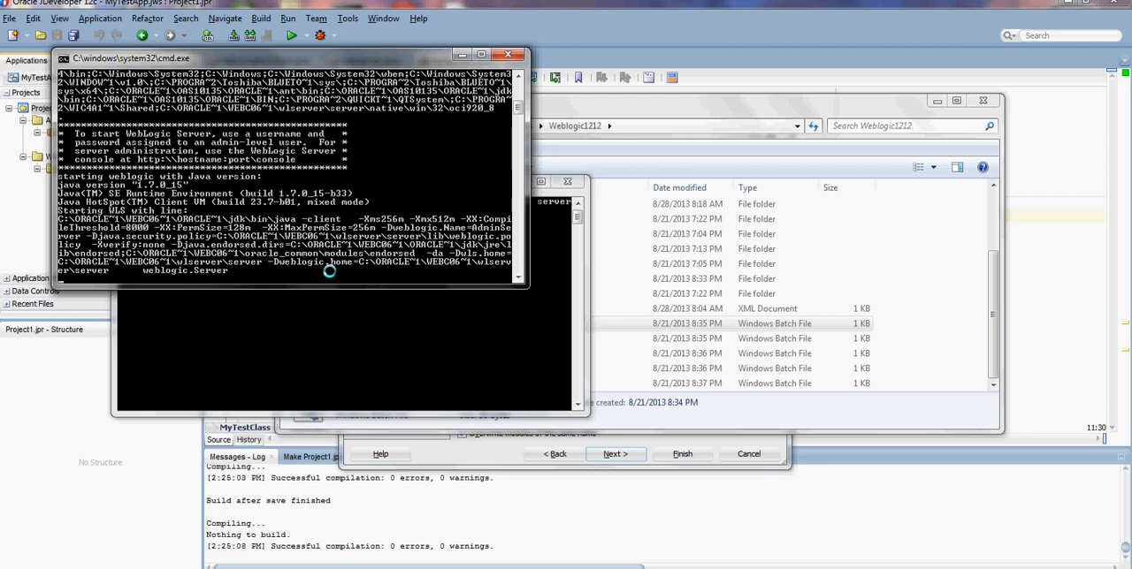
{"action": "mouse_move", "coordinate": [552, 513]}
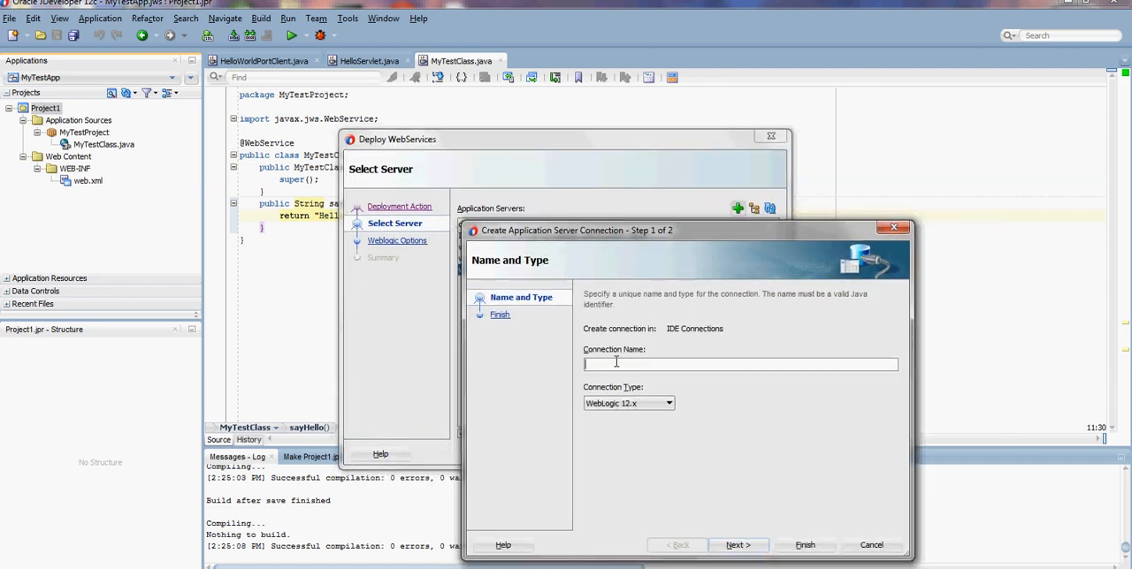
- Name the connection connwls12c, keep weblogic credentials and localhost 7001/7002 base_domain, reaching the test step
{"action": "type", "text": "connw"}
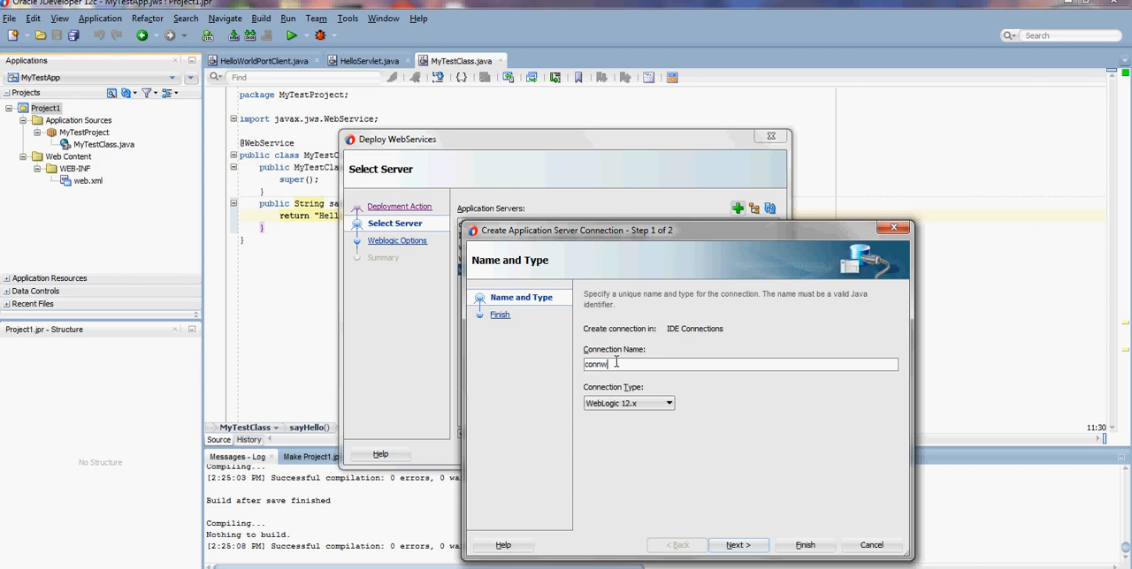
{"action": "type", "text": "wls12c"}
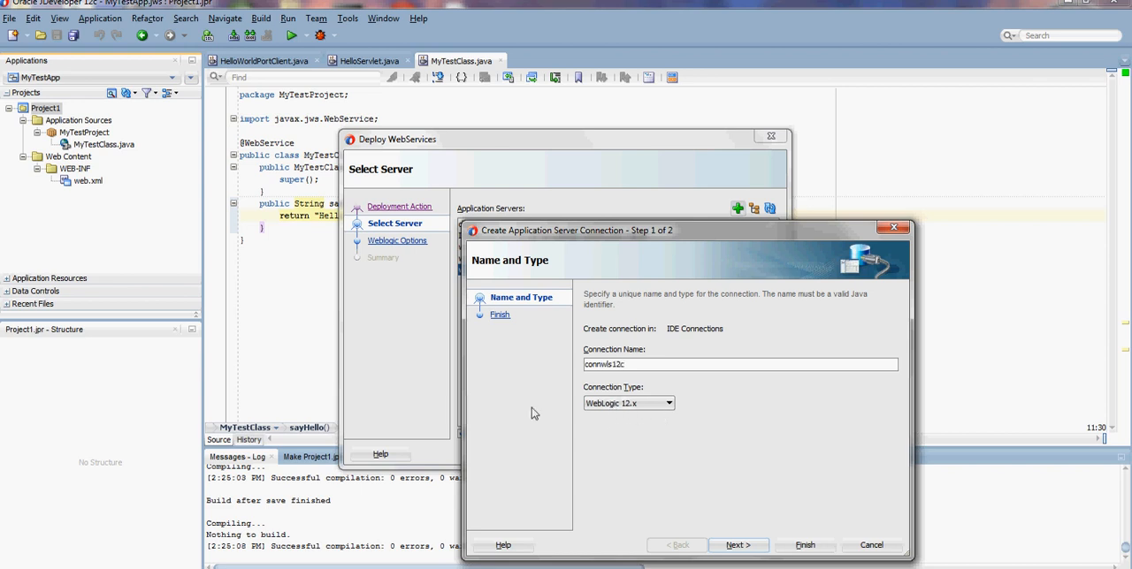
{"action": "left_click", "coordinate": [738, 545]}
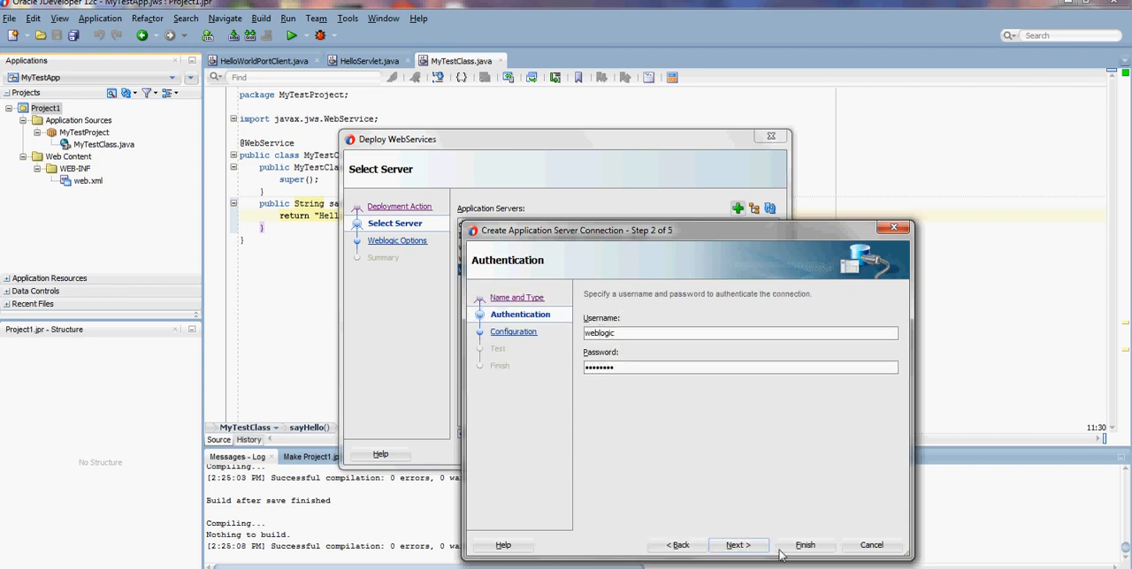
{"action": "left_click", "coordinate": [739, 545]}
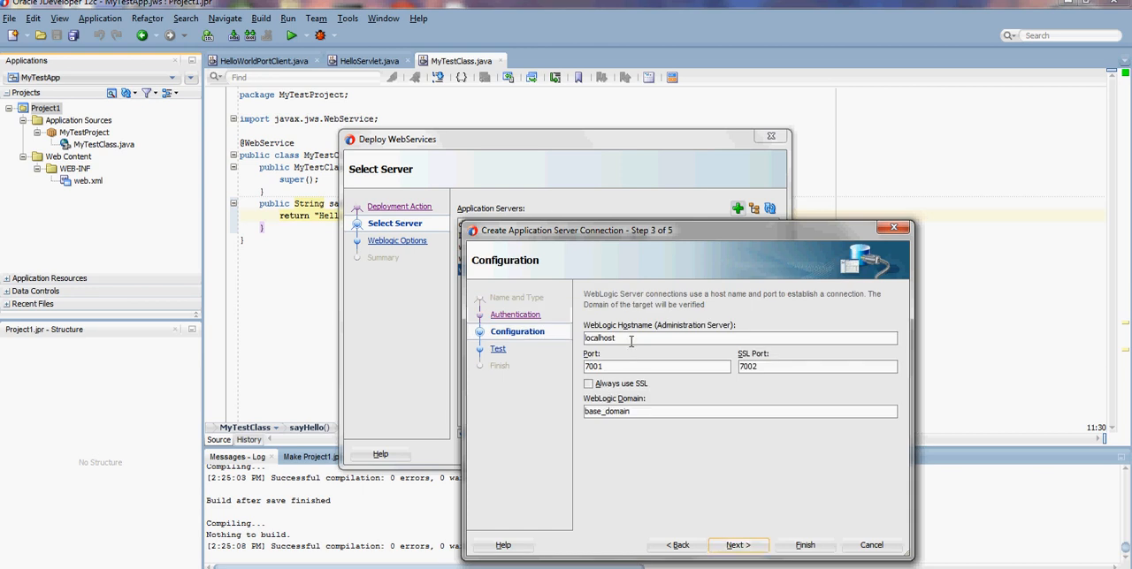
{"action": "double_click", "coordinate": [599, 338]}
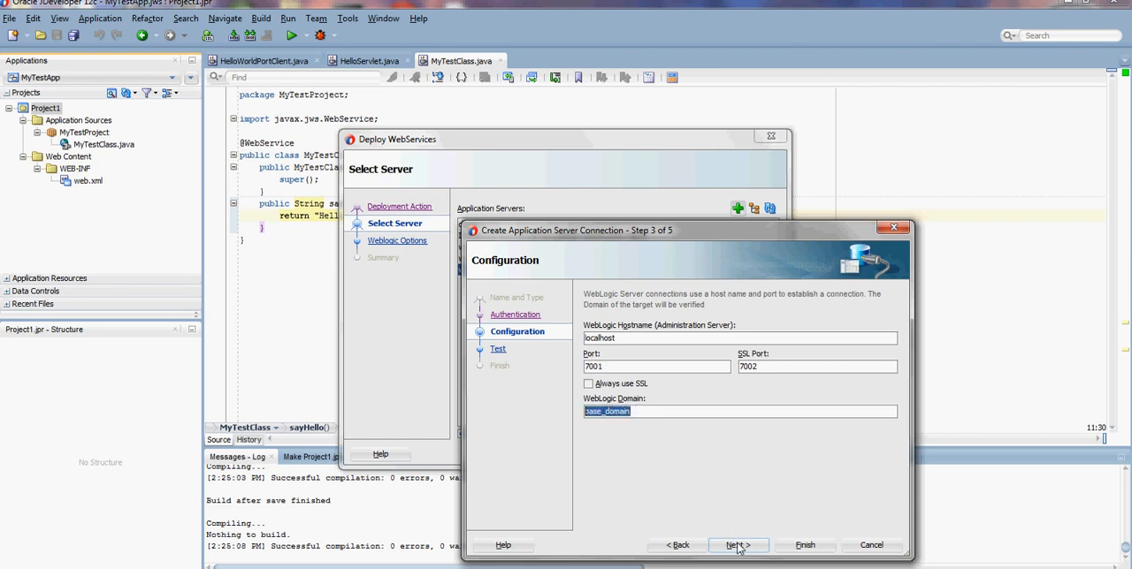
{"action": "left_click", "coordinate": [738, 545]}
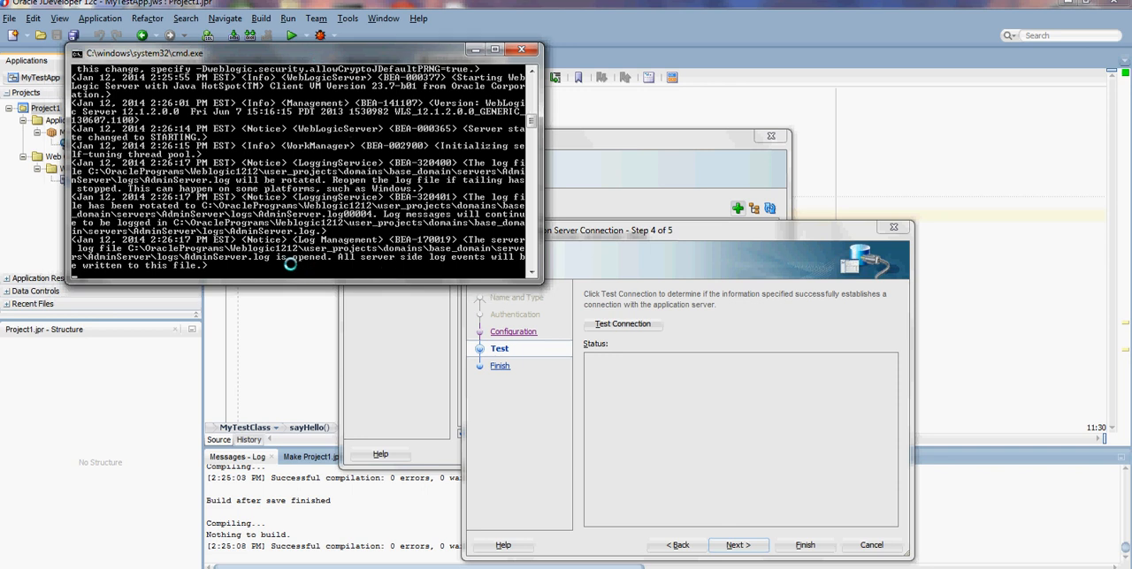
{"action": "mouse_move", "coordinate": [193, 175]}
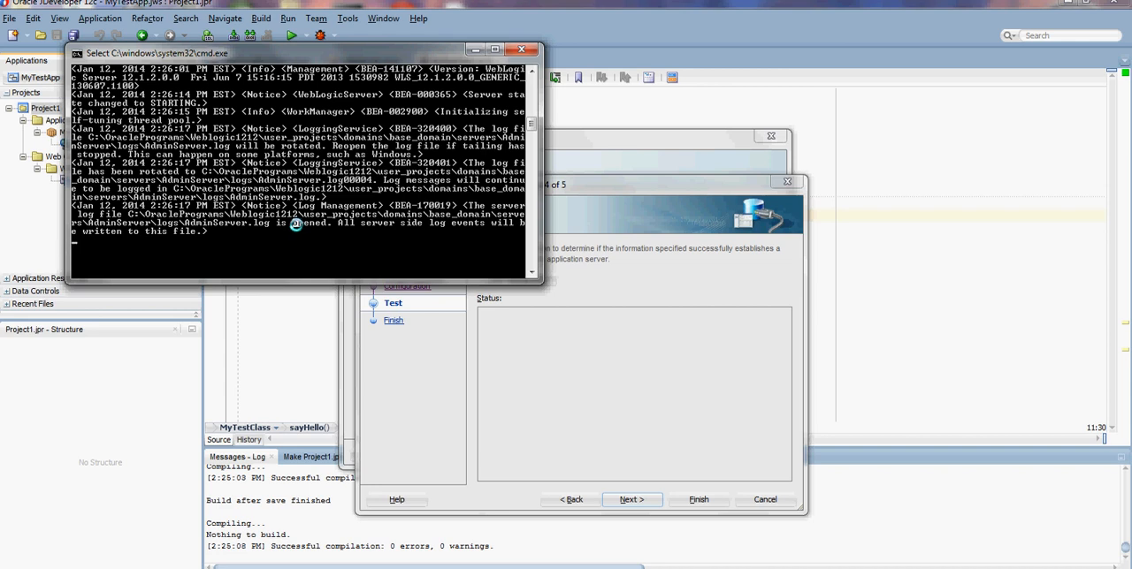
{"action": "mouse_move", "coordinate": [494, 162]}
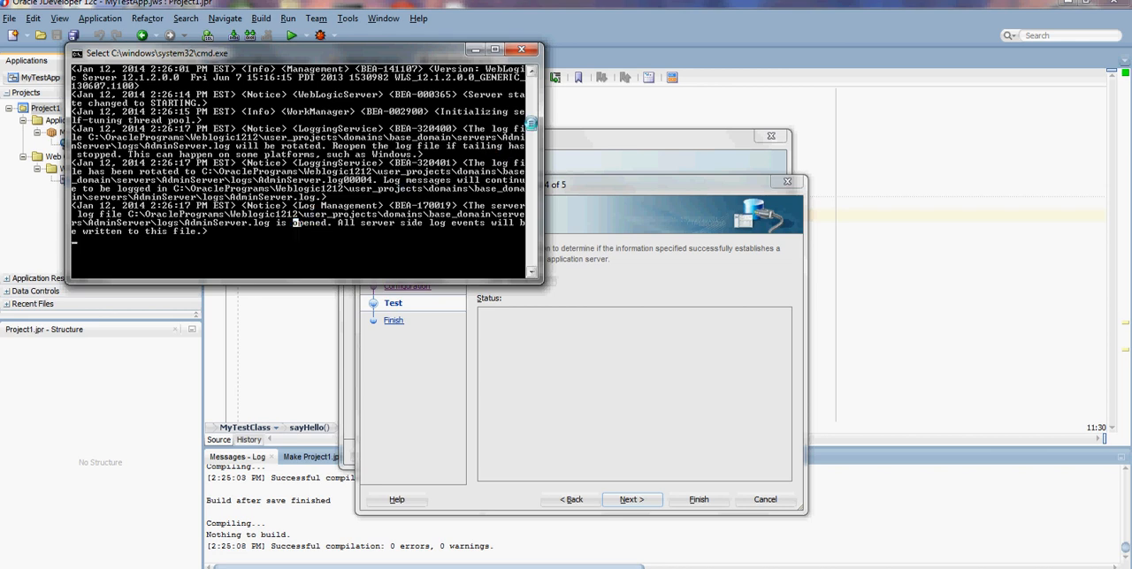
- Watch the WebLogic base_domain startup log scroll in the Command Prompt
{"action": "scroll", "scroll_direction": "down", "scroll_amount": 3}
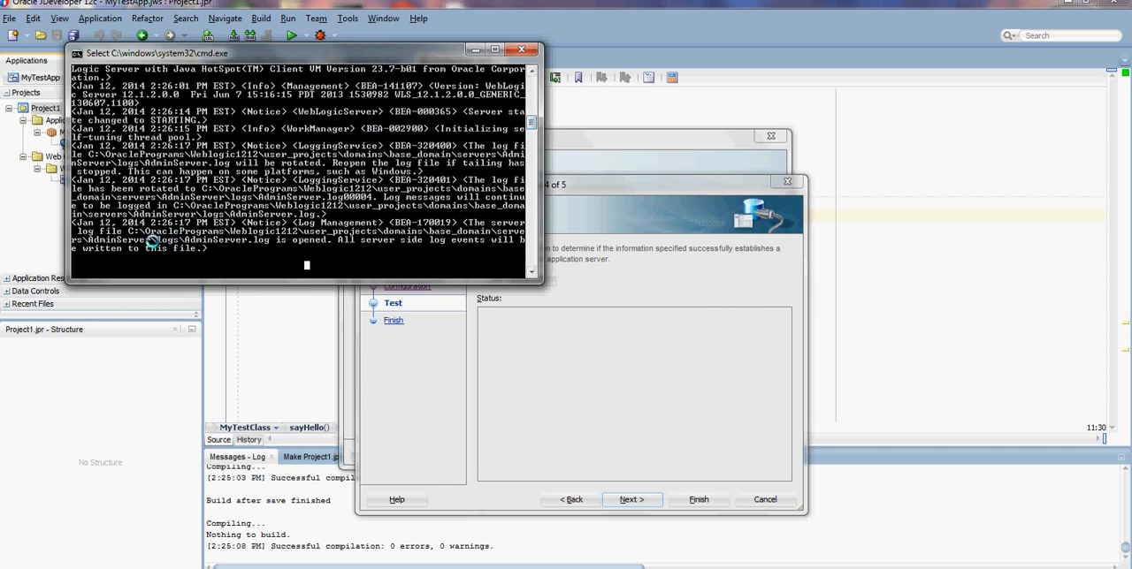
{"action": "mouse_move", "coordinate": [166, 250]}
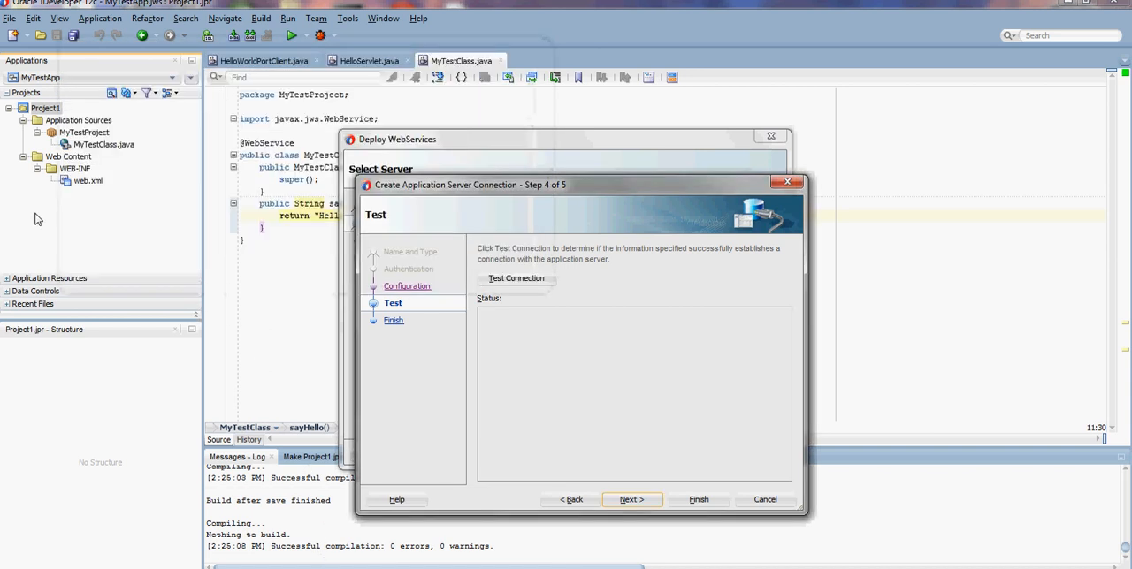
{"action": "mouse_move", "coordinate": [142, 181]}
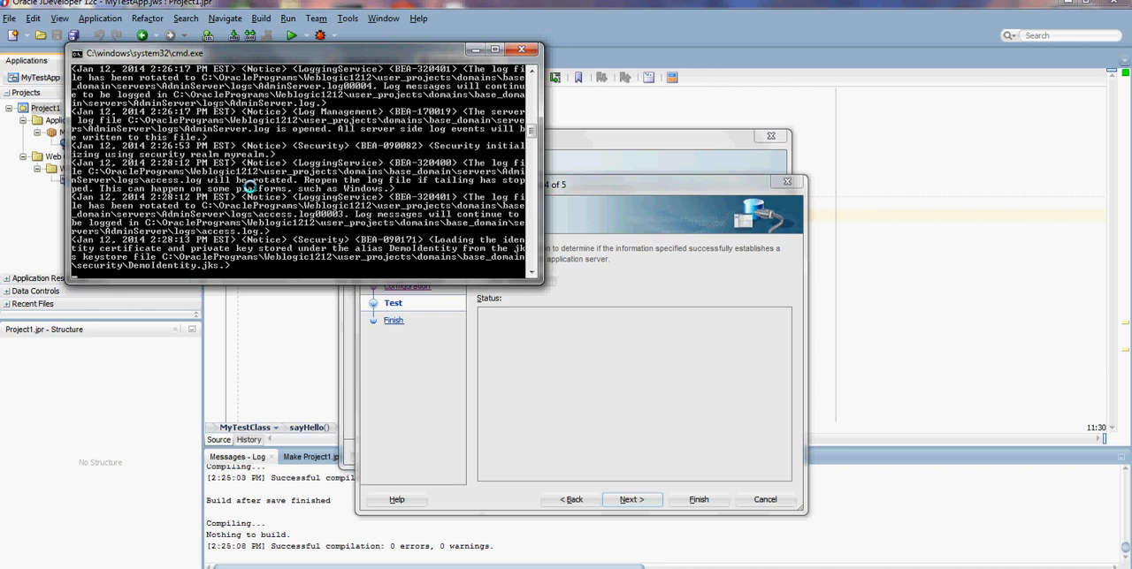
{"action": "mouse_move", "coordinate": [280, 228]}
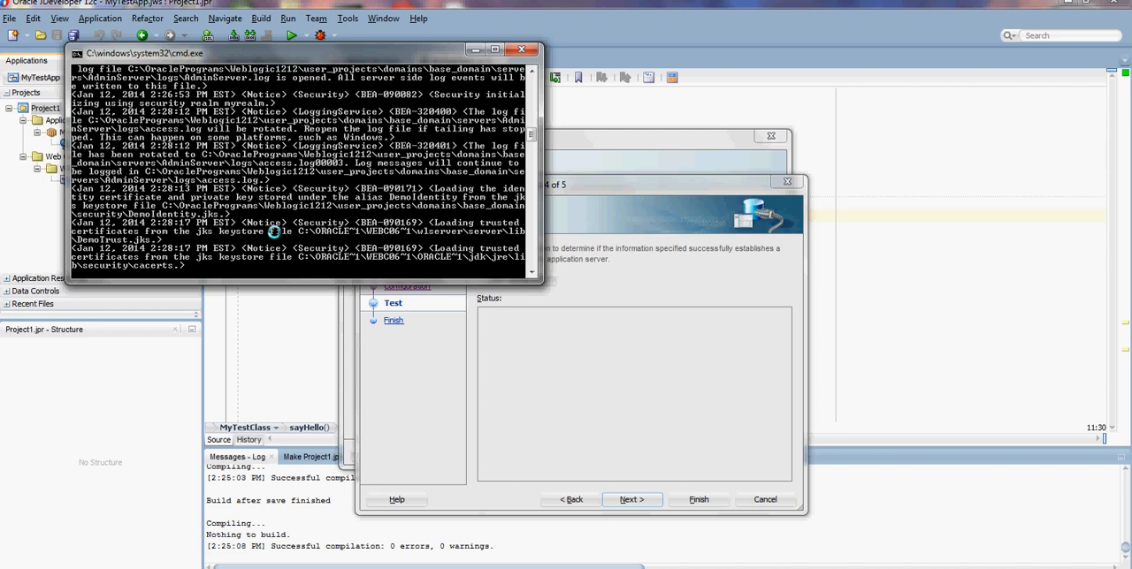
{"action": "mouse_move", "coordinate": [219, 131]}
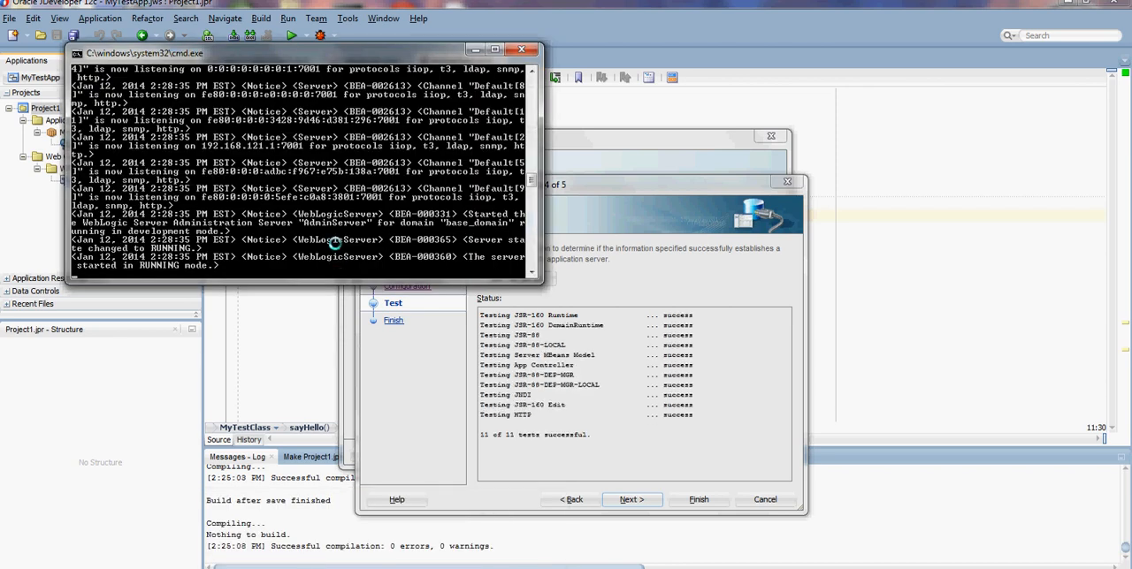
- Finish the connwls12c server connection and continue to the WebLogic deployment options
{"action": "left_click", "coordinate": [631, 499]}
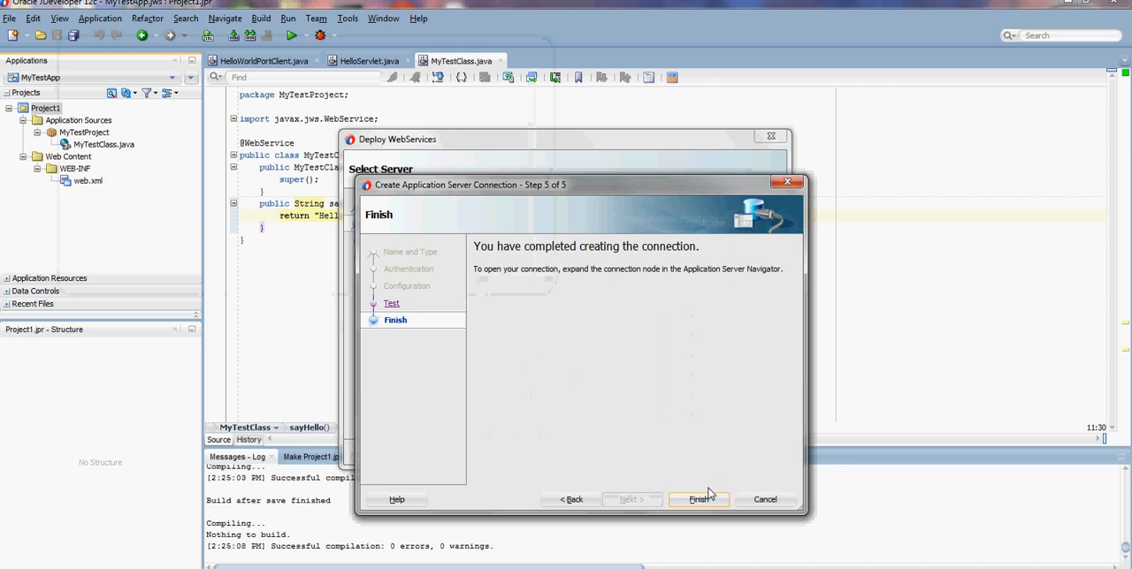
{"action": "left_click", "coordinate": [698, 499]}
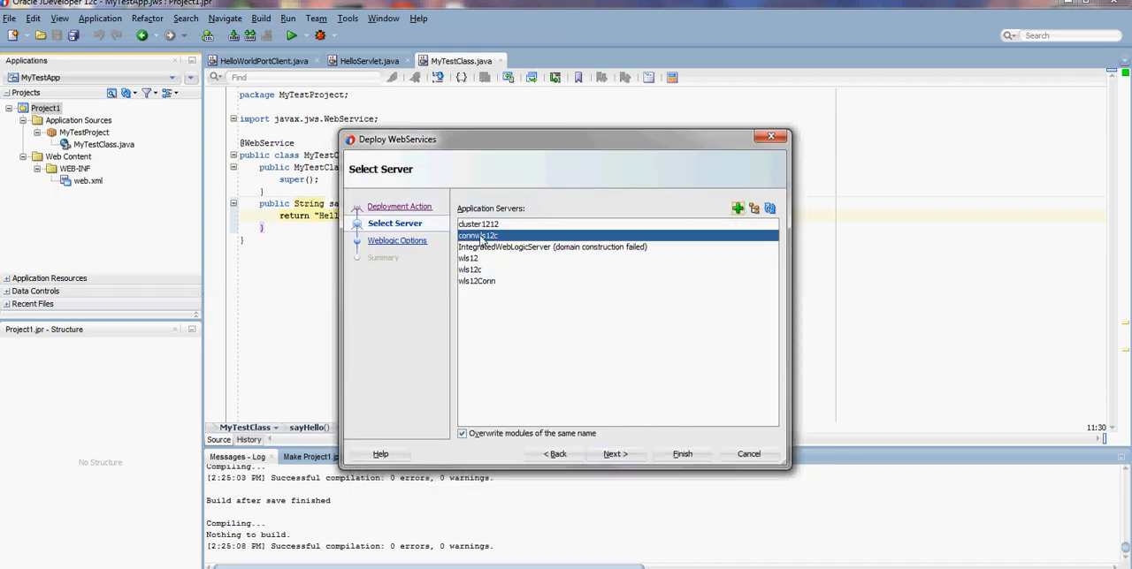
{"action": "left_click", "coordinate": [615, 453]}
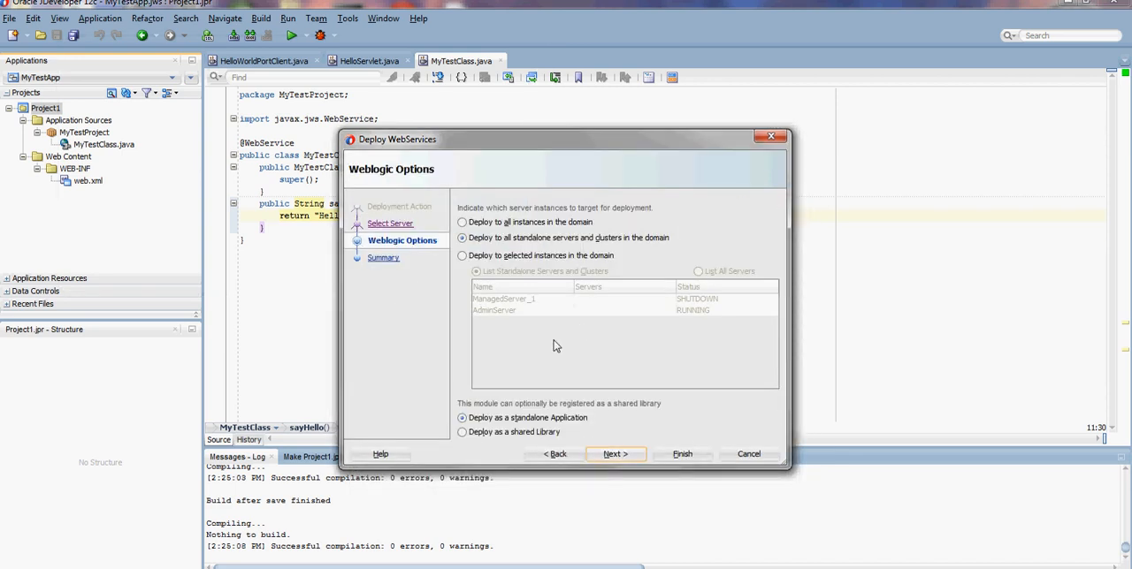
- Deploy to selected instances in the domain, listing standalone servers and clusters
{"action": "left_click", "coordinate": [461, 254]}
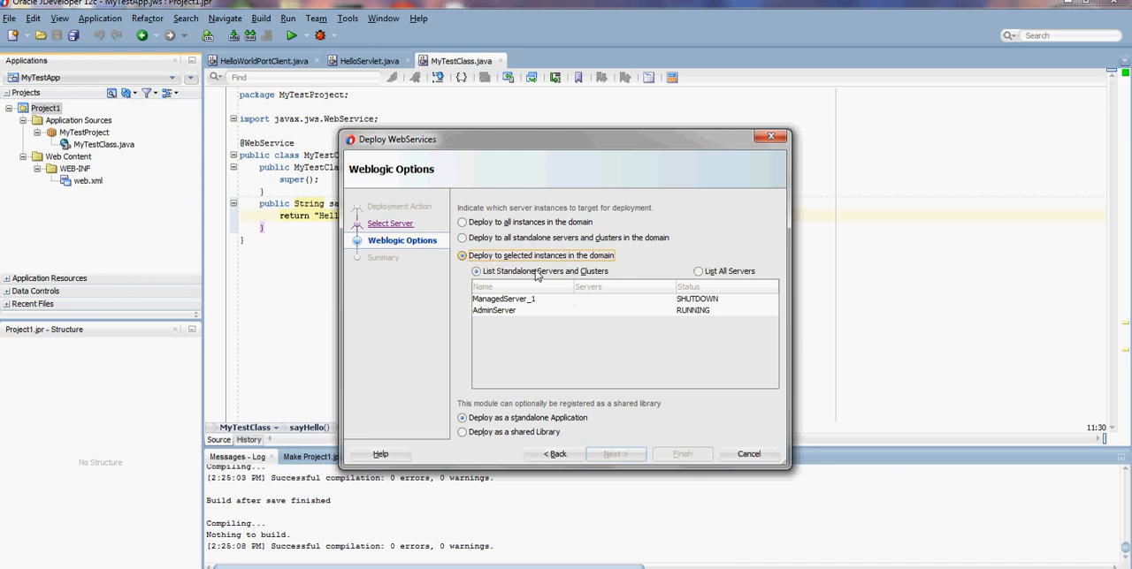
{"action": "left_click", "coordinate": [477, 272]}
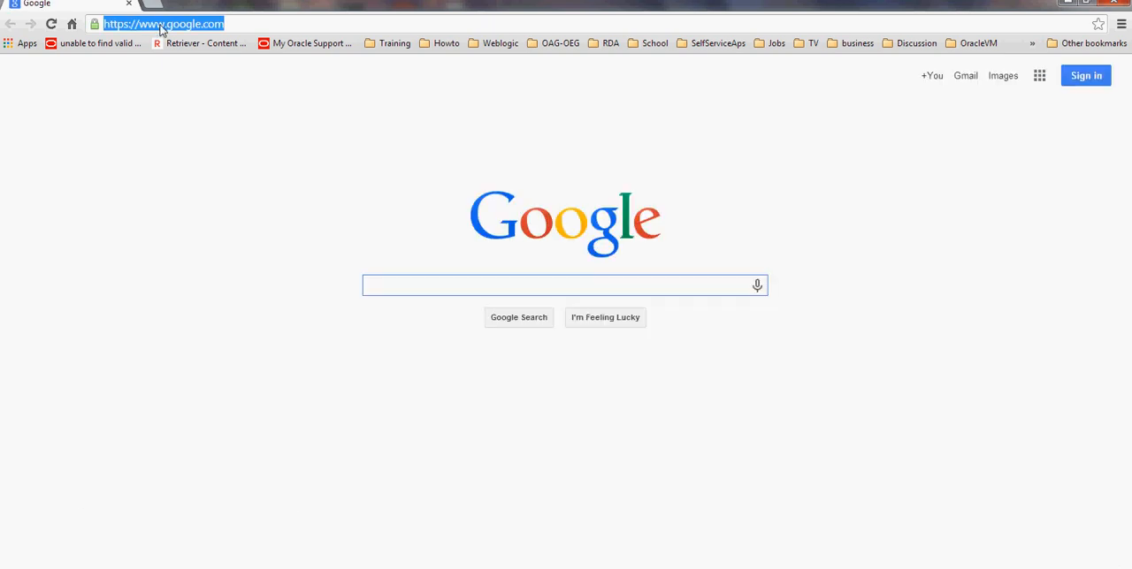
- Navigate Chrome to the WebLogic console at localhost:7001/console
{"action": "type", "text": "localhsot"}
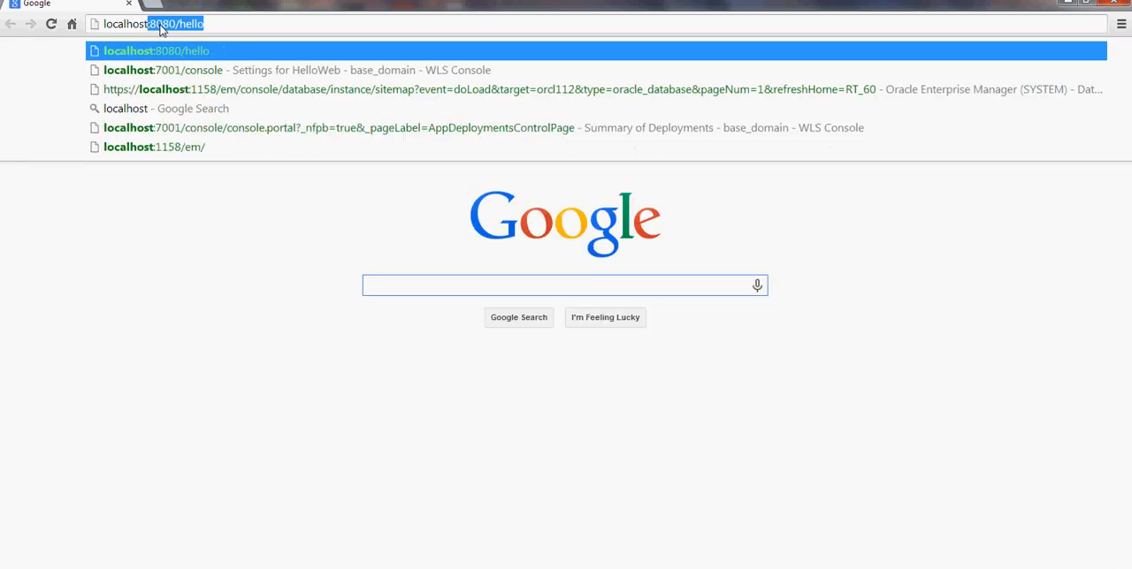
{"action": "type", "text": "localhost:7001/console"}
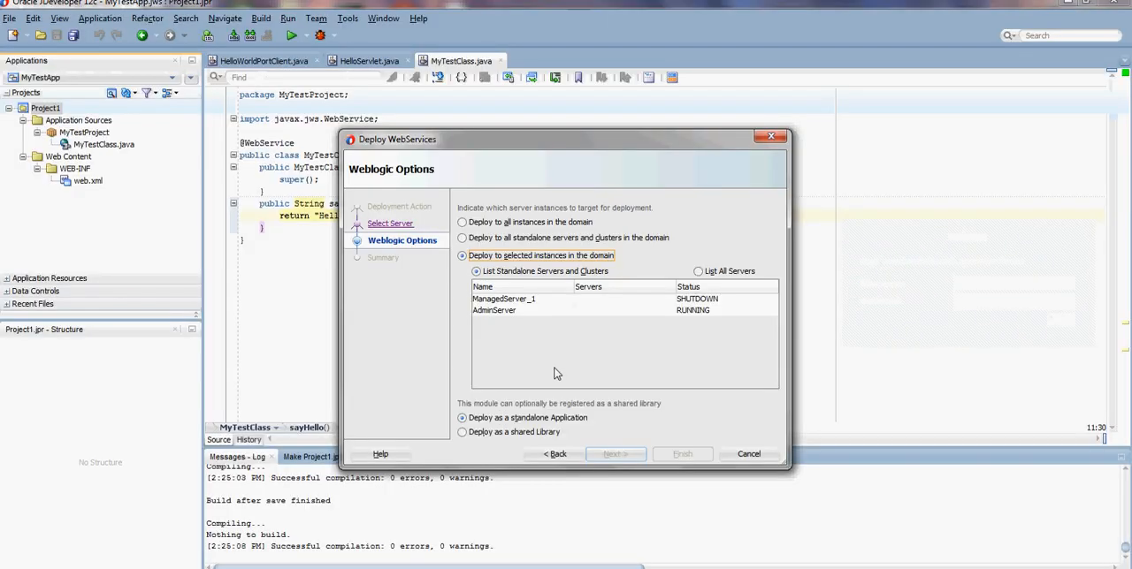
- Target the running AdminServer, review the summary and start the web service deployment
{"action": "left_click", "coordinate": [495, 310]}
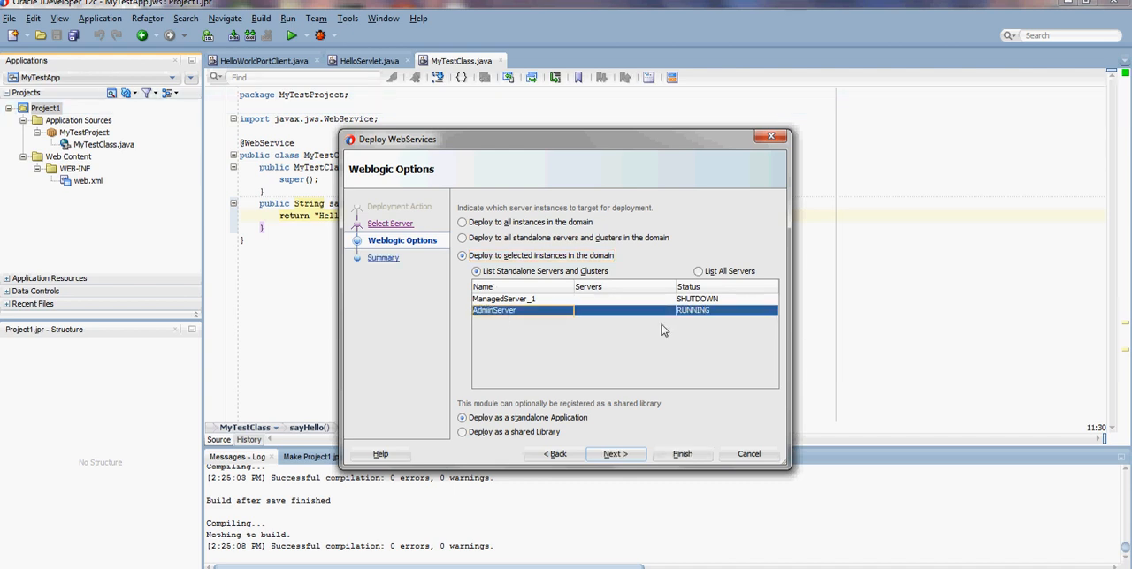
{"action": "left_click", "coordinate": [615, 452]}
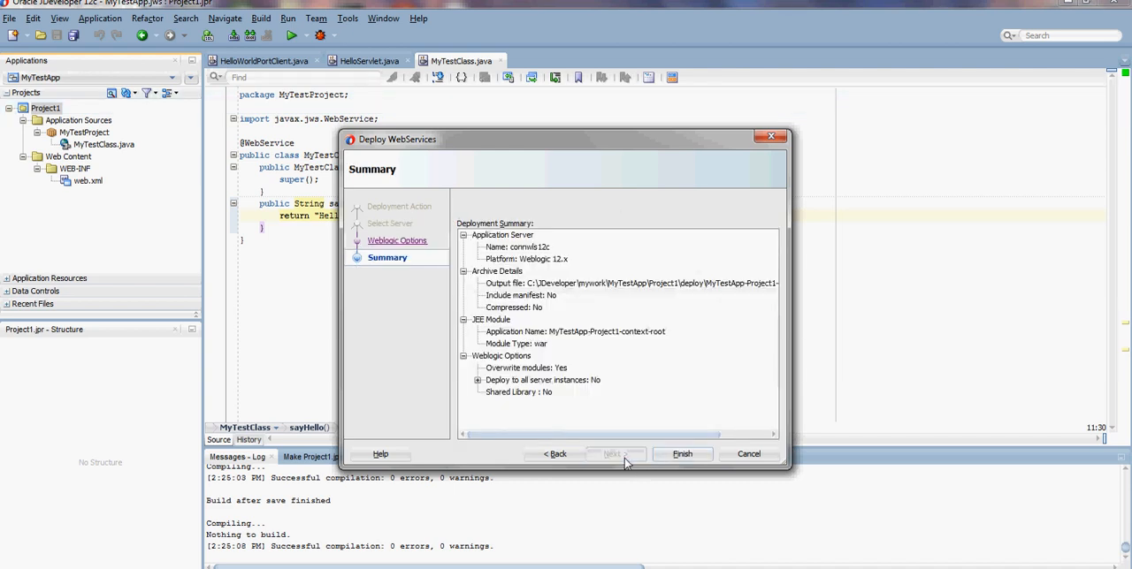
{"action": "left_click", "coordinate": [682, 453]}
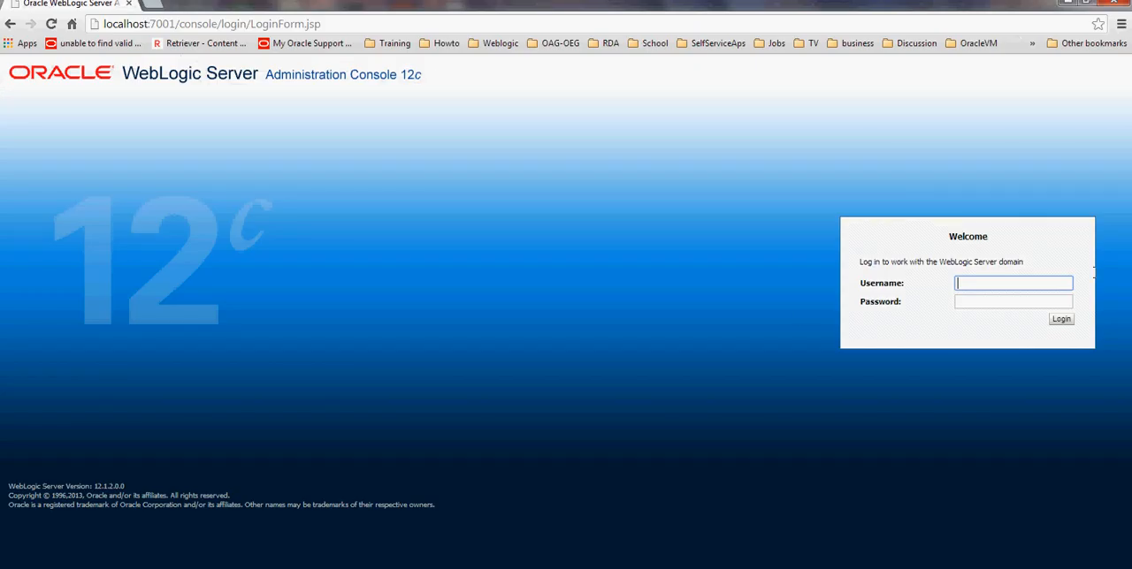
- Log in to the console as weblogic and show the domain's Summary of Deployments
{"action": "type", "text": "weblogic"}
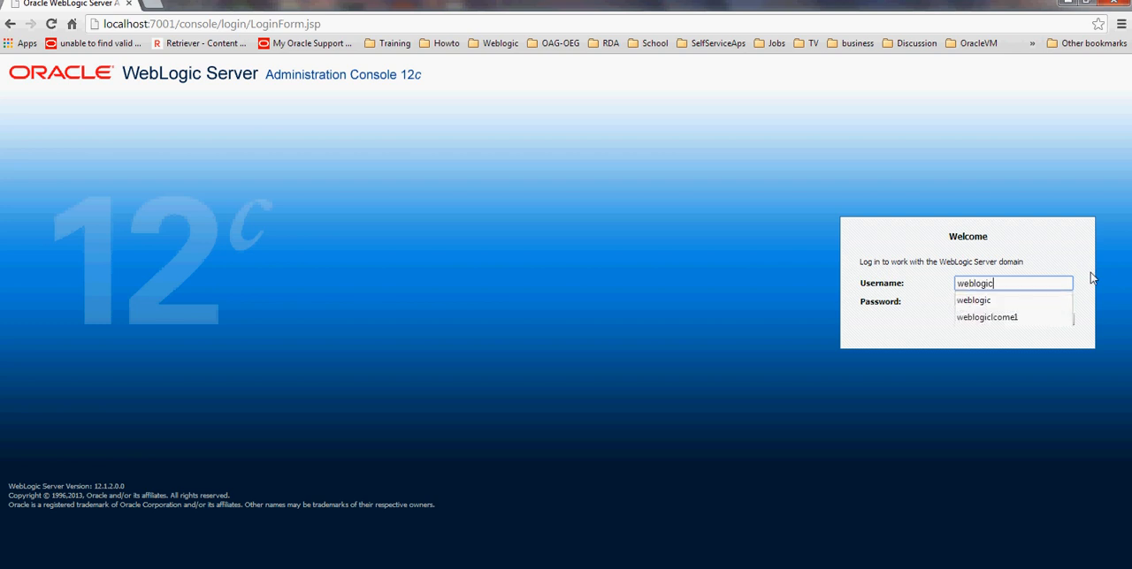
{"action": "left_click", "coordinate": [1011, 300]}
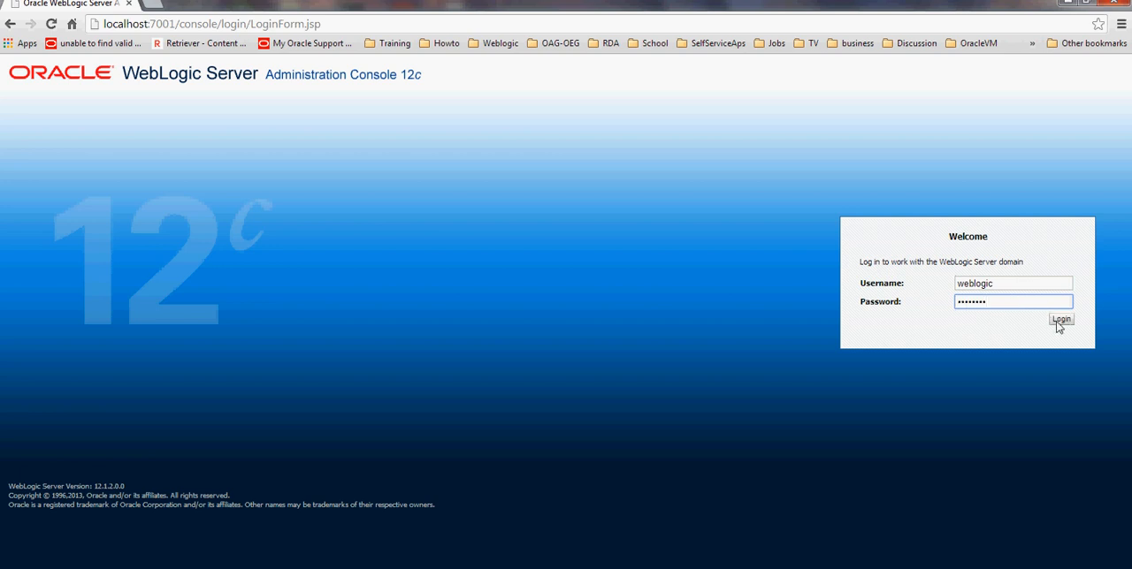
{"action": "left_click", "coordinate": [1061, 318]}
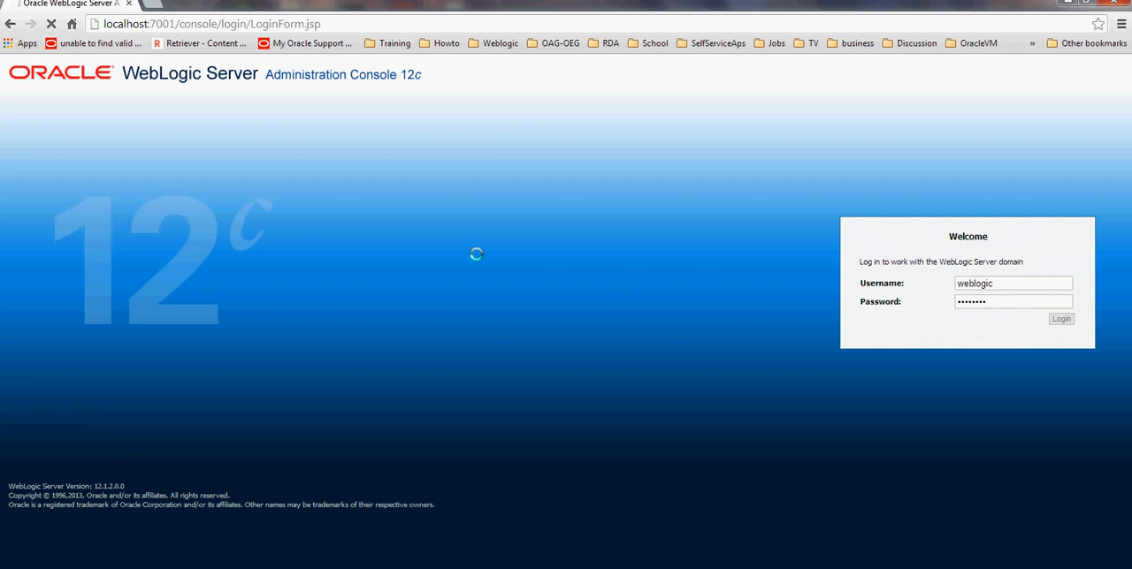
{"action": "left_click", "coordinate": [1061, 318]}
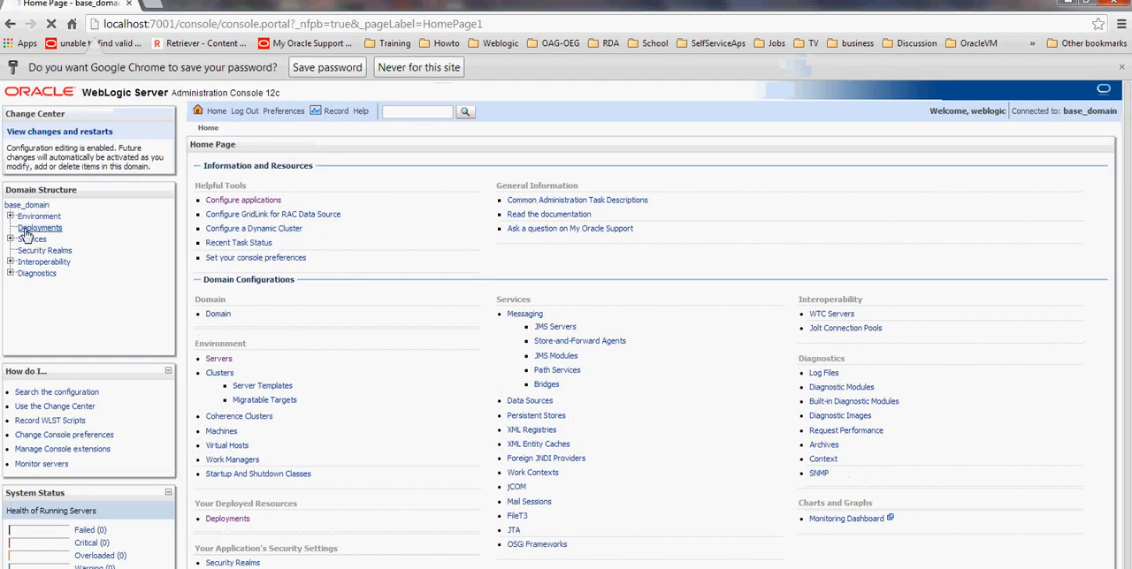
{"action": "left_click", "coordinate": [39, 229]}
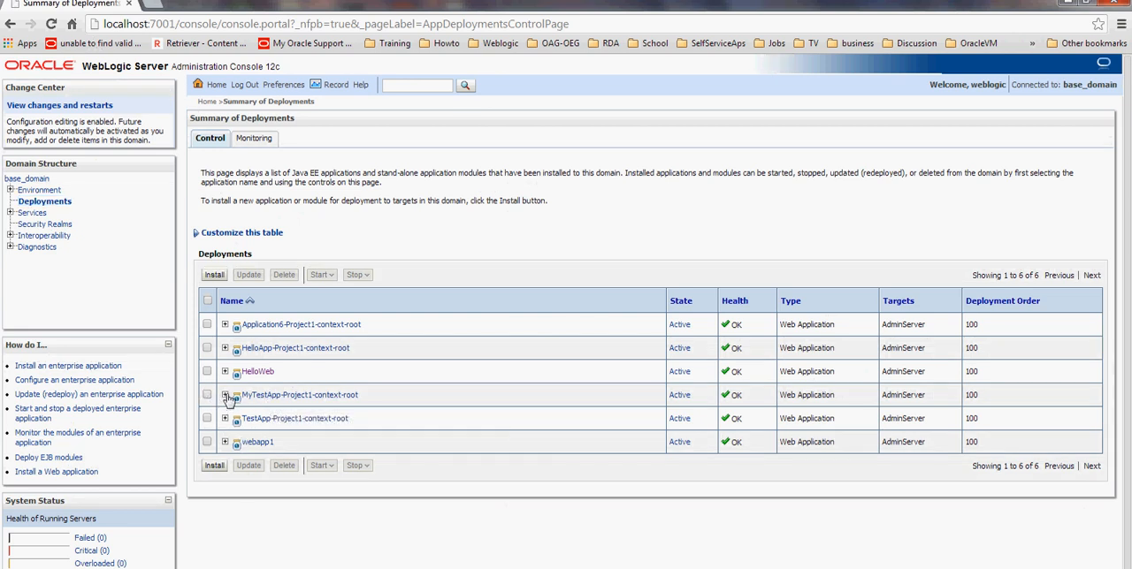
- Expand MyTestApp, open MyTestClassService's Testing settings and list its test points
{"action": "left_click", "coordinate": [226, 397]}
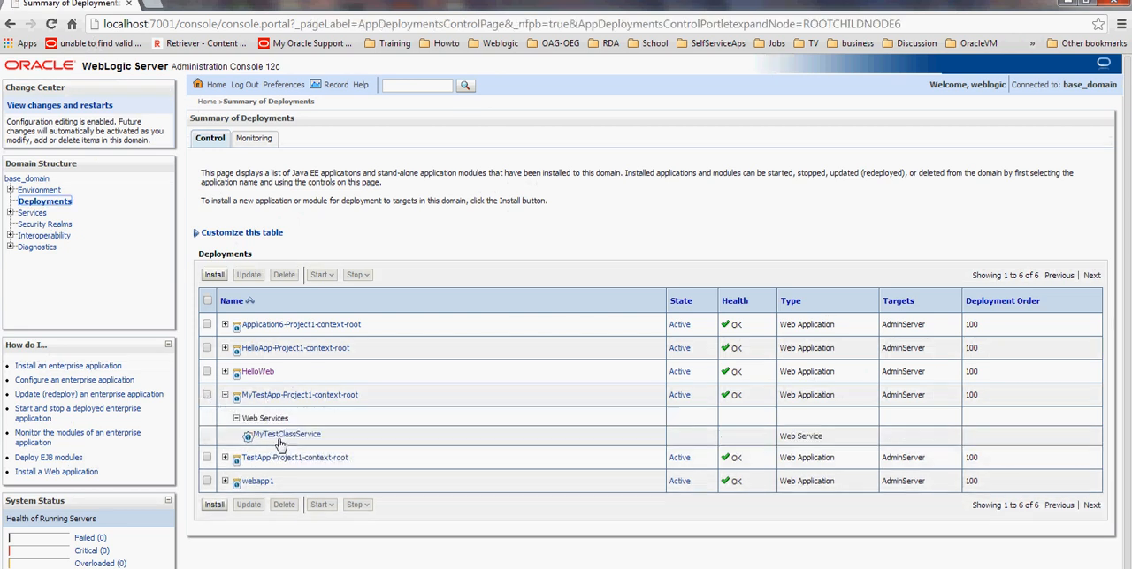
{"action": "left_click", "coordinate": [286, 435]}
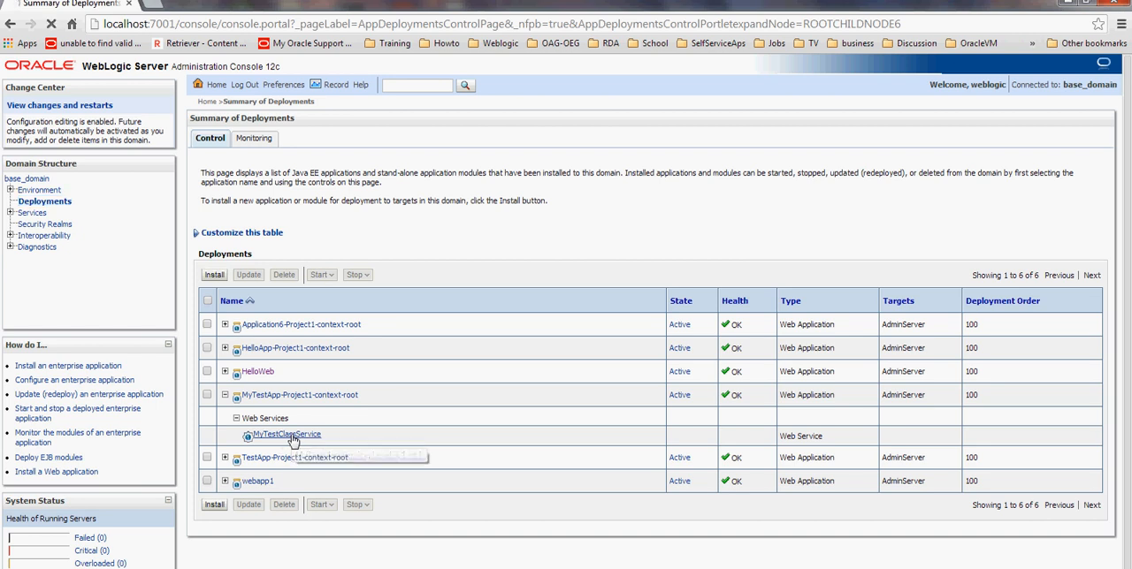
{"action": "left_click", "coordinate": [286, 435]}
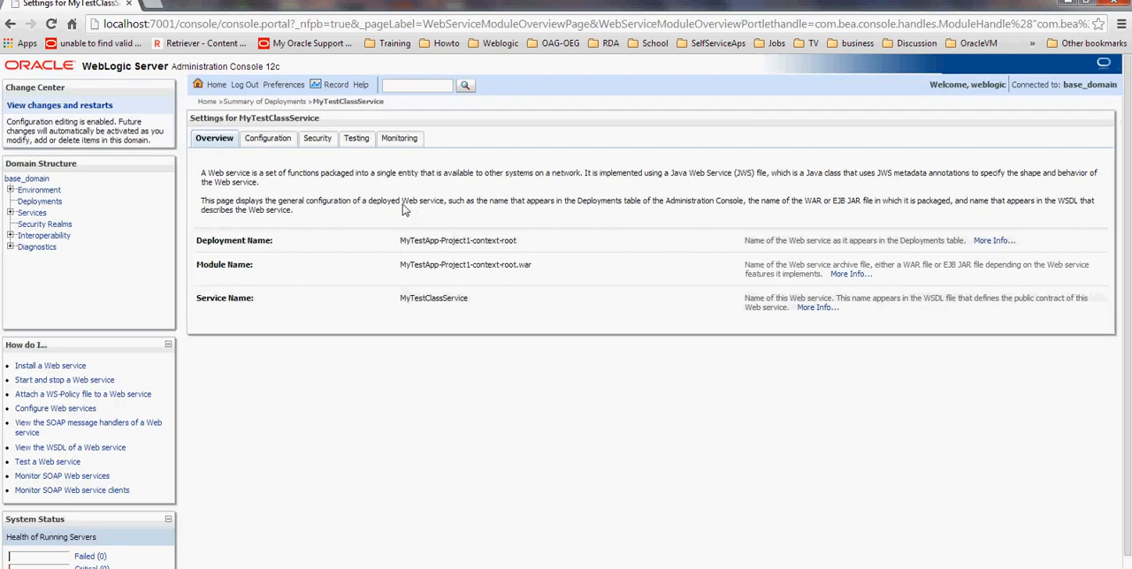
{"action": "left_click", "coordinate": [353, 138]}
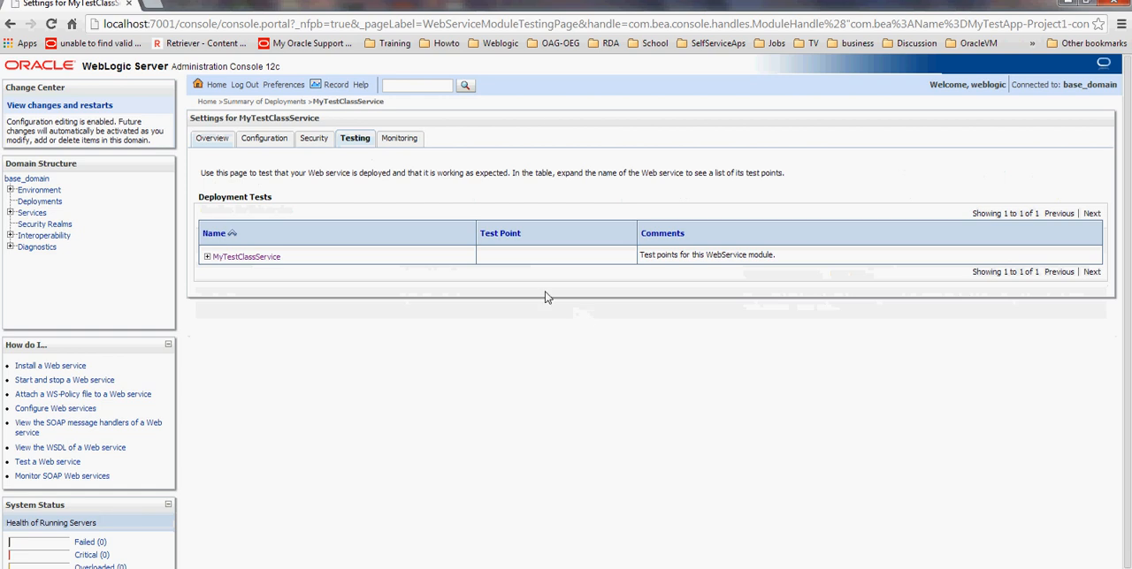
{"action": "left_click", "coordinate": [207, 256]}
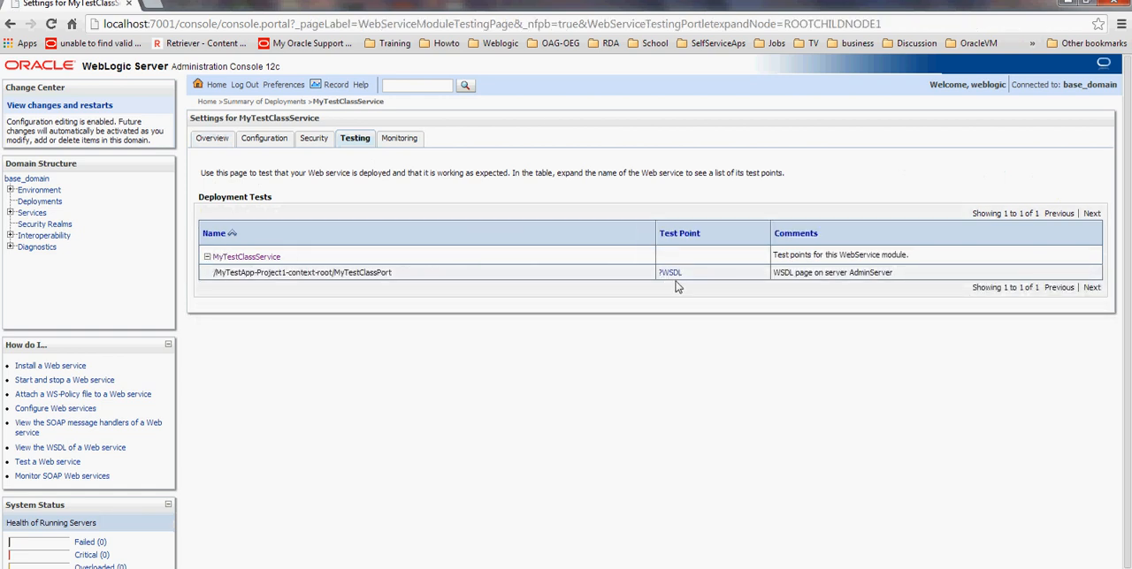
- Show the MyTestClassPort WSDL in Chrome and select its URL for copying
{"action": "left_click", "coordinate": [668, 272]}
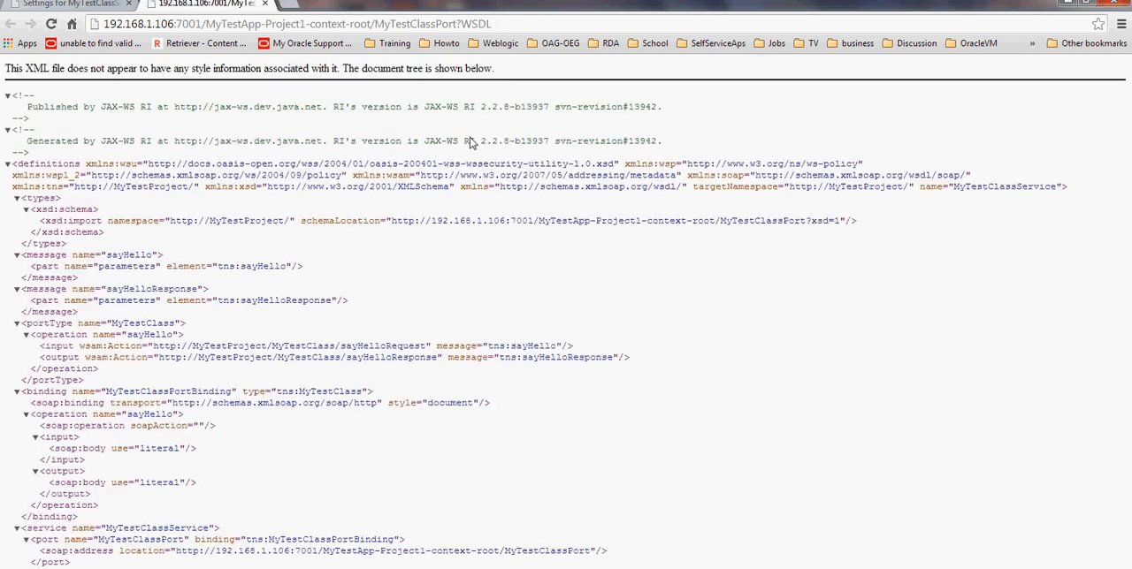
{"action": "double_click", "coordinate": [459, 25]}
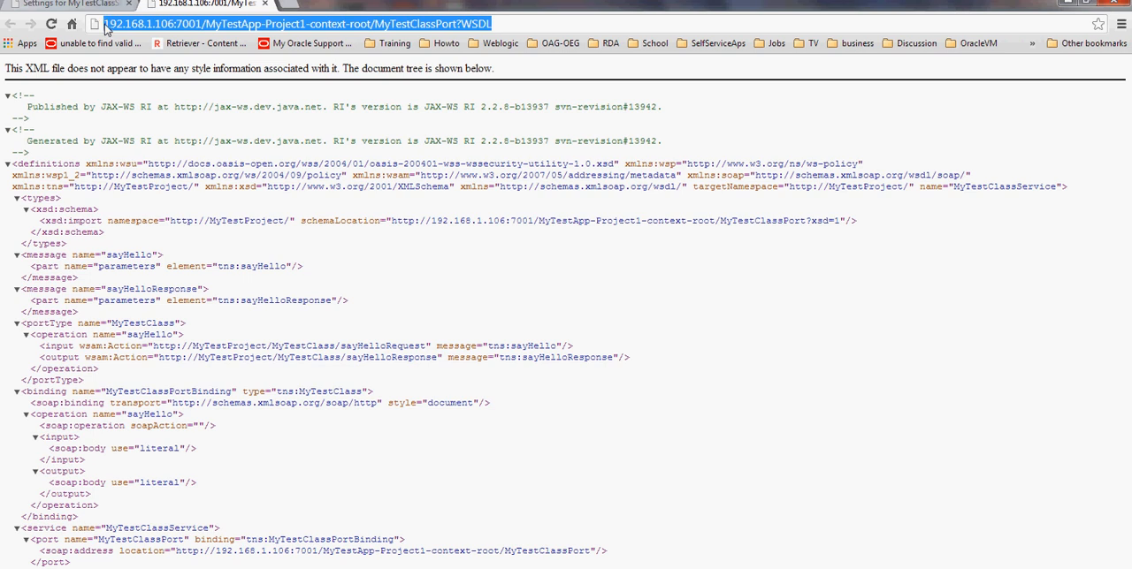
{"action": "mouse_move", "coordinate": [106, 28]}
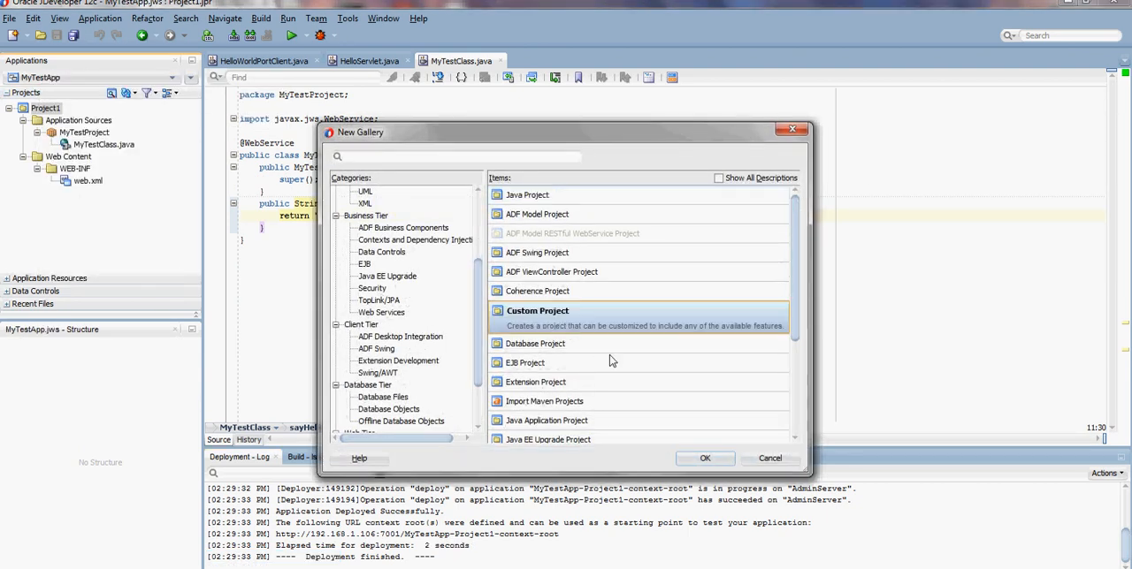
- Create custom project Project2 with the SOAP Web Services feature selected
{"action": "left_click", "coordinate": [704, 458]}
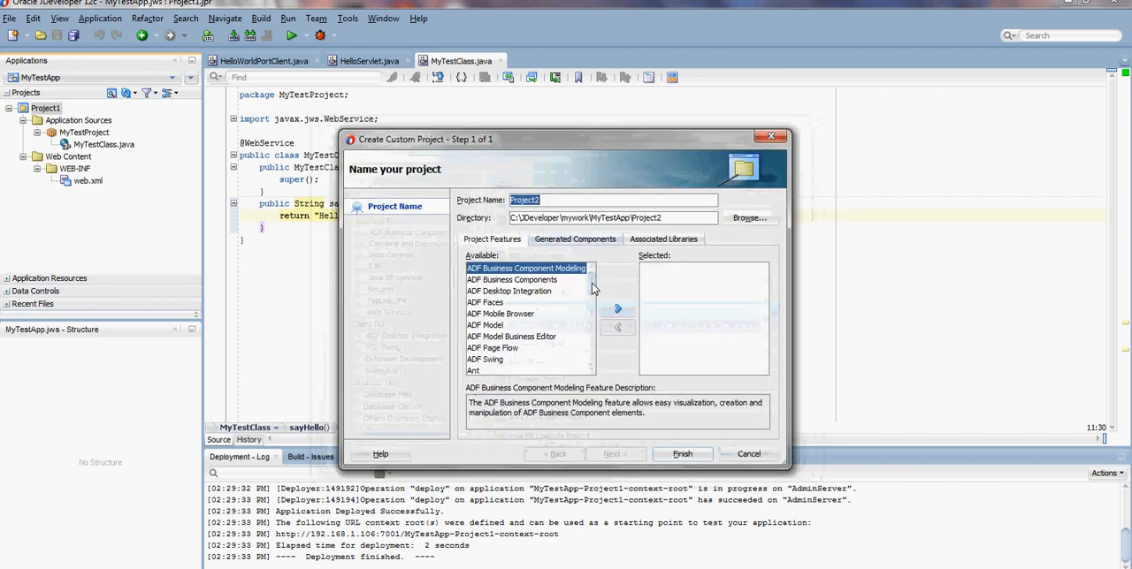
{"action": "scroll", "scroll_direction": "down", "scroll_amount": 3}
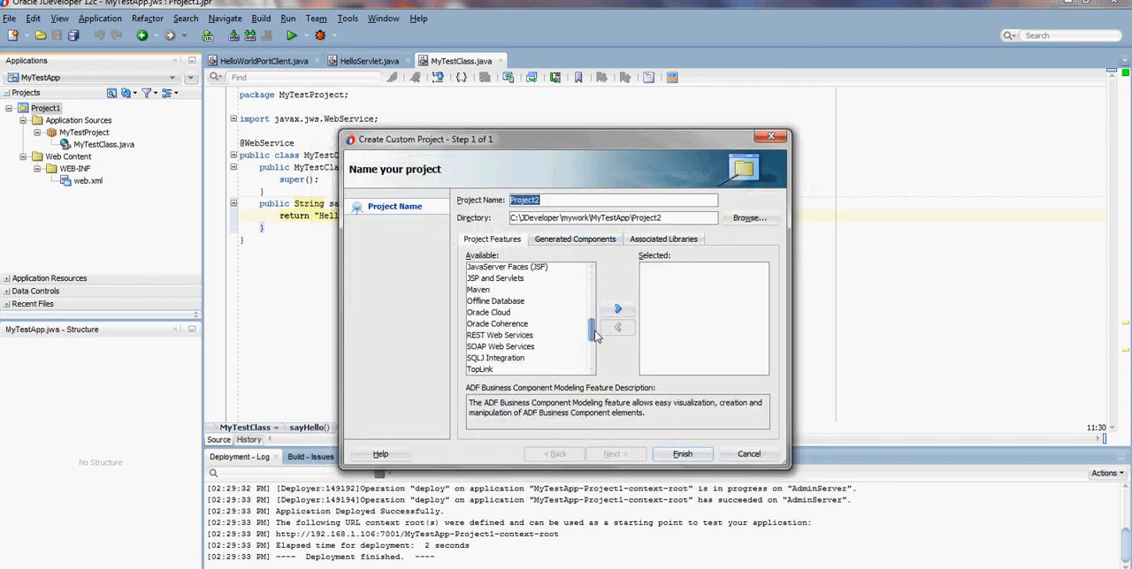
{"action": "left_click", "coordinate": [498, 317]}
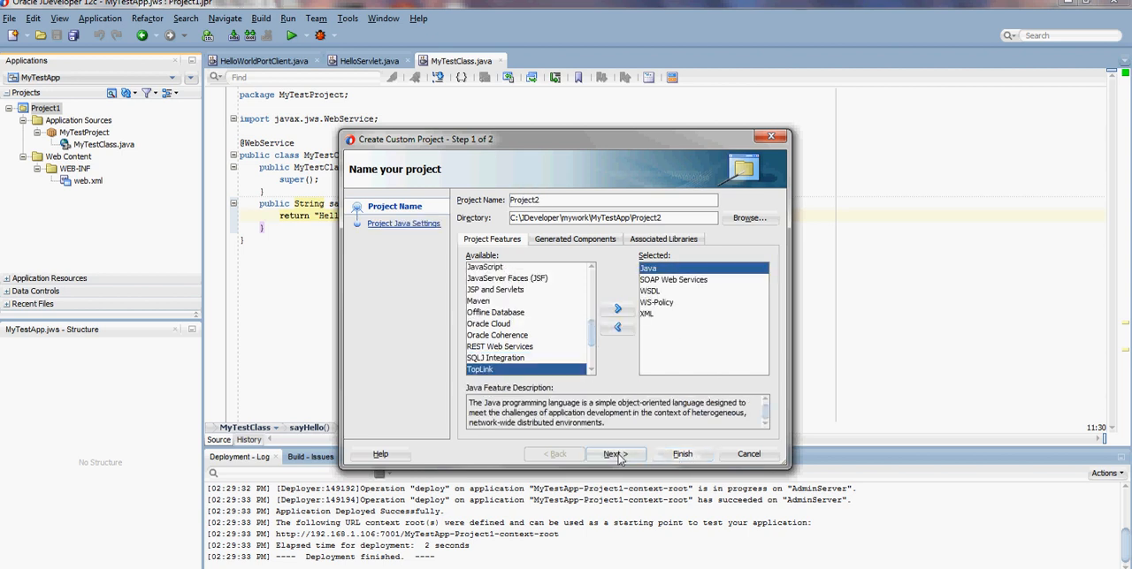
{"action": "left_click", "coordinate": [615, 452]}
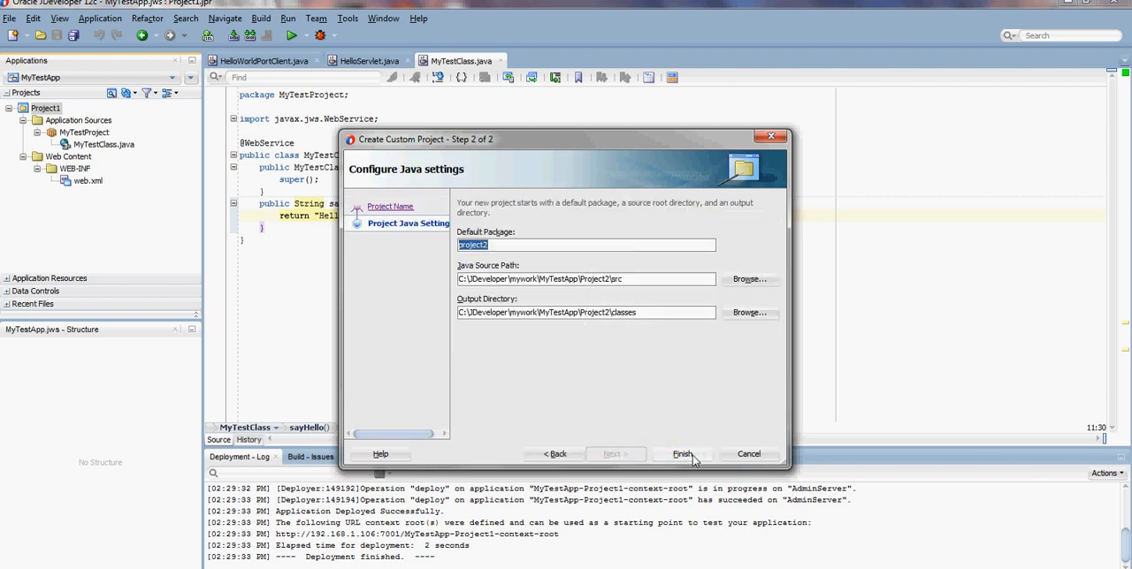
{"action": "left_click", "coordinate": [683, 452]}
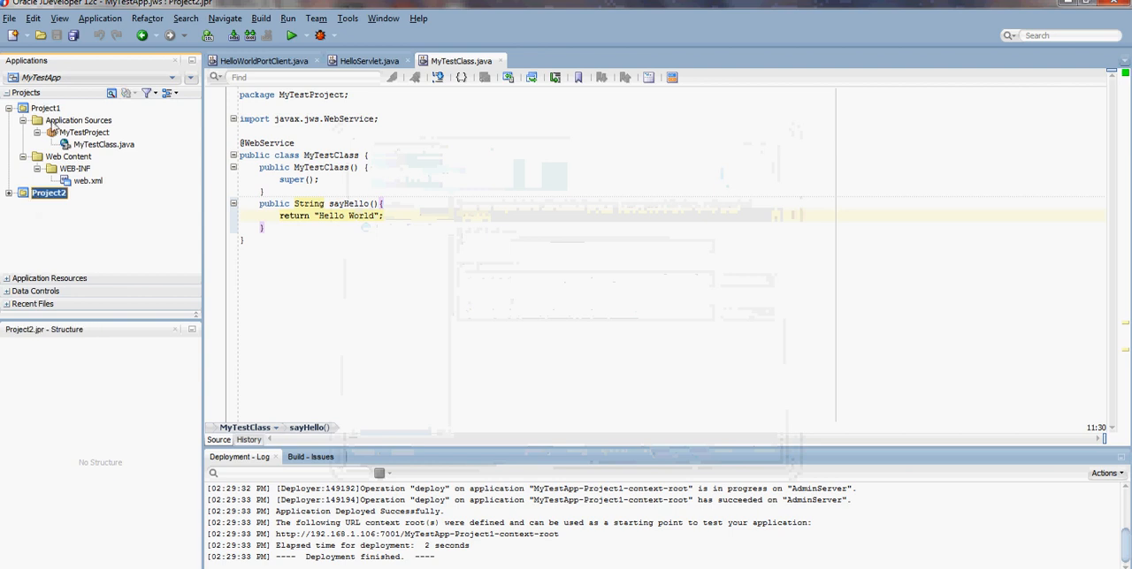
{"action": "right_click", "coordinate": [44, 193]}
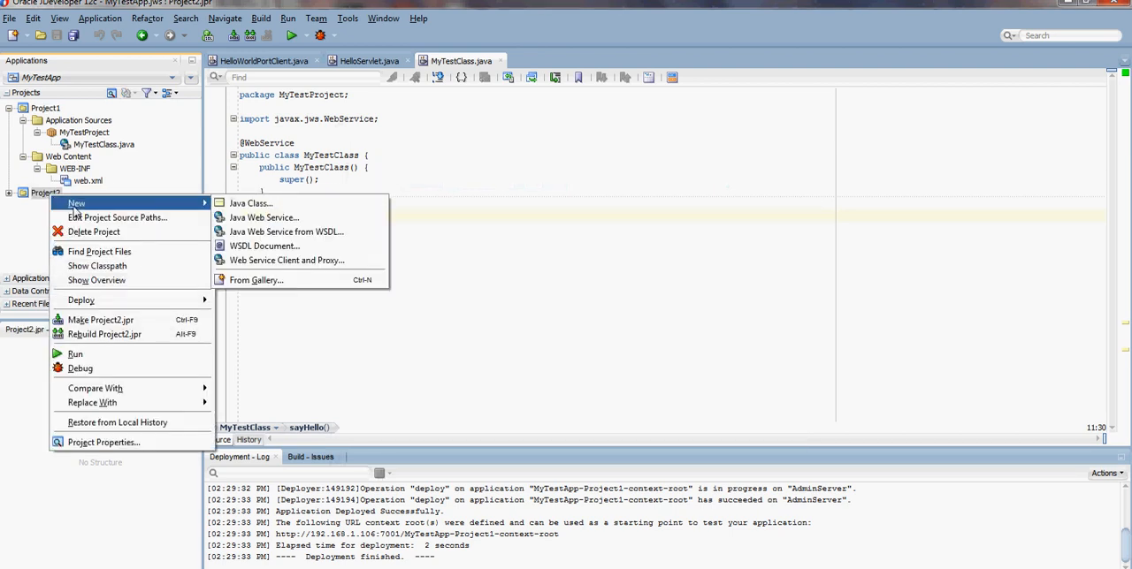
{"action": "mouse_move", "coordinate": [92, 204]}
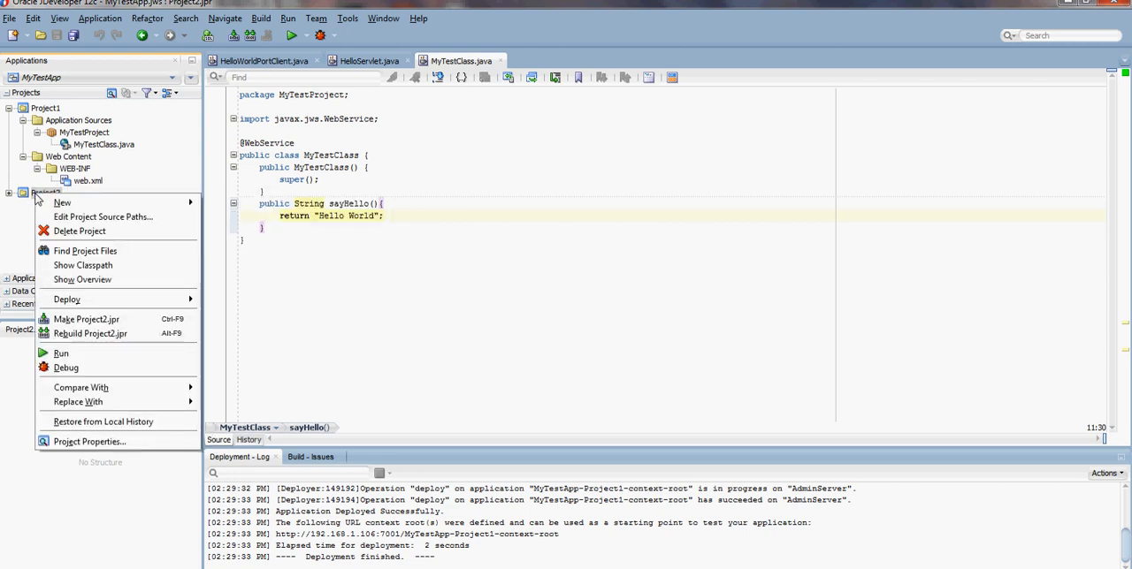
{"action": "mouse_move", "coordinate": [64, 201]}
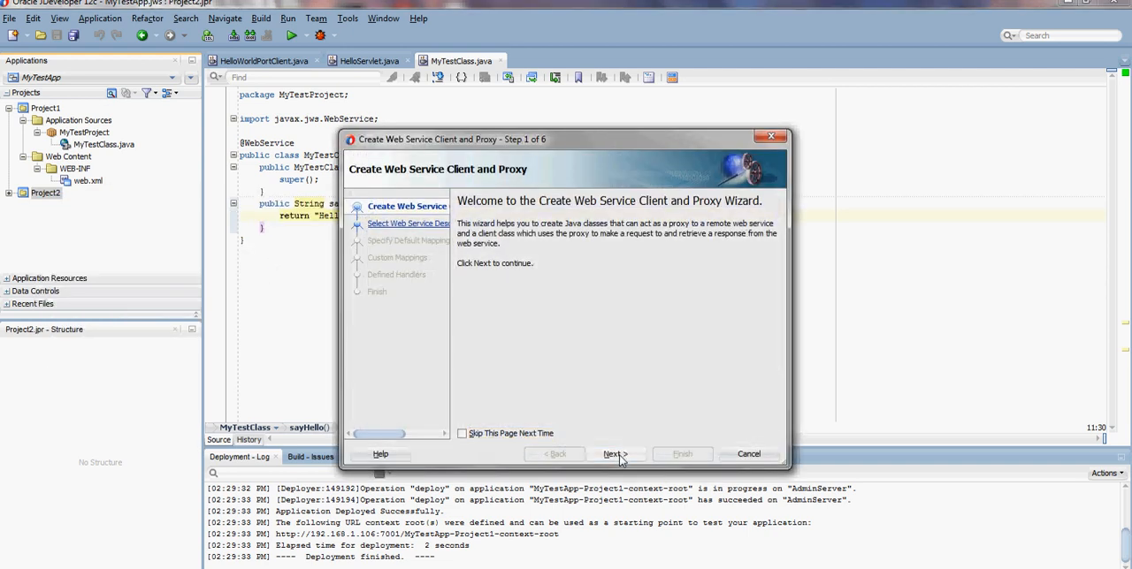
{"action": "left_click", "coordinate": [612, 453]}
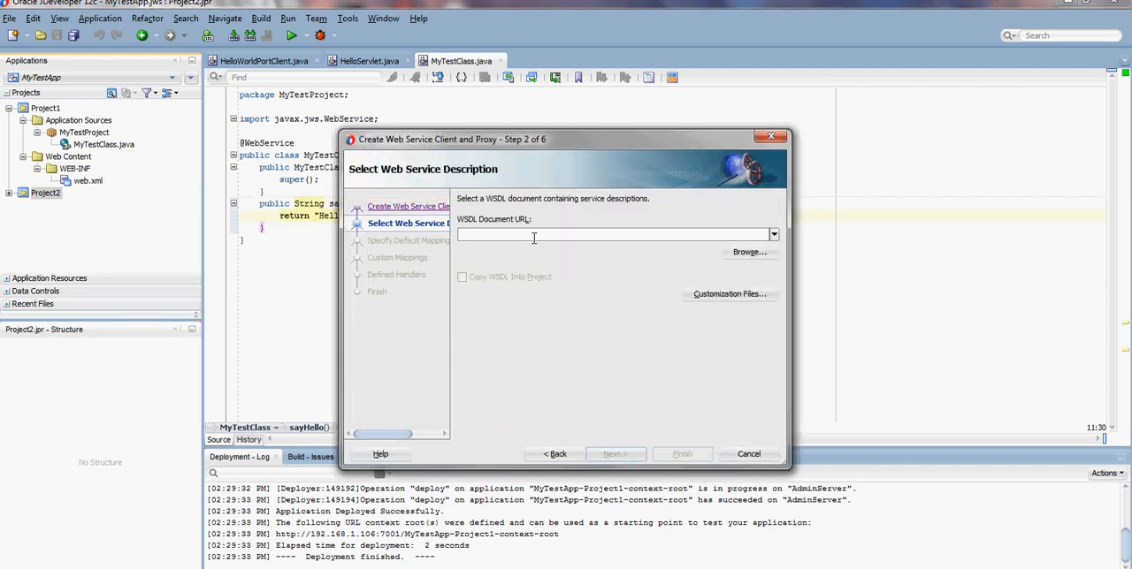
{"action": "type", "text": "http://192.168.1.106:7001/MyTestApp-Project1-context-root/MyTestClassPort?WSDL"}
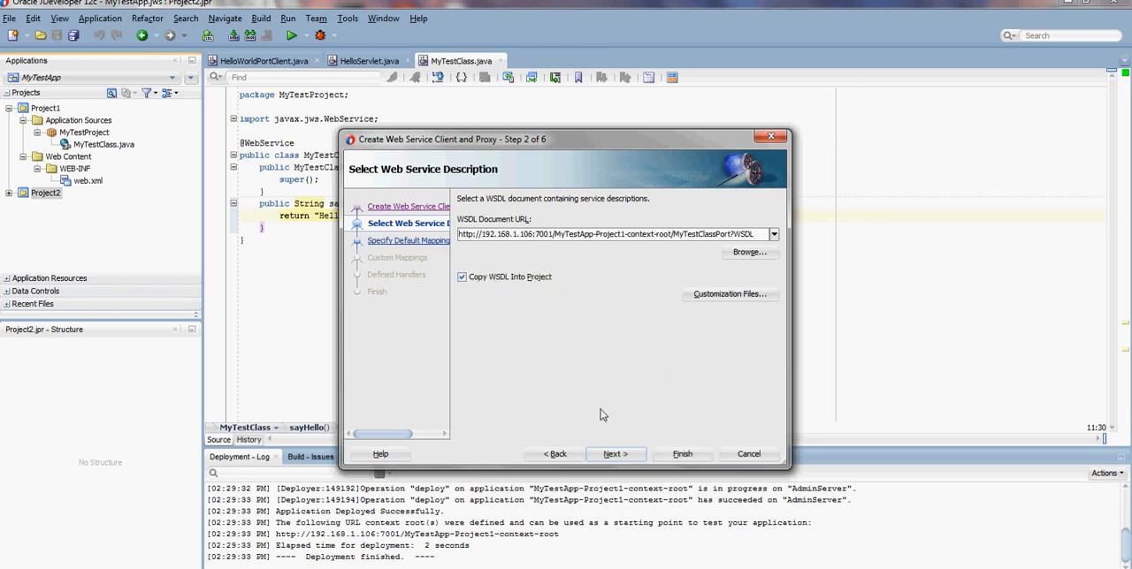
{"action": "left_click", "coordinate": [616, 453]}
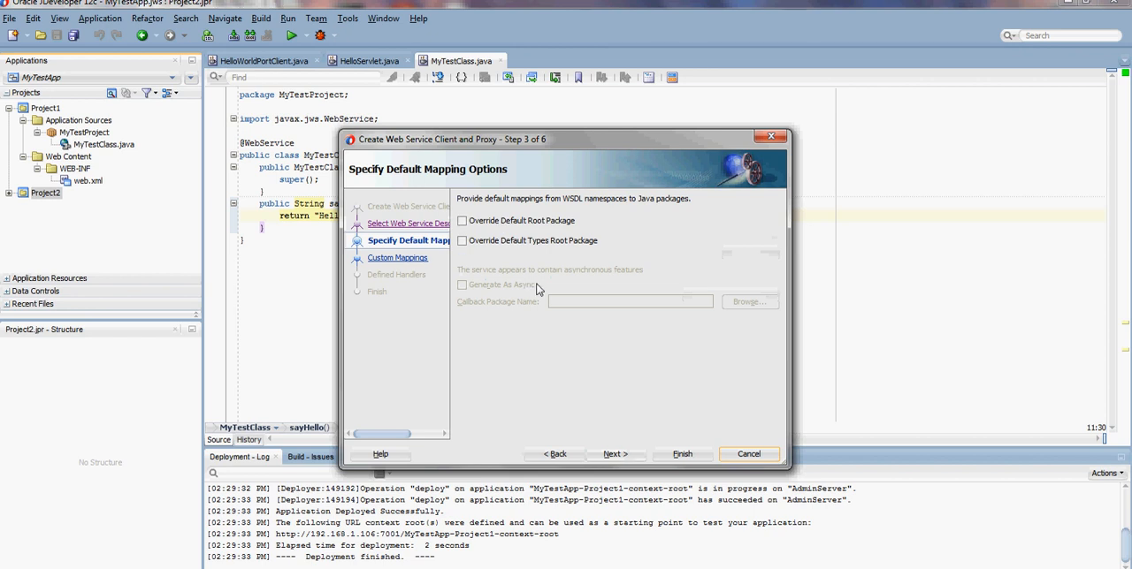
- Keep default mapping, endpoint, async, policy and handler settings and generate the client proxy
{"action": "left_click", "coordinate": [612, 452]}
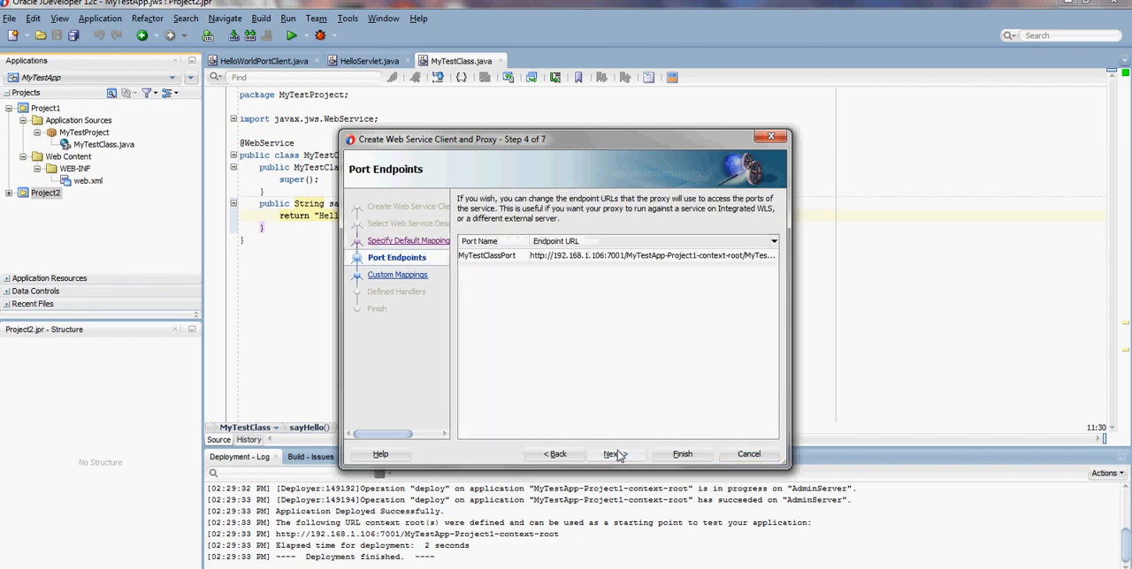
{"action": "left_click", "coordinate": [614, 453]}
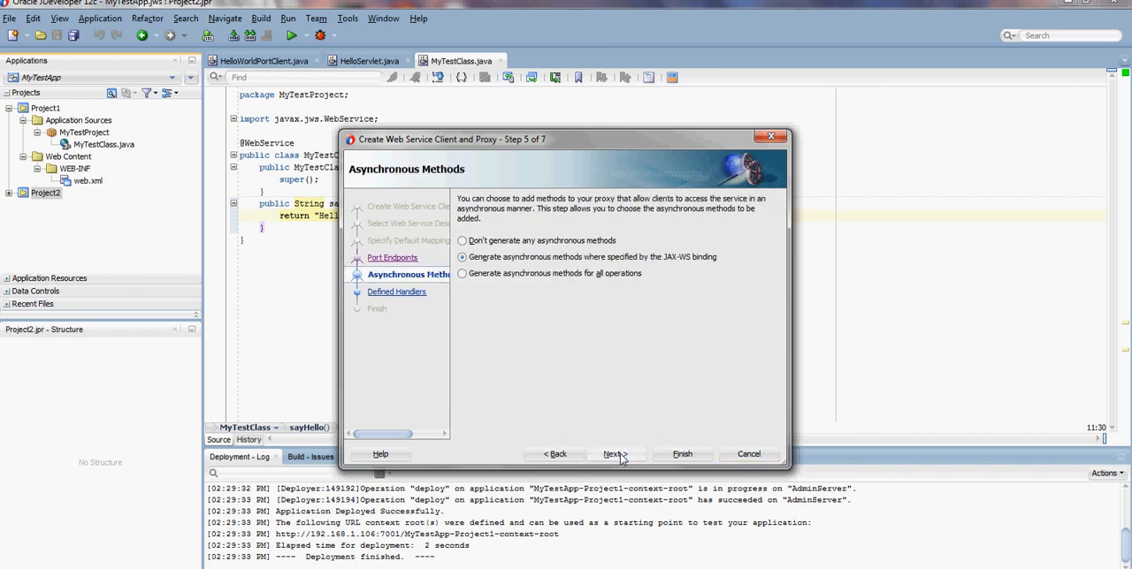
{"action": "left_click", "coordinate": [612, 453]}
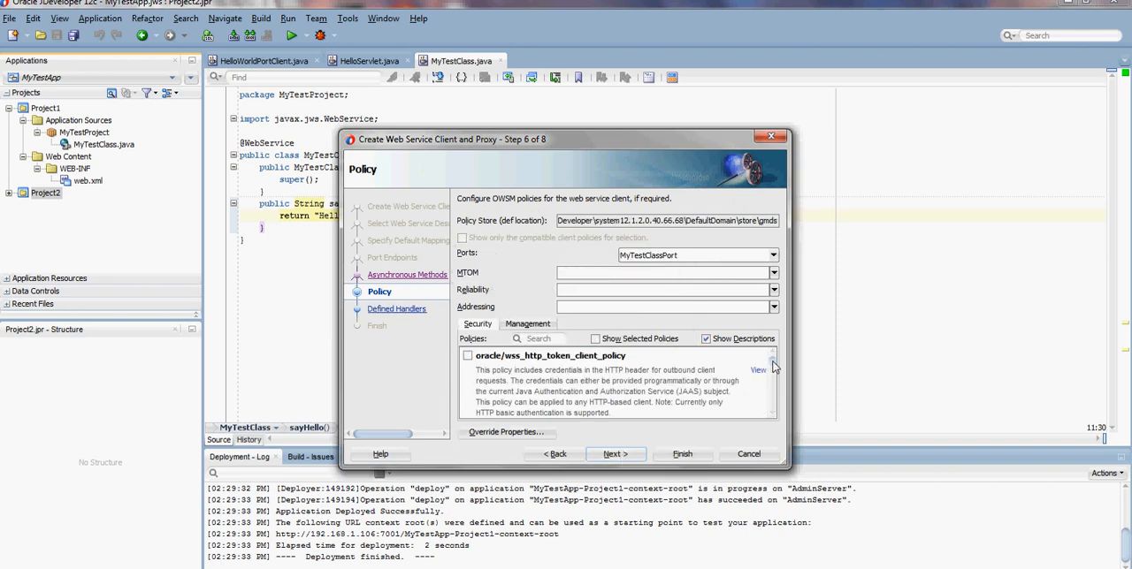
{"action": "left_click", "coordinate": [615, 453]}
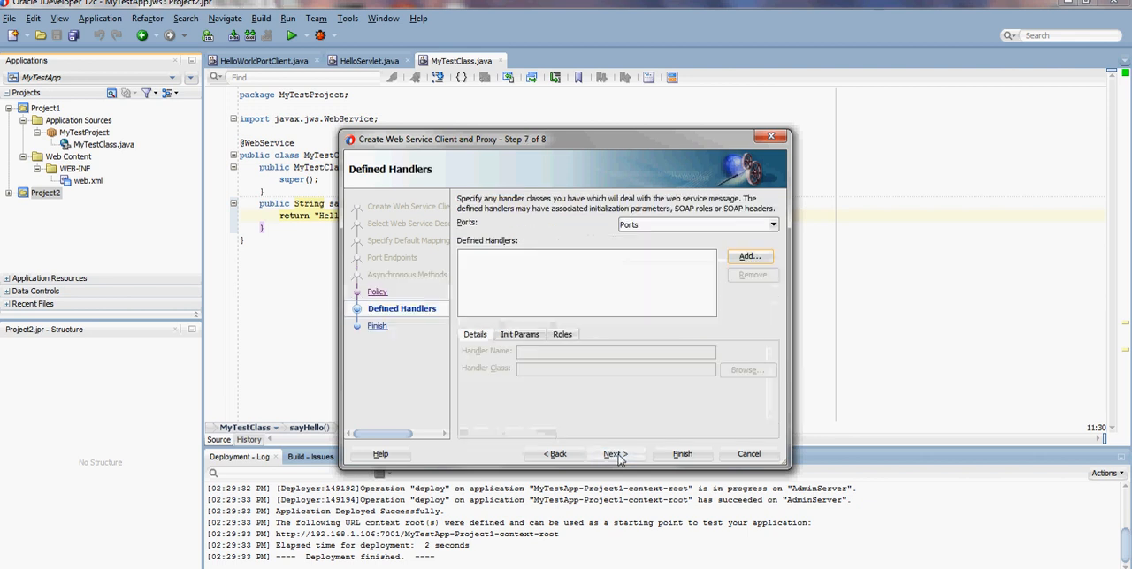
{"action": "left_click", "coordinate": [614, 453]}
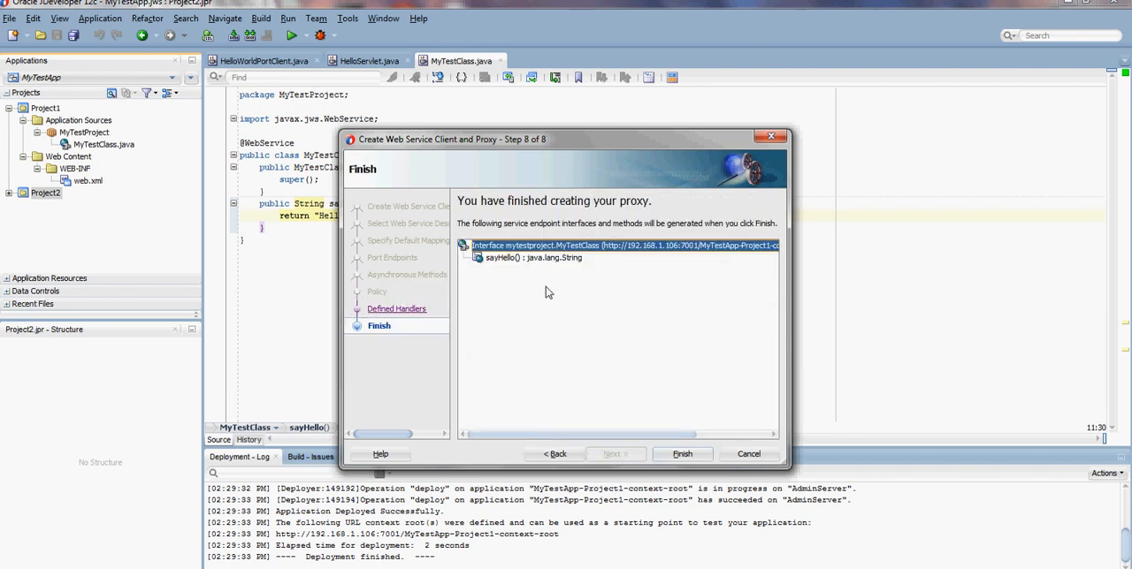
{"action": "left_click", "coordinate": [683, 453]}
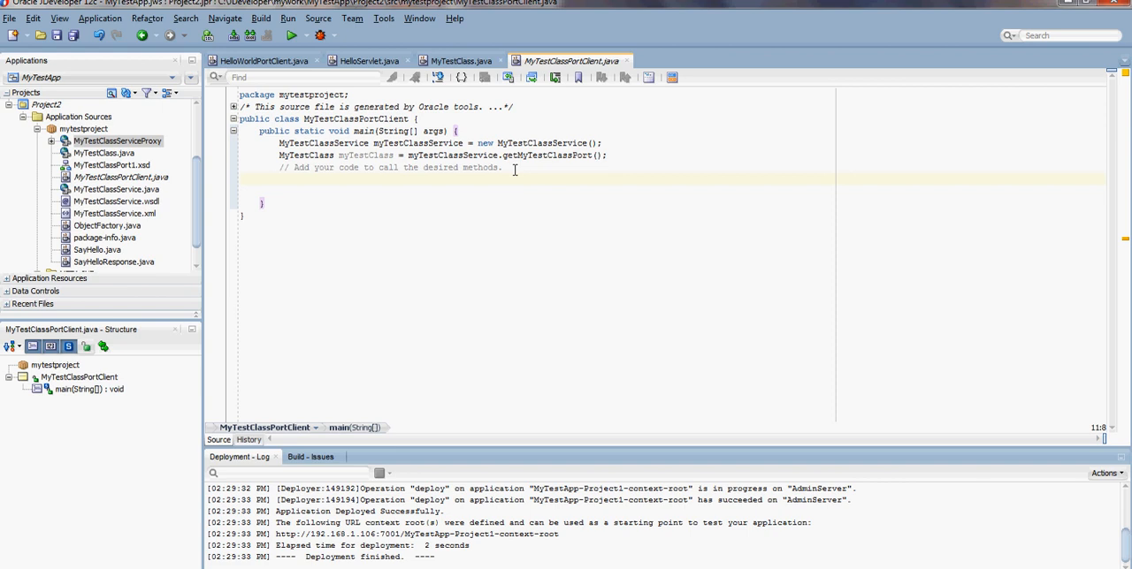
- Add System.out.println(myTestClass.sayHello()); to MyTestClassPortClient's main method
{"action": "type", "text": "Syst"}
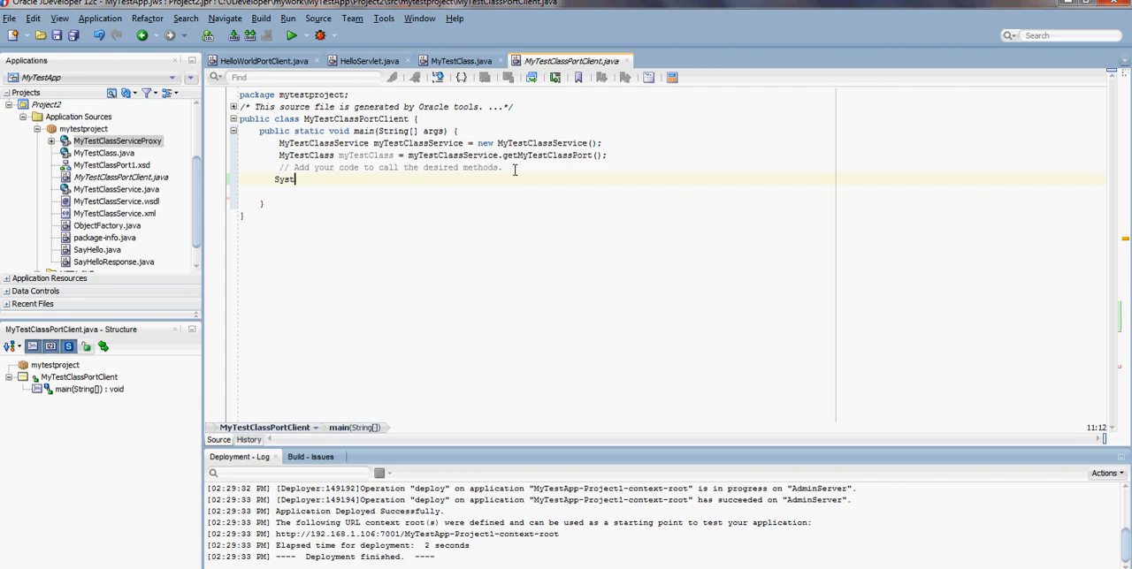
{"action": "type", "text": "em.out"}
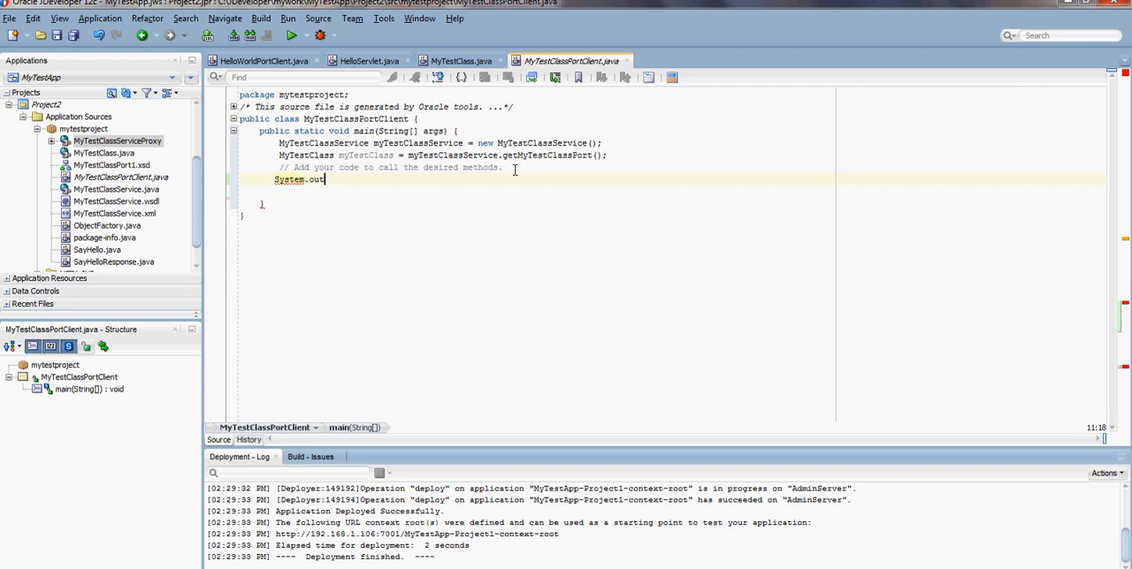
{"action": "type", "text": "println"}
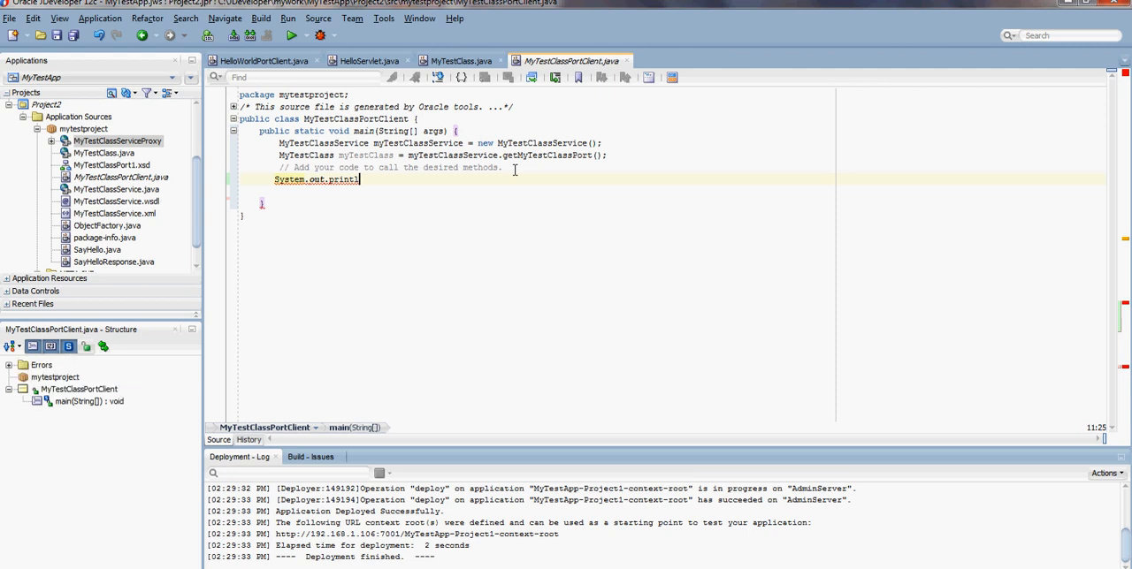
{"action": "type", "text": "()"}
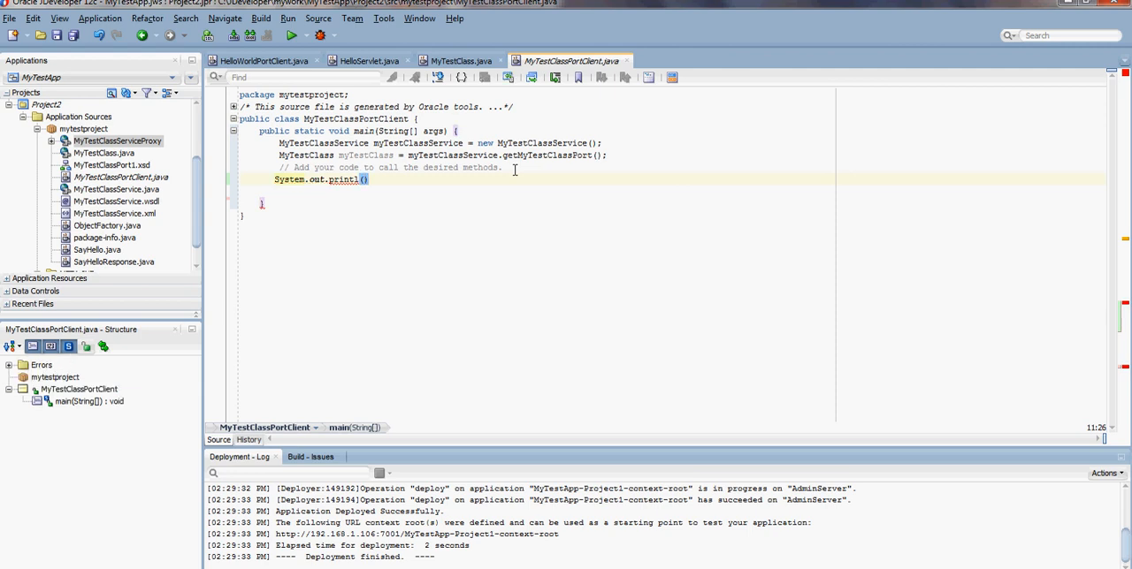
{"action": "type", "text": "myTest"}
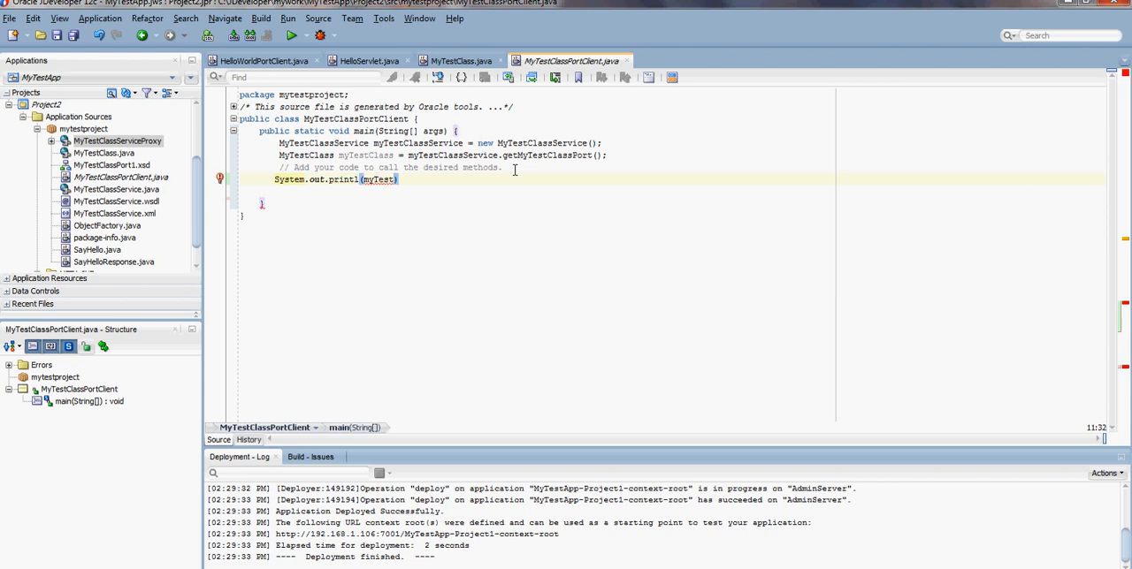
{"action": "type", "text": "Class.sayHello("}
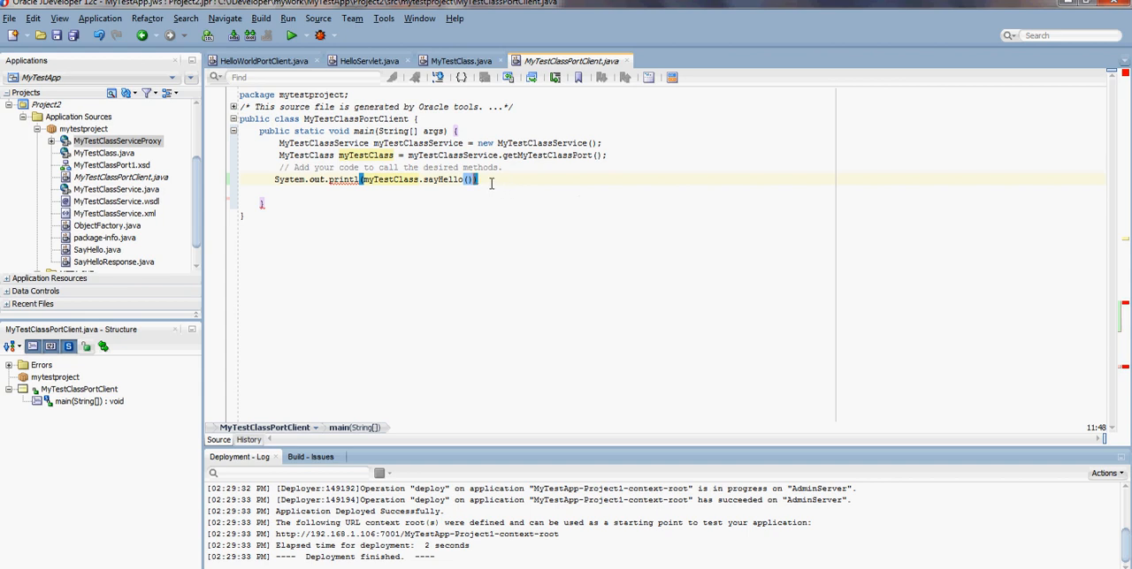
{"action": "type", "text": ";"}
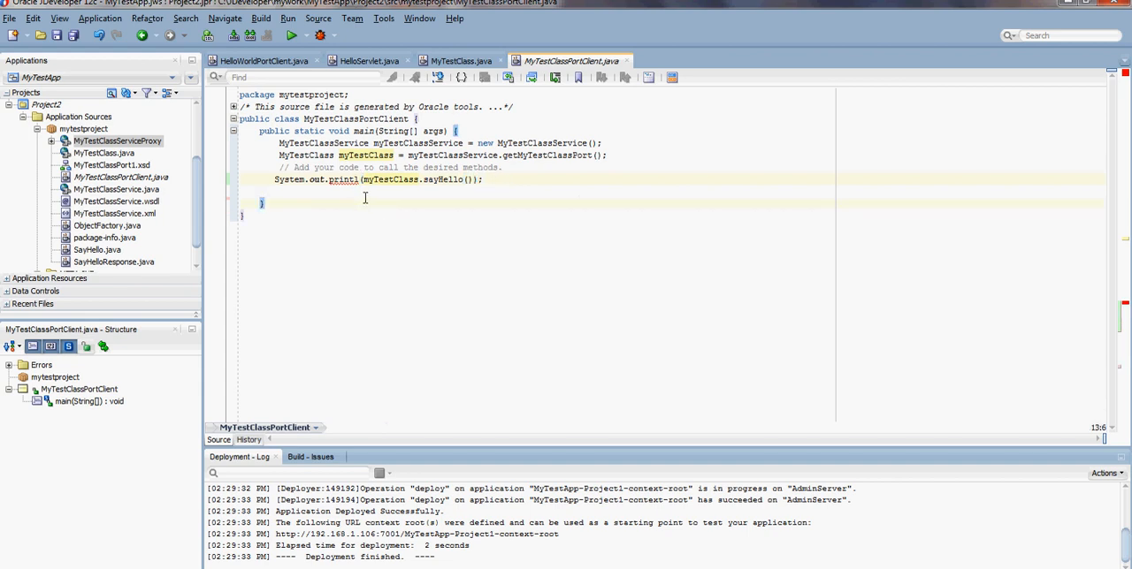
{"action": "left_click", "coordinate": [352, 181]}
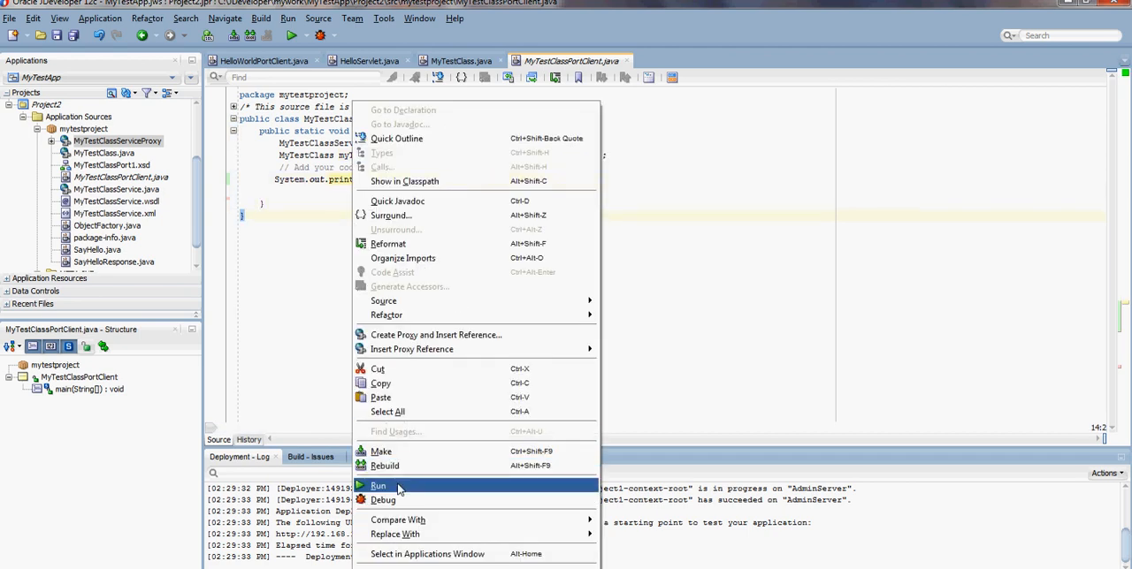
- Run MyTestClassPortClient so the log prints Hello World
{"action": "left_click", "coordinate": [379, 485]}
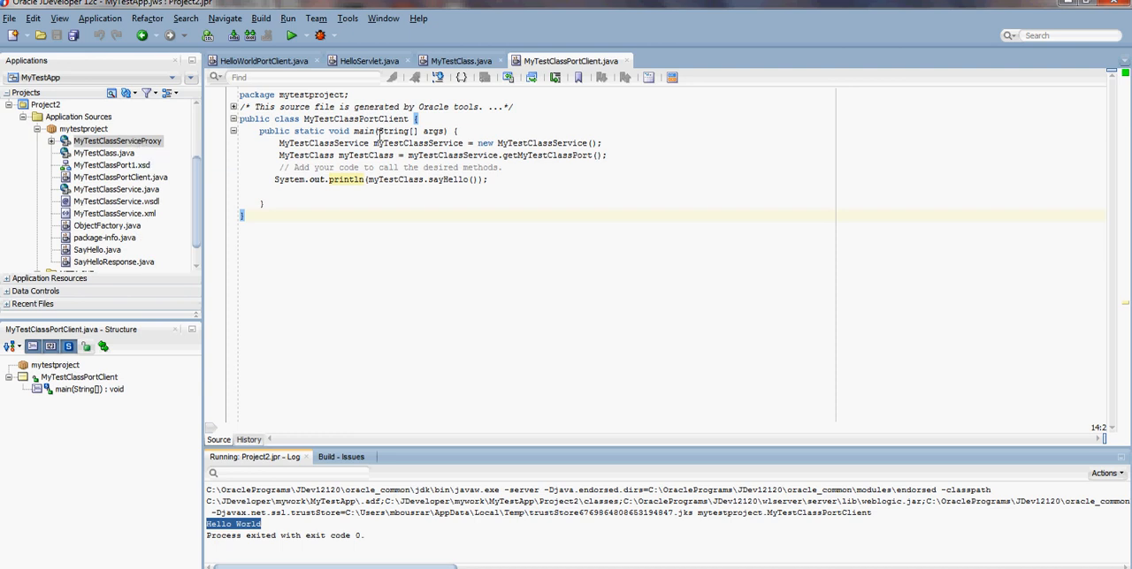
{"action": "mouse_move", "coordinate": [117, 142]}
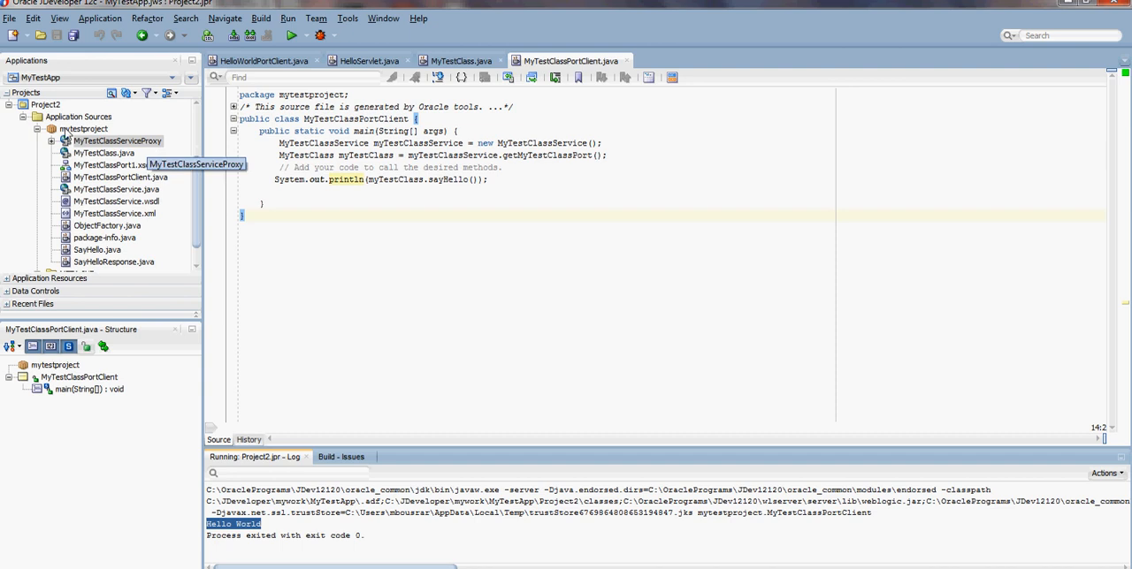
- Generate an HTTP servlet named MyTestServlet in Project2 with default mapping and parameters
{"action": "right_click", "coordinate": [44, 104]}
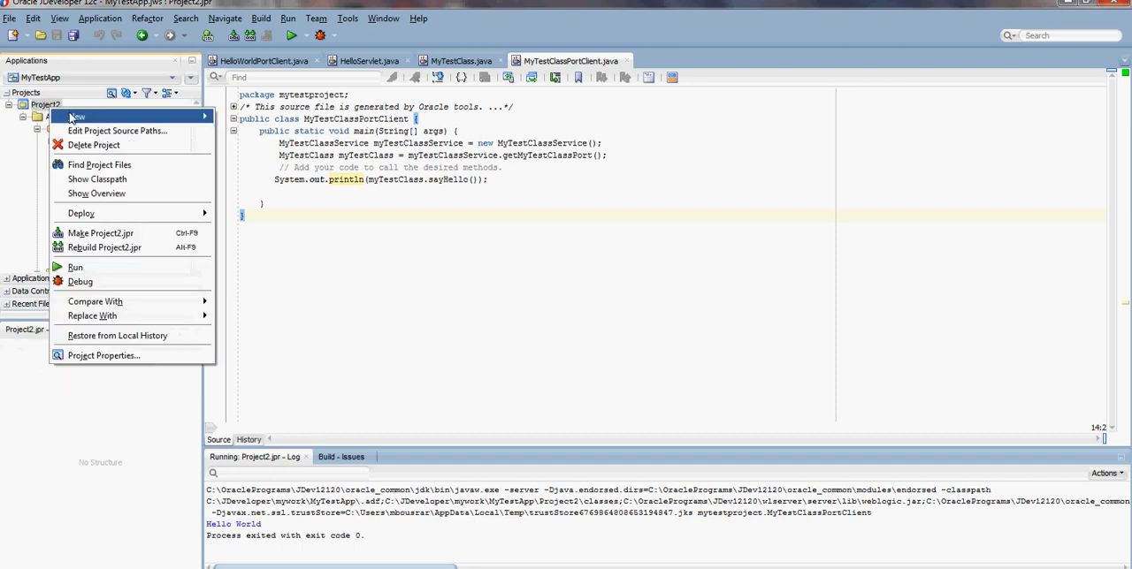
{"action": "mouse_move", "coordinate": [78, 117]}
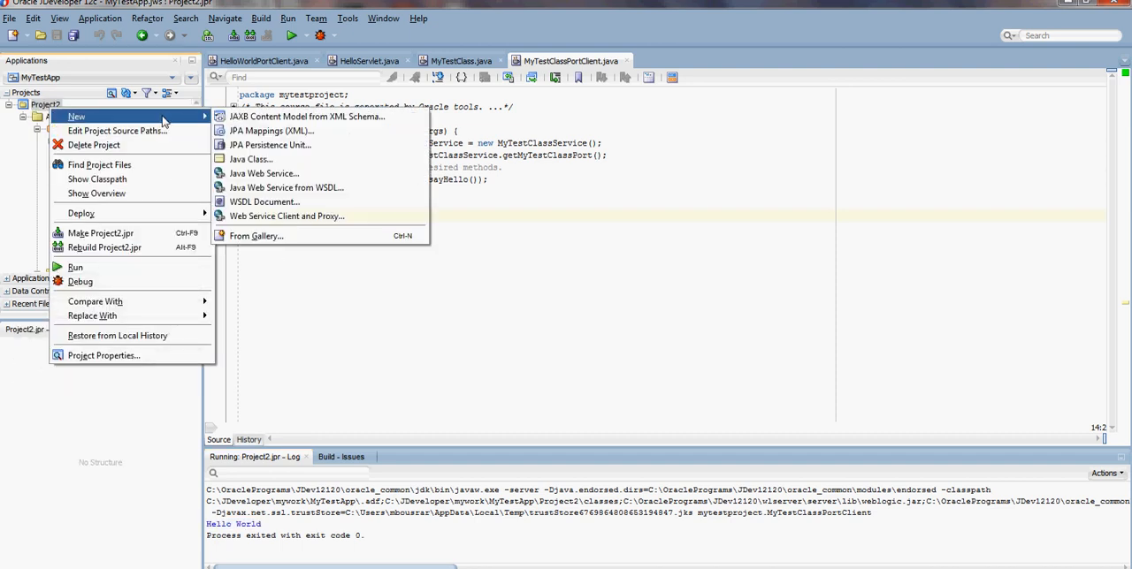
{"action": "left_click", "coordinate": [254, 235]}
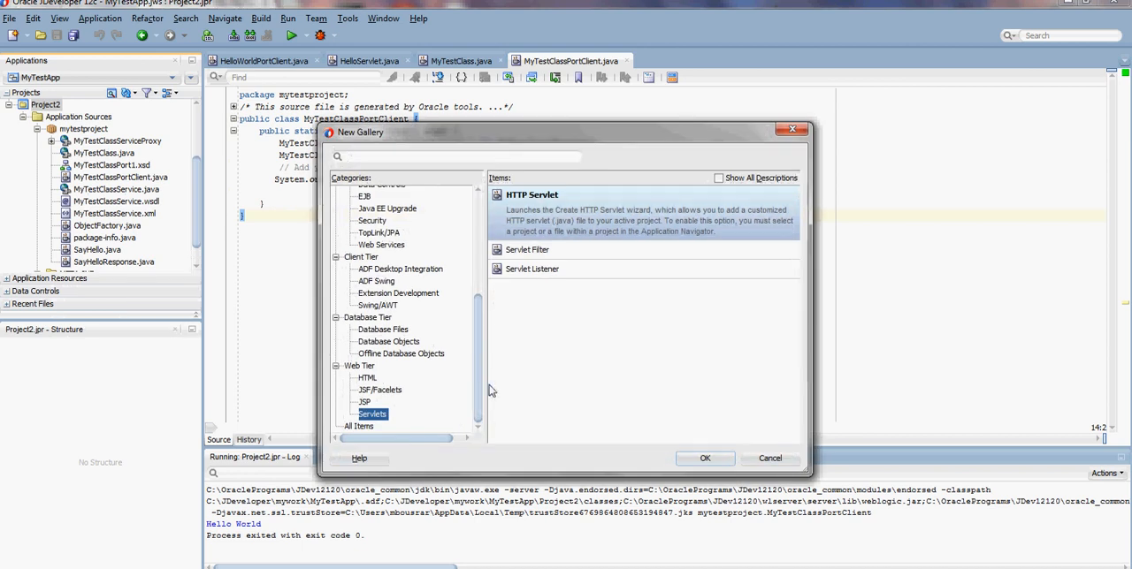
{"action": "mouse_move", "coordinate": [379, 421]}
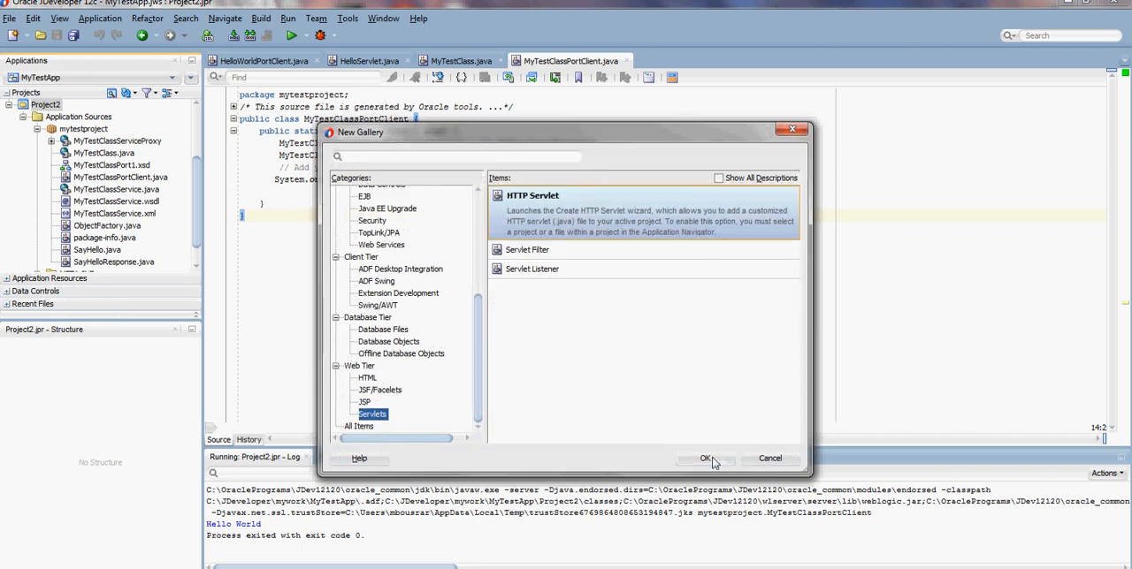
{"action": "left_click", "coordinate": [704, 460]}
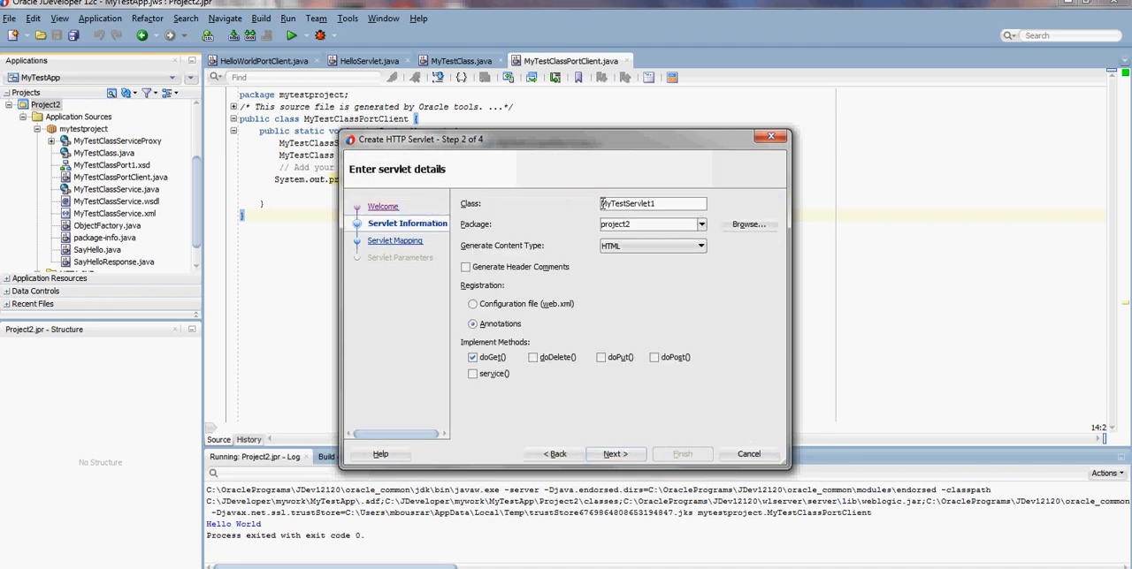
{"action": "key", "text": "BackSpace"}
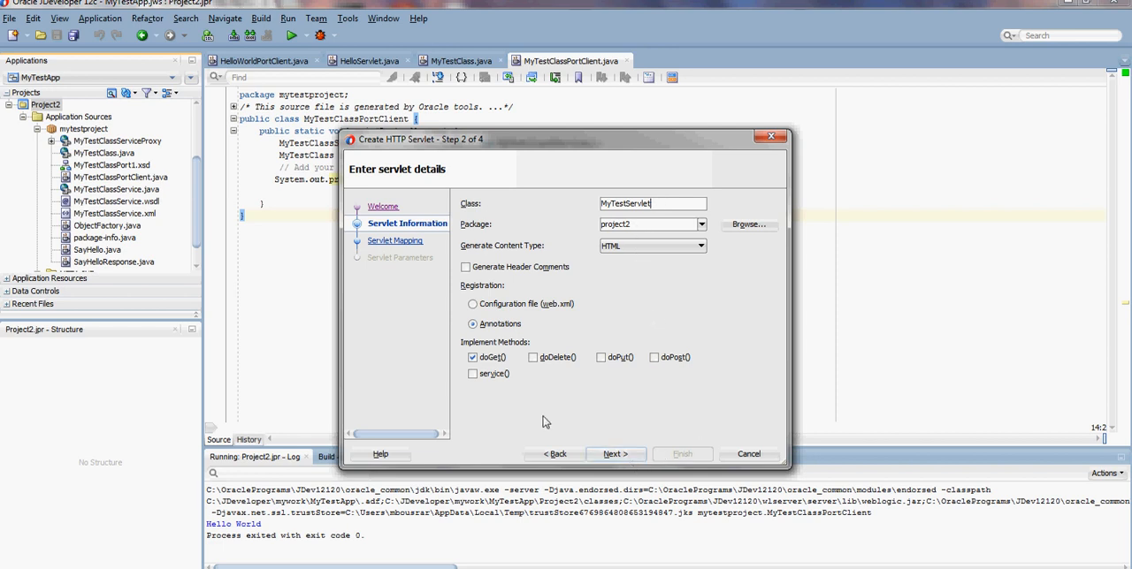
{"action": "left_click", "coordinate": [615, 453]}
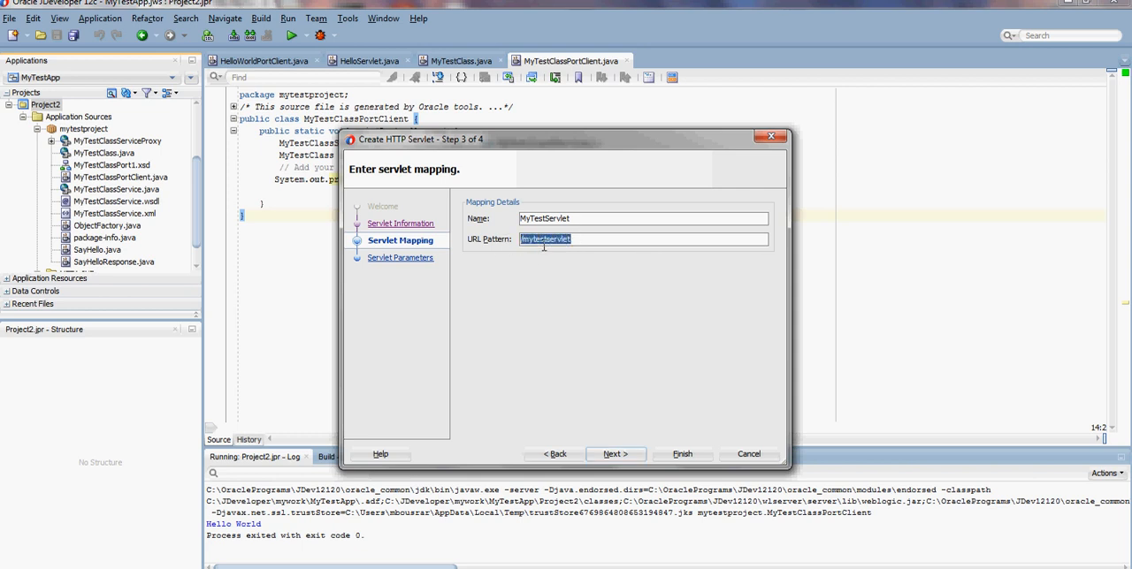
{"action": "left_click", "coordinate": [616, 453]}
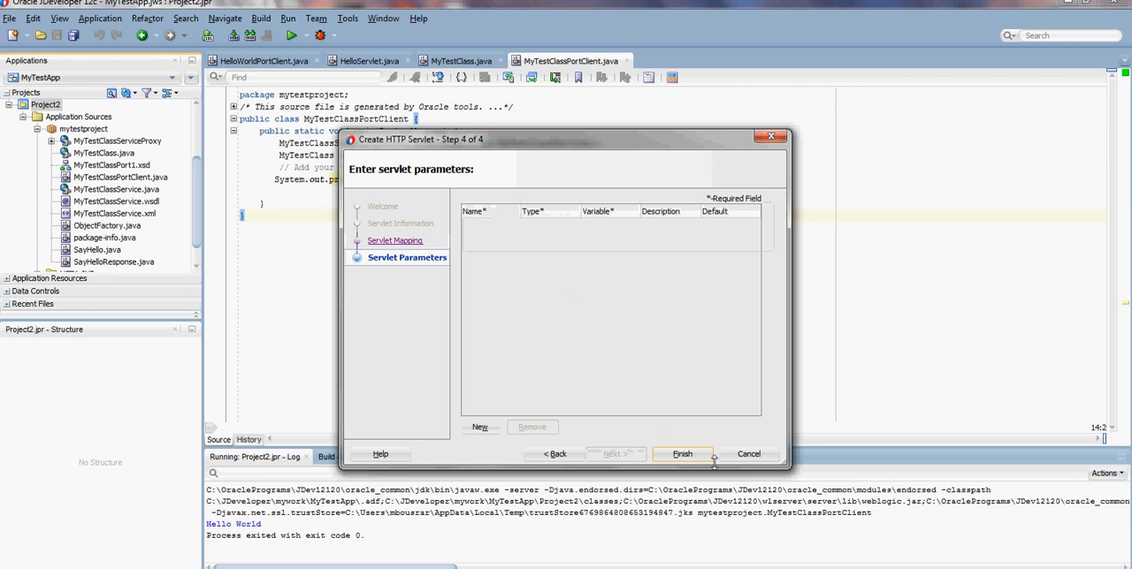
{"action": "left_click", "coordinate": [683, 453]}
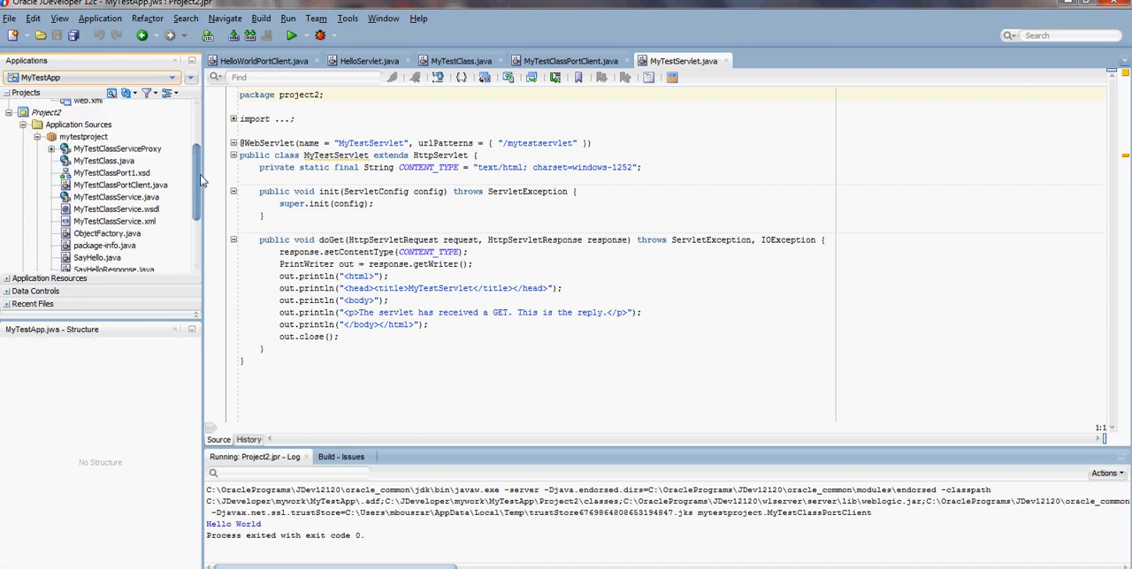
- Return to the MyTestClassPortClient source tab
{"action": "left_click", "coordinate": [117, 145]}
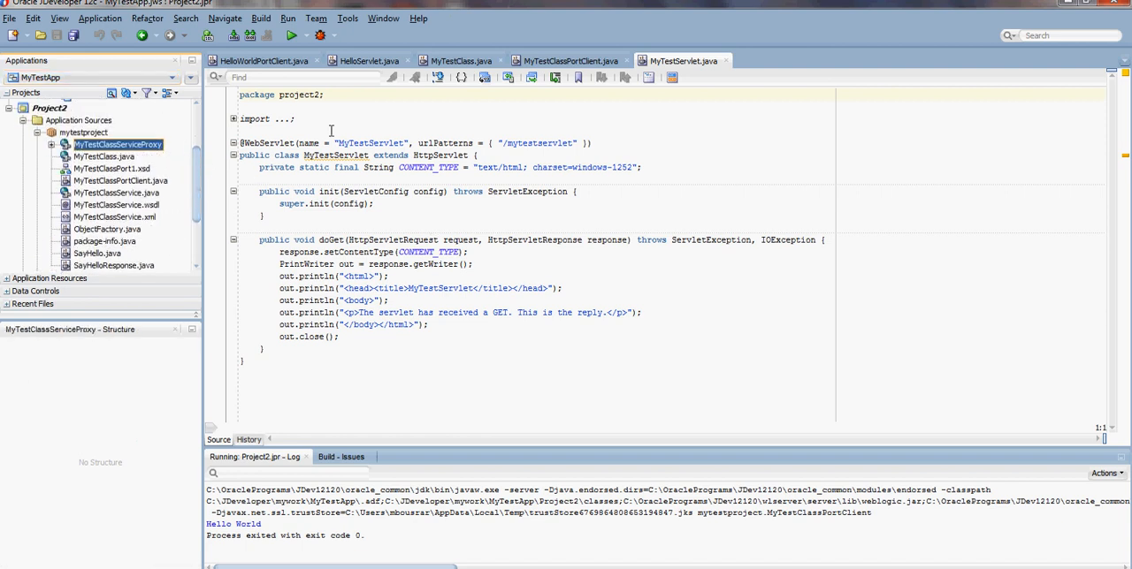
{"action": "left_click", "coordinate": [566, 60]}
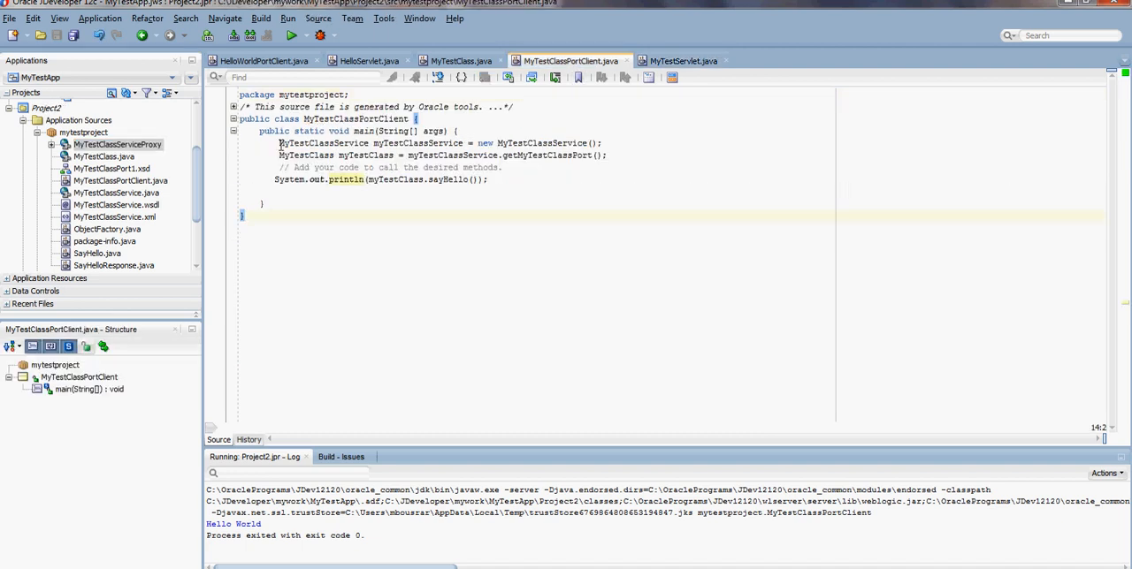
- Copy the client's web service calling code and bring up MyTestServlet.java
{"action": "left_click_drag", "start_coordinate": [280, 141], "coordinate": [336, 155]}
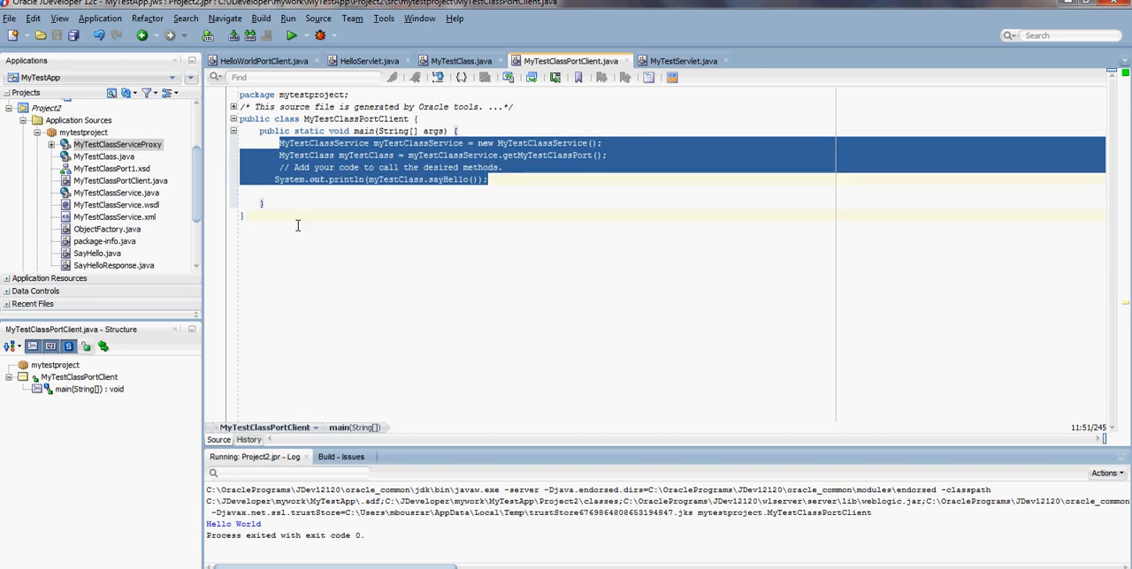
{"action": "scroll", "scroll_direction": "down", "scroll_amount": 3}
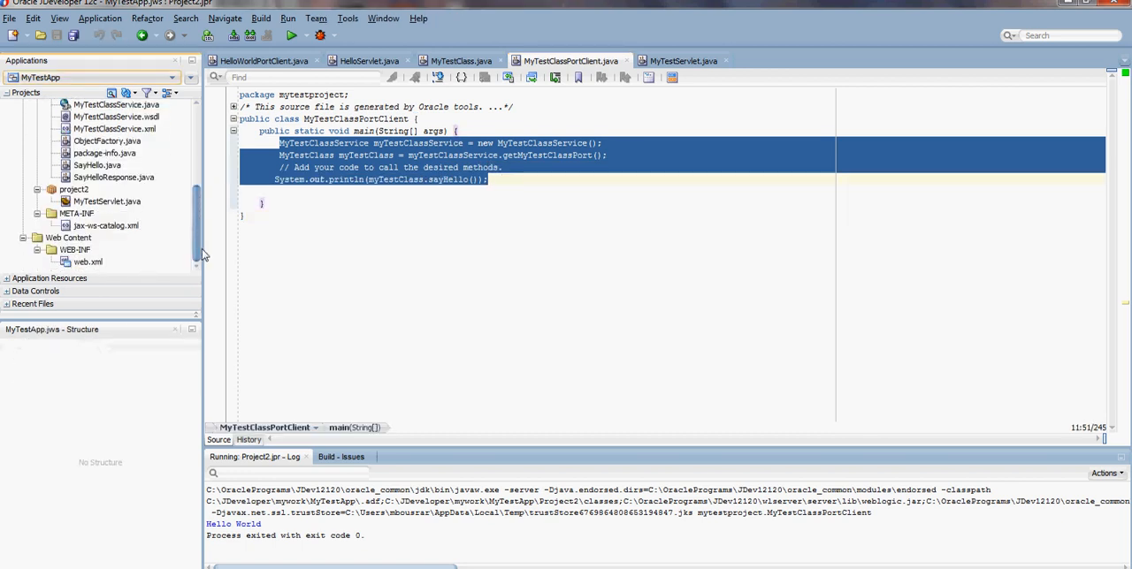
{"action": "left_click", "coordinate": [107, 202]}
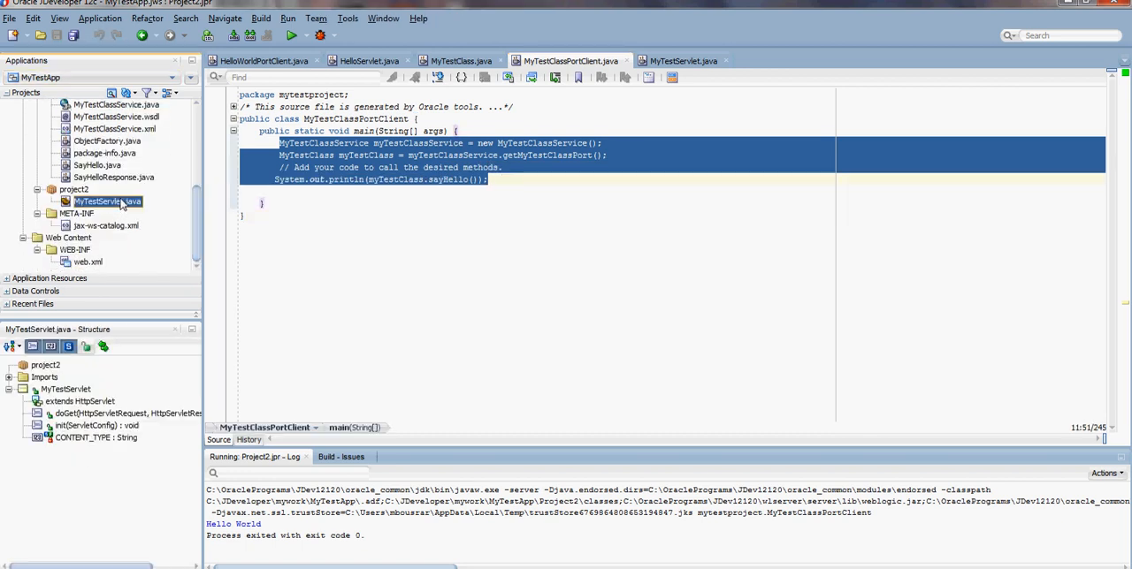
{"action": "left_click", "coordinate": [681, 61]}
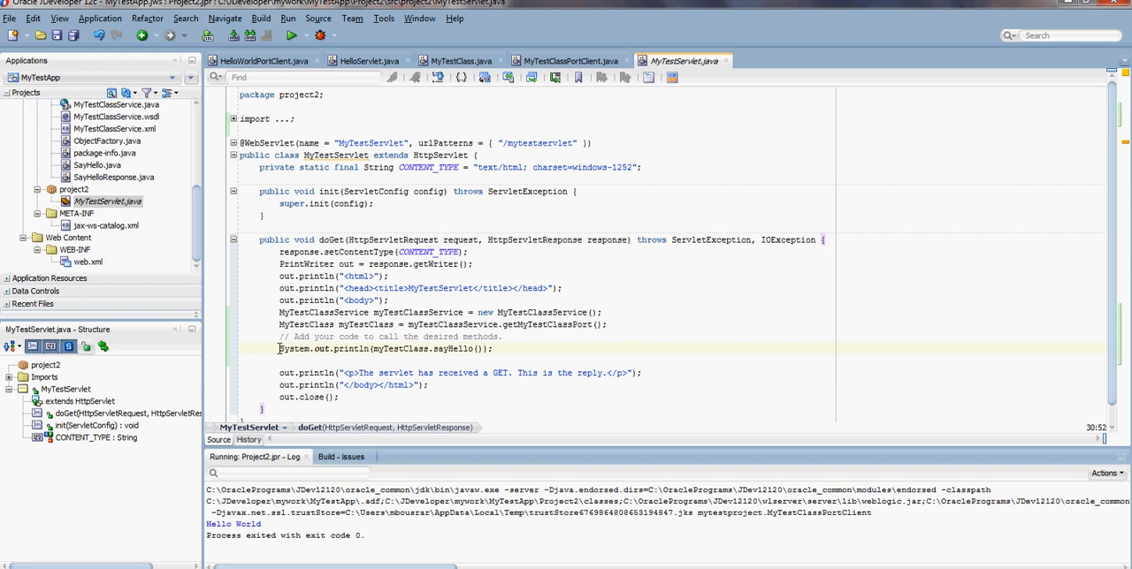
- Rework doGet to String output = myTestClass.sayHello(); out.println(output);
{"action": "double_click", "coordinate": [294, 349]}
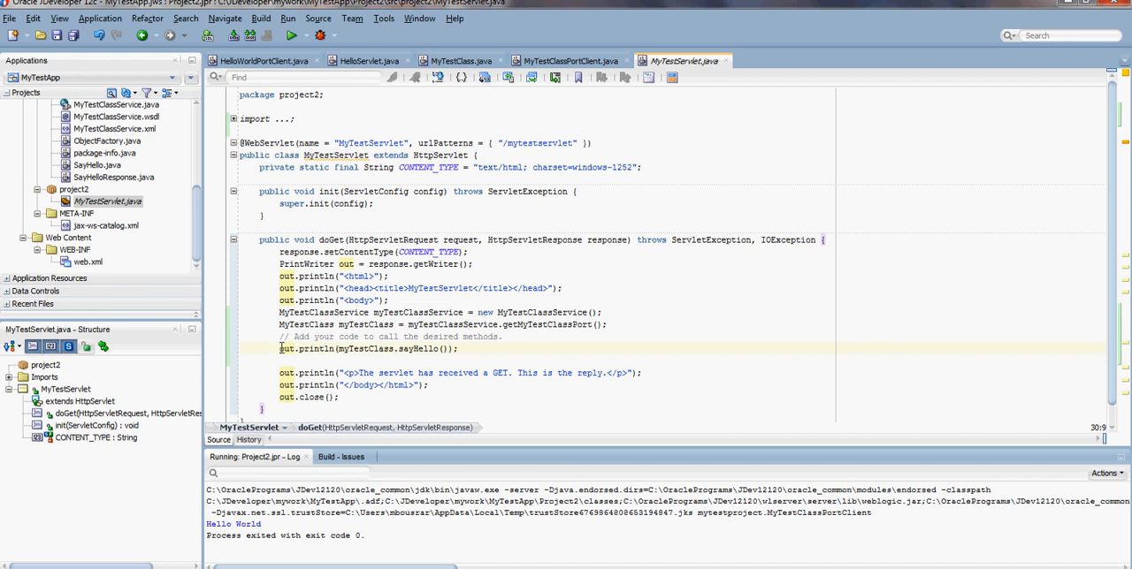
{"action": "type", "text": "String output ="}
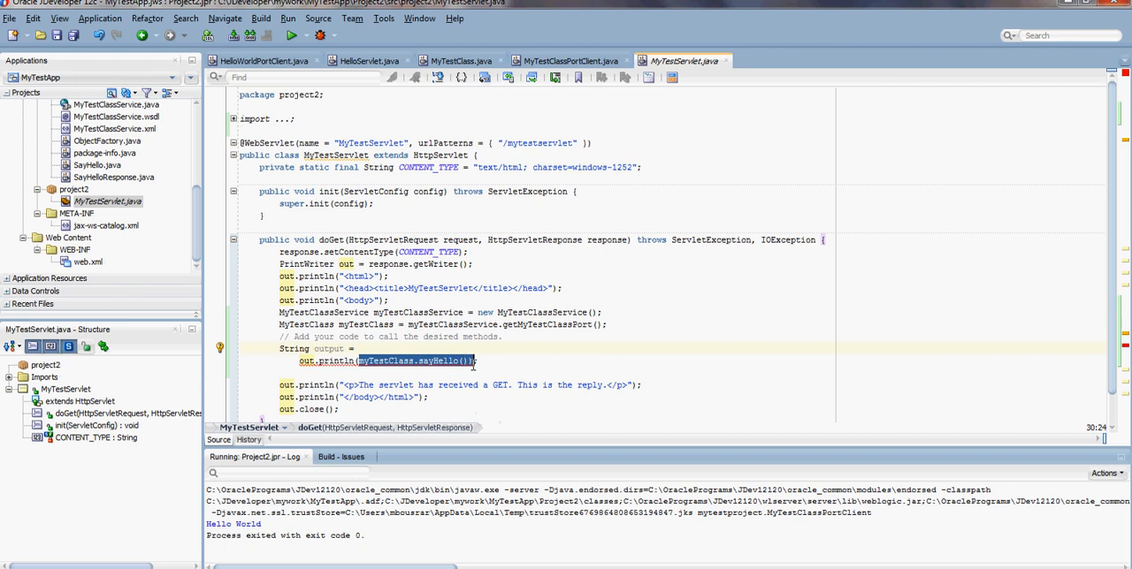
{"action": "left_click", "coordinate": [399, 361]}
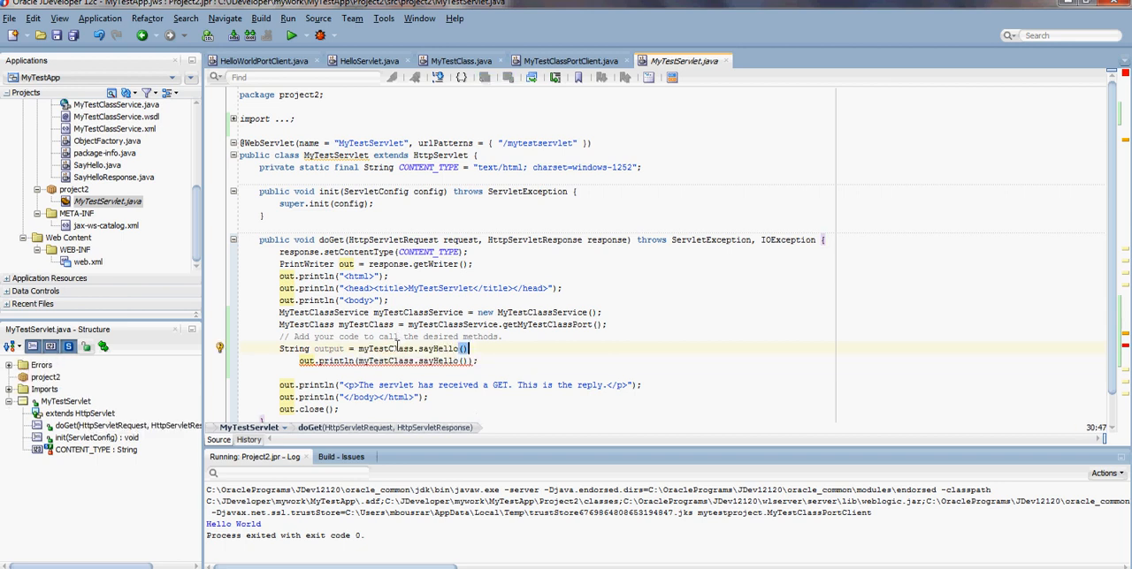
{"action": "type", "text": ";"}
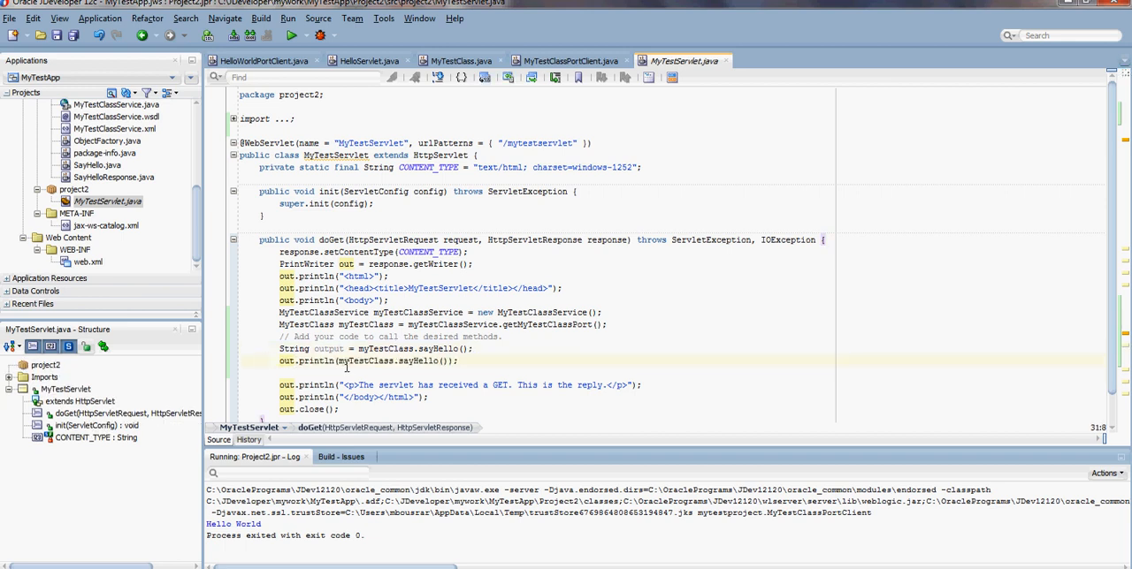
{"action": "double_click", "coordinate": [393, 360]}
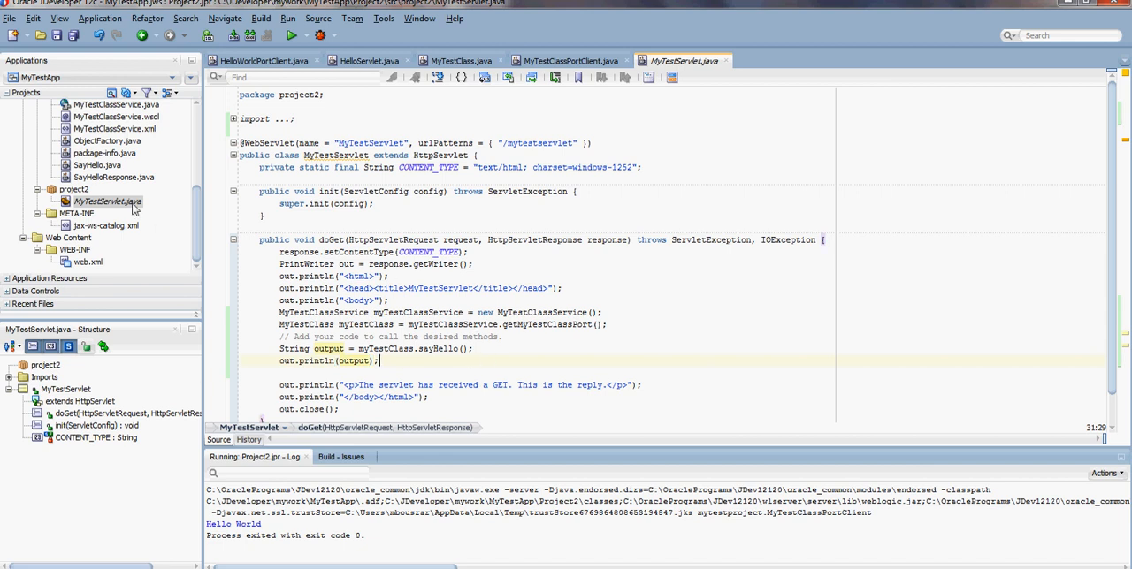
{"action": "mouse_move", "coordinate": [202, 219]}
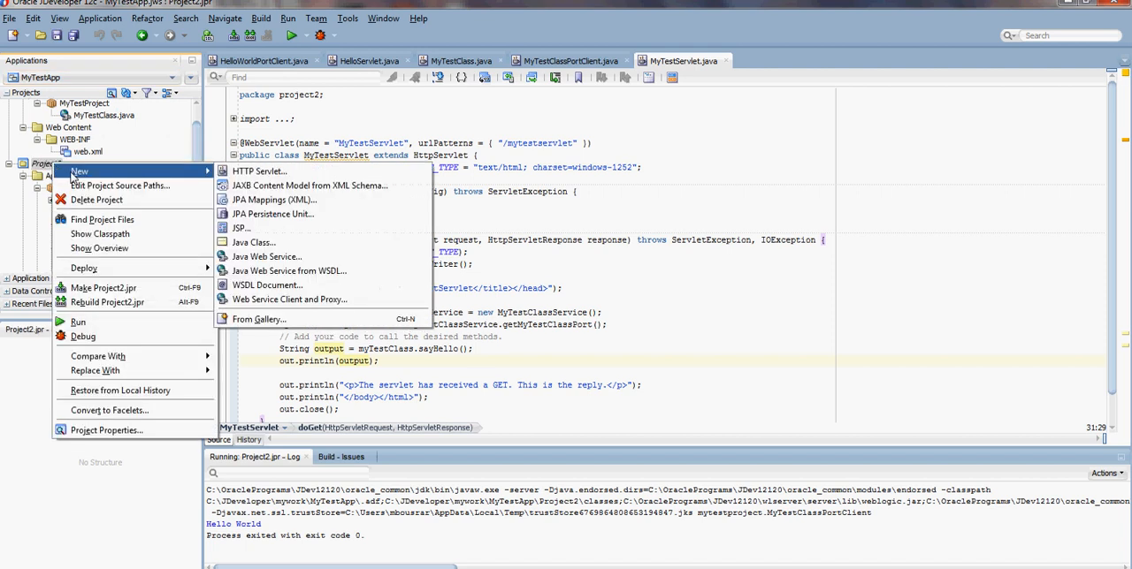
{"action": "mouse_move", "coordinate": [106, 171]}
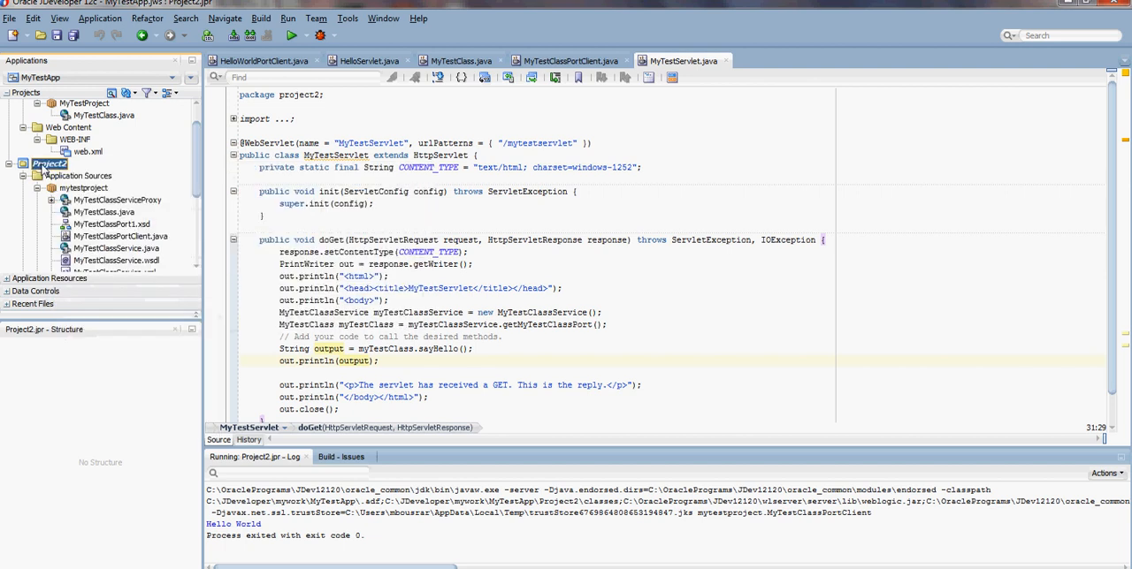
- Create WAR deployment profile webapp1 for Project2 with context root MyTestApp-Project2-context-root
{"action": "right_click", "coordinate": [50, 163]}
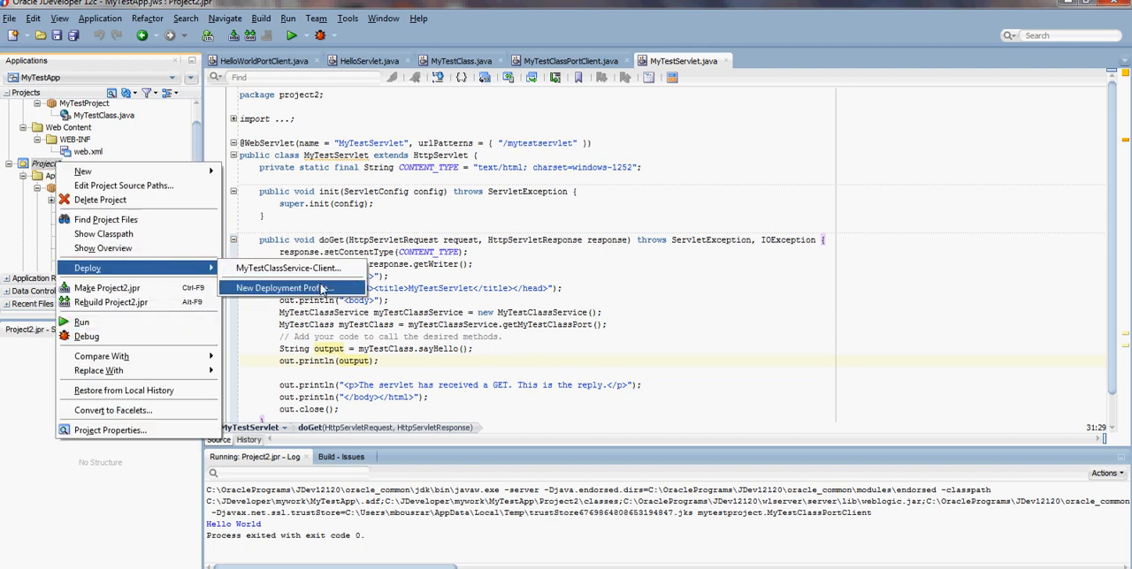
{"action": "mouse_move", "coordinate": [322, 292]}
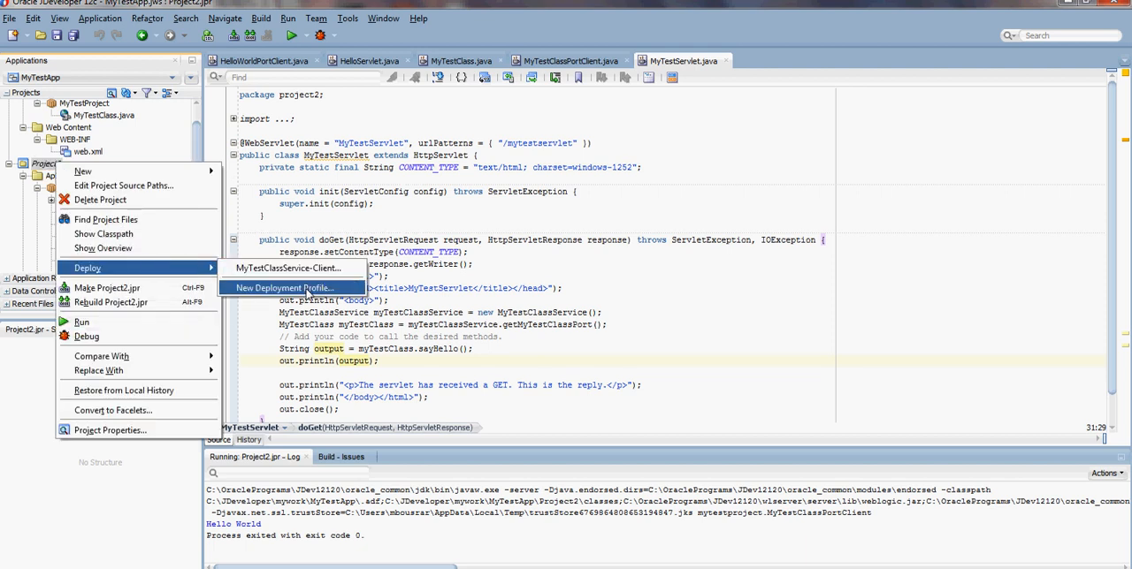
{"action": "left_click", "coordinate": [281, 287]}
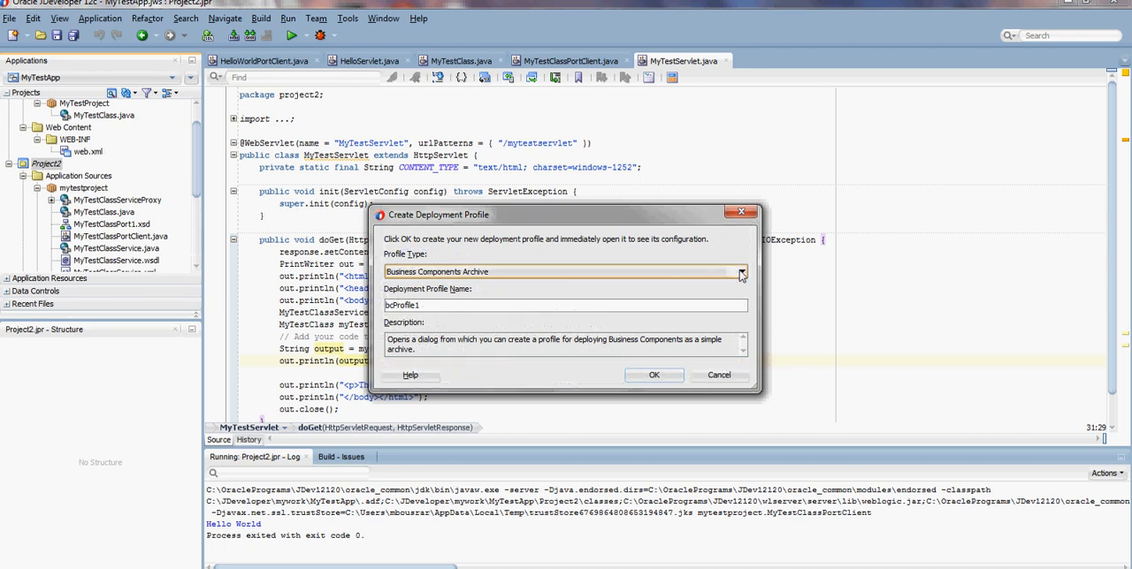
{"action": "left_click", "coordinate": [741, 272]}
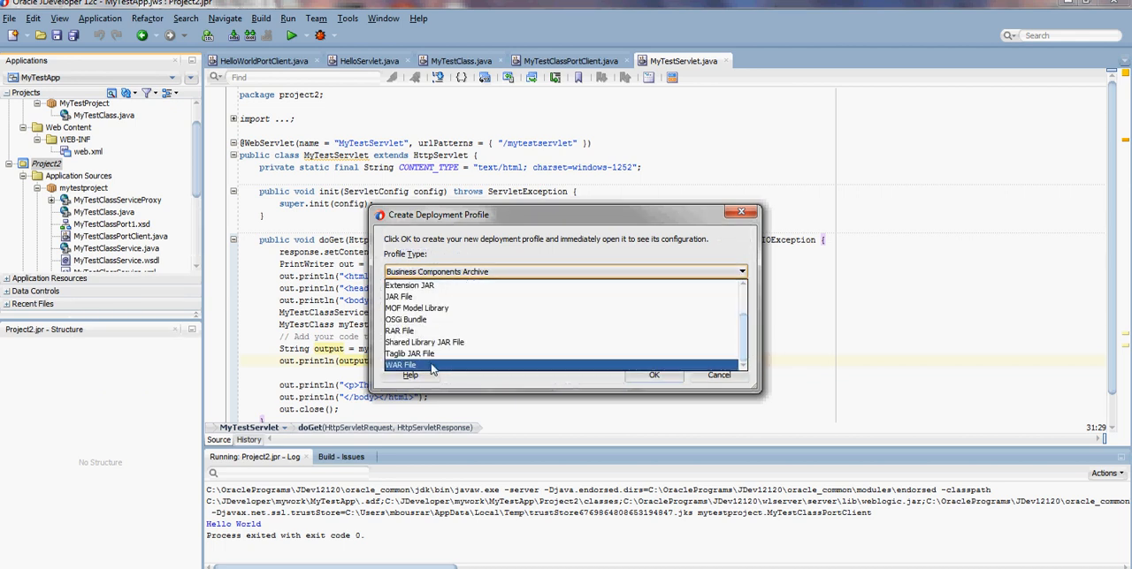
{"action": "left_click", "coordinate": [654, 375]}
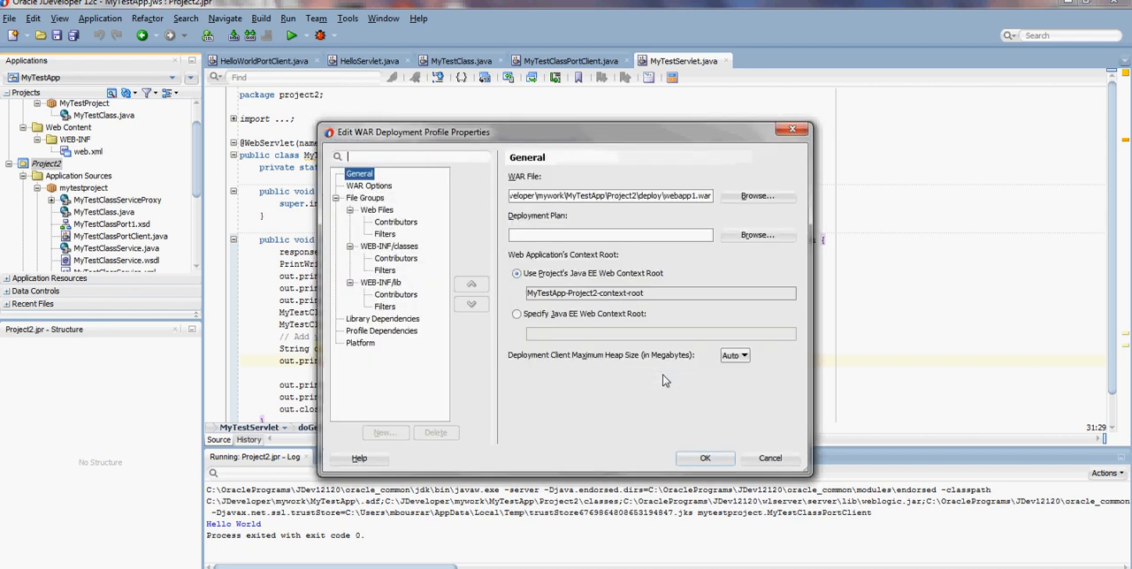
{"action": "mouse_move", "coordinate": [400, 259]}
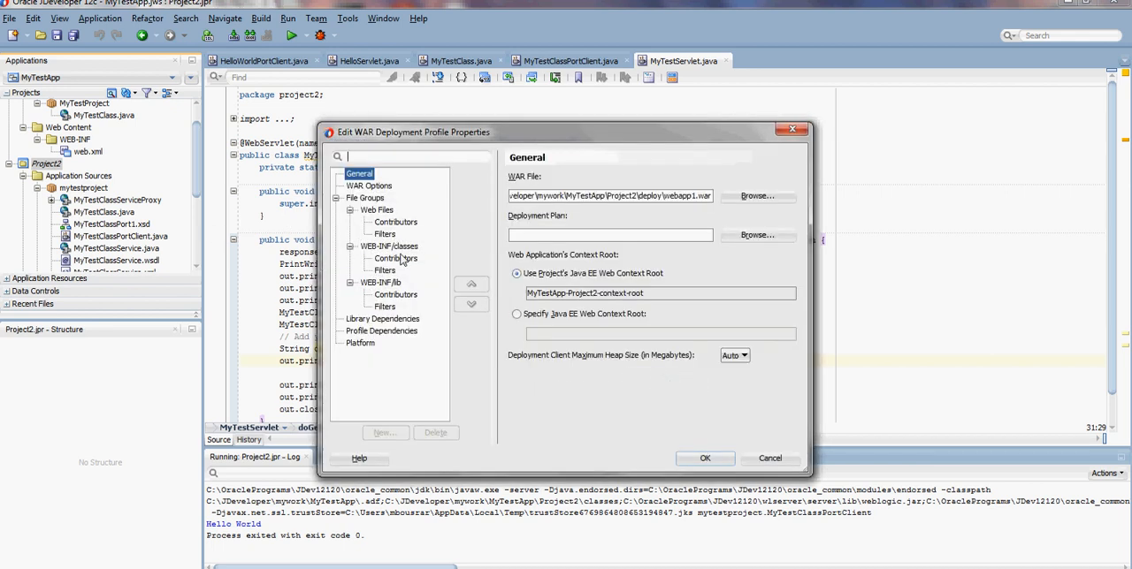
{"action": "left_click", "coordinate": [385, 269]}
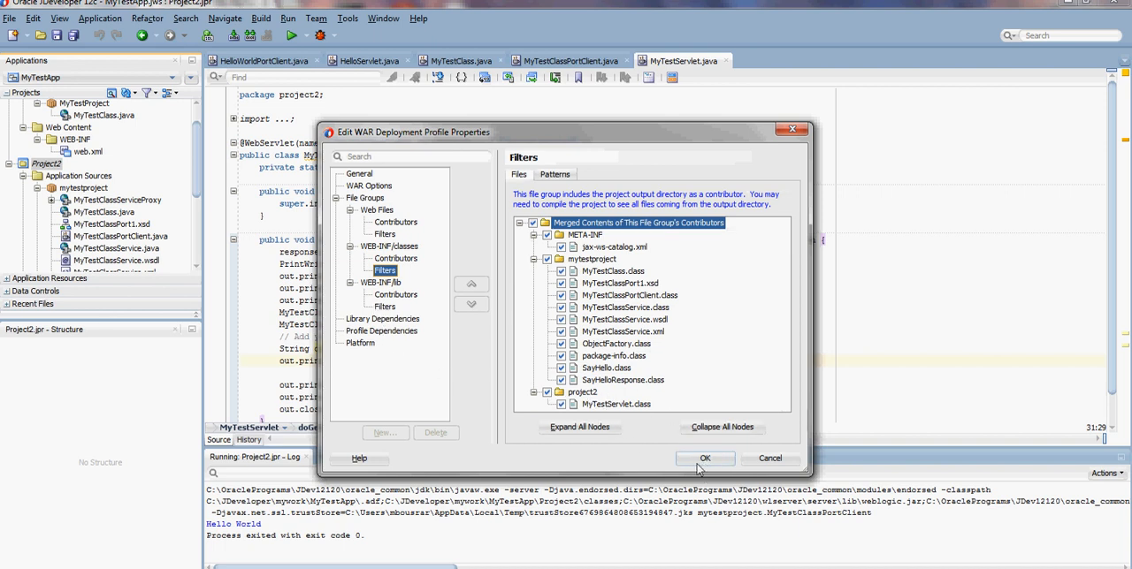
{"action": "left_click", "coordinate": [704, 458]}
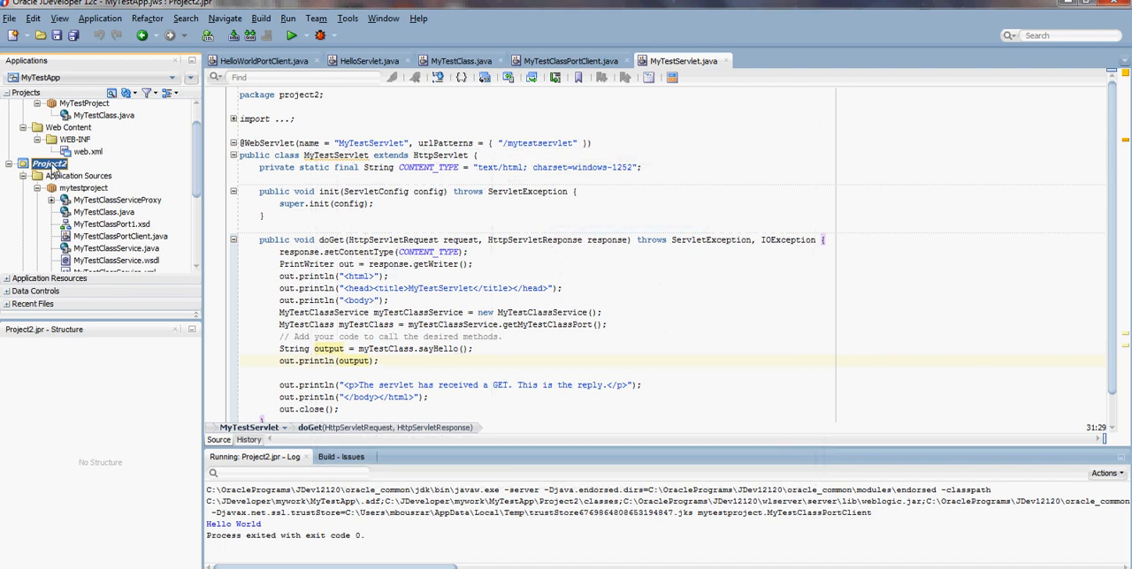
- Create a second WAR deployment profile webapp2 for Project2 with the same context root
{"action": "right_click", "coordinate": [50, 162]}
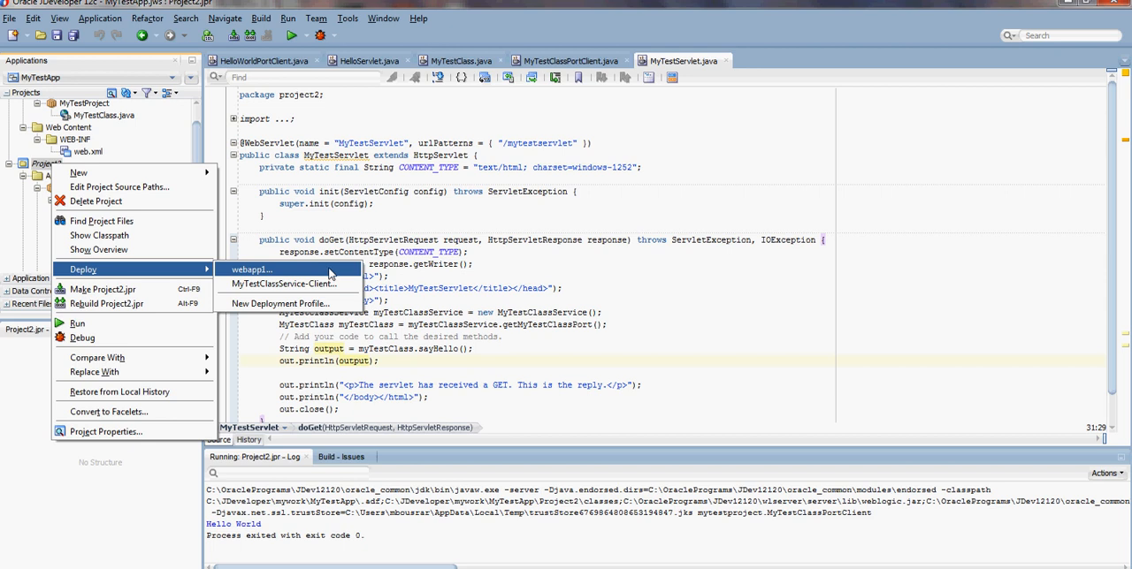
{"action": "mouse_move", "coordinate": [339, 273]}
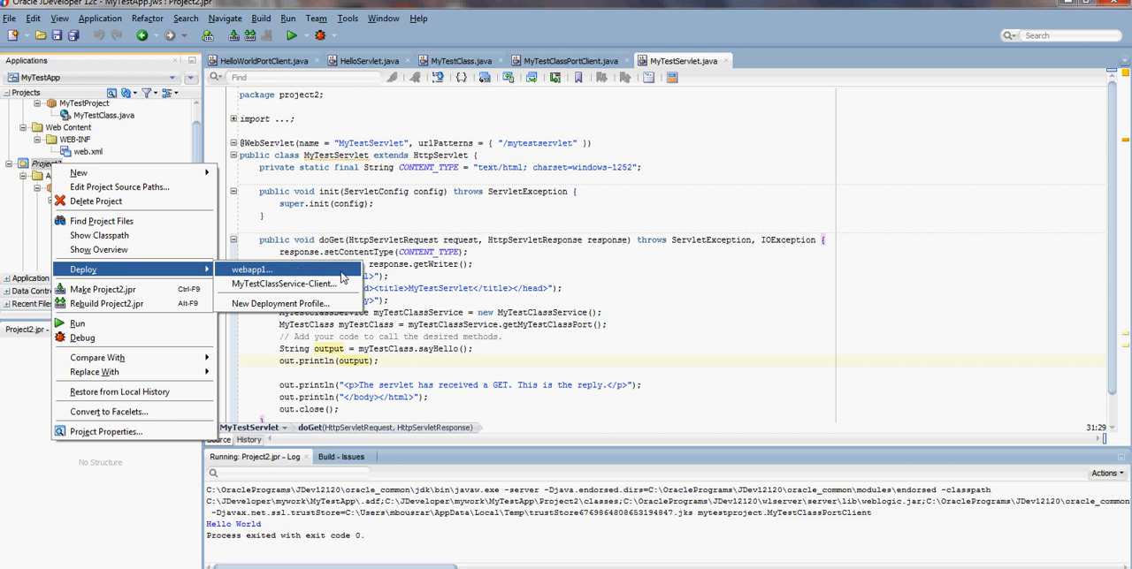
{"action": "mouse_move", "coordinate": [281, 304]}
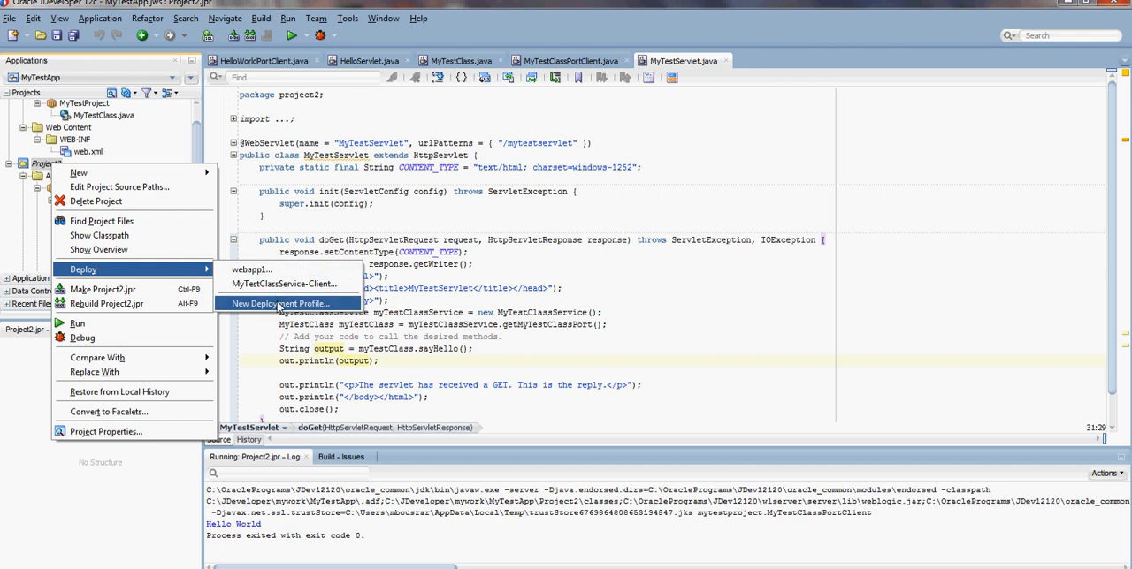
{"action": "left_click", "coordinate": [279, 304]}
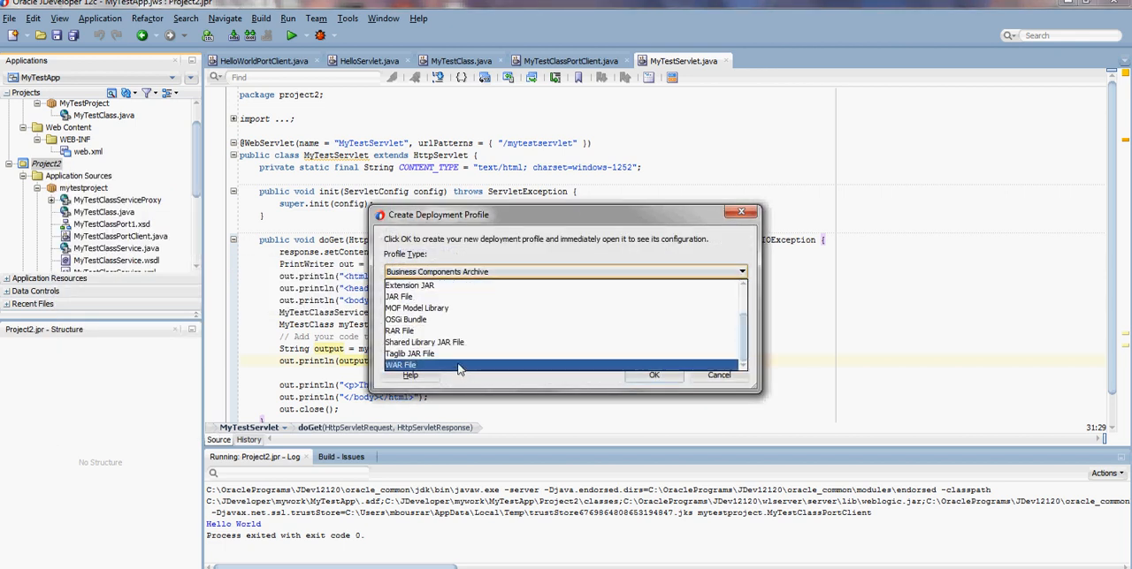
{"action": "left_click", "coordinate": [400, 364]}
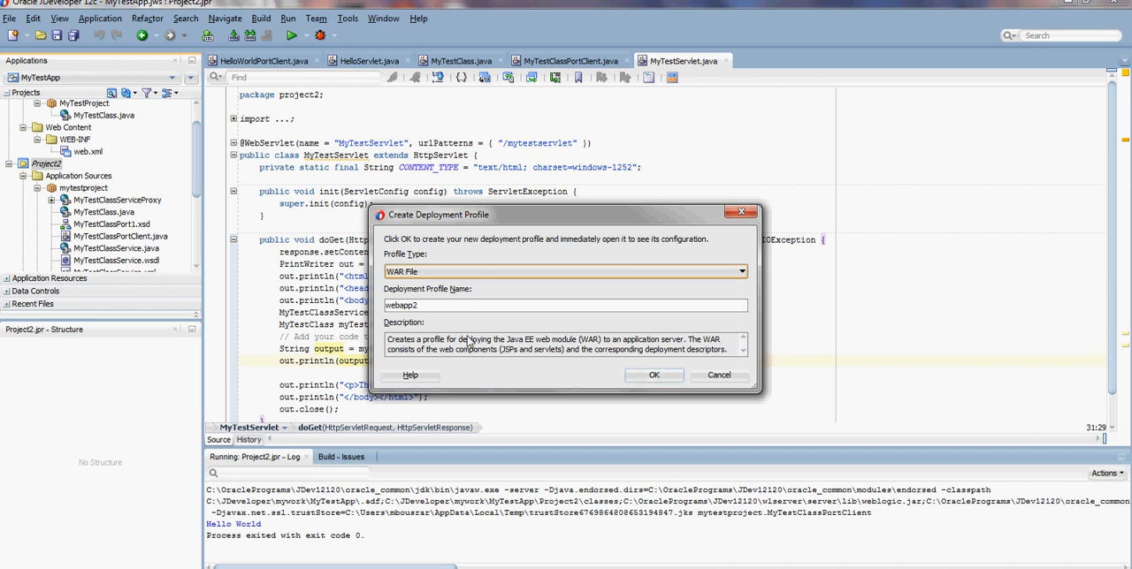
{"action": "left_click", "coordinate": [654, 375]}
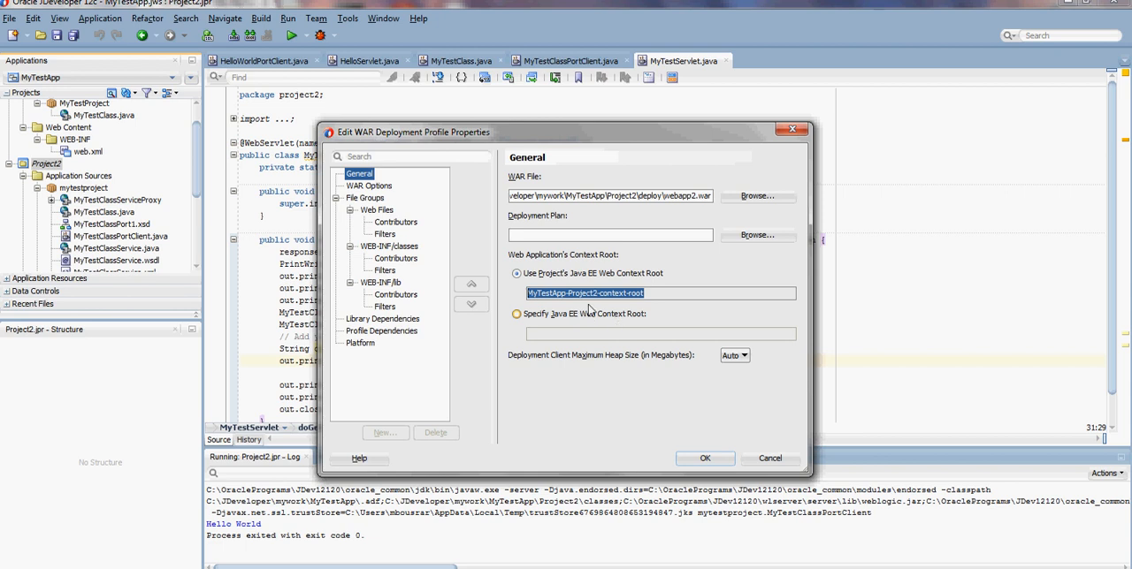
{"action": "left_click", "coordinate": [703, 458]}
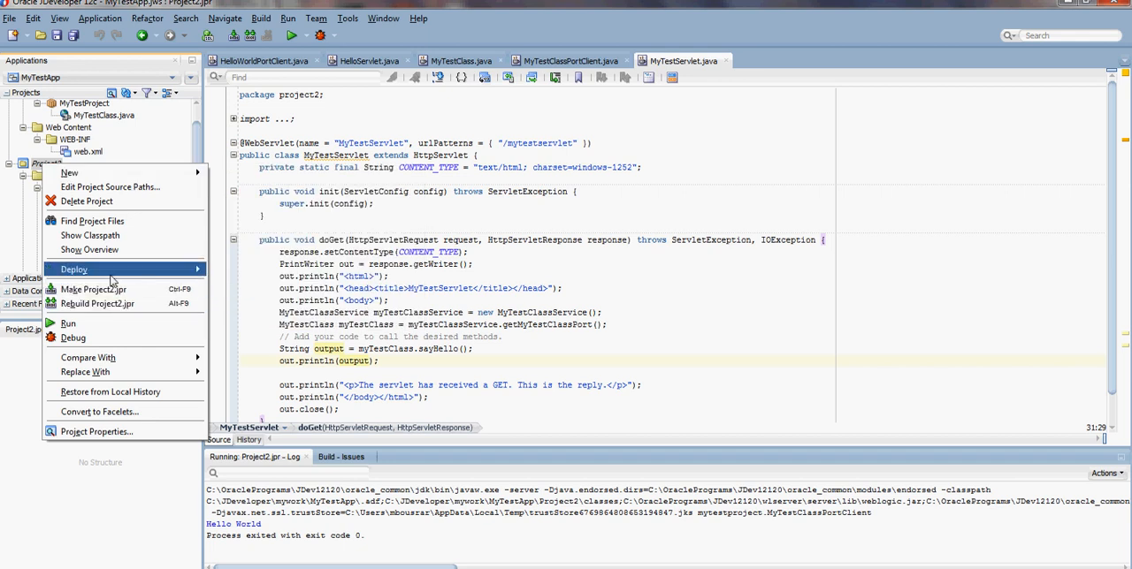
- Deploy webapp2 to the connwls12c WebLogic application server through the deploy wizard
{"action": "left_click", "coordinate": [74, 269]}
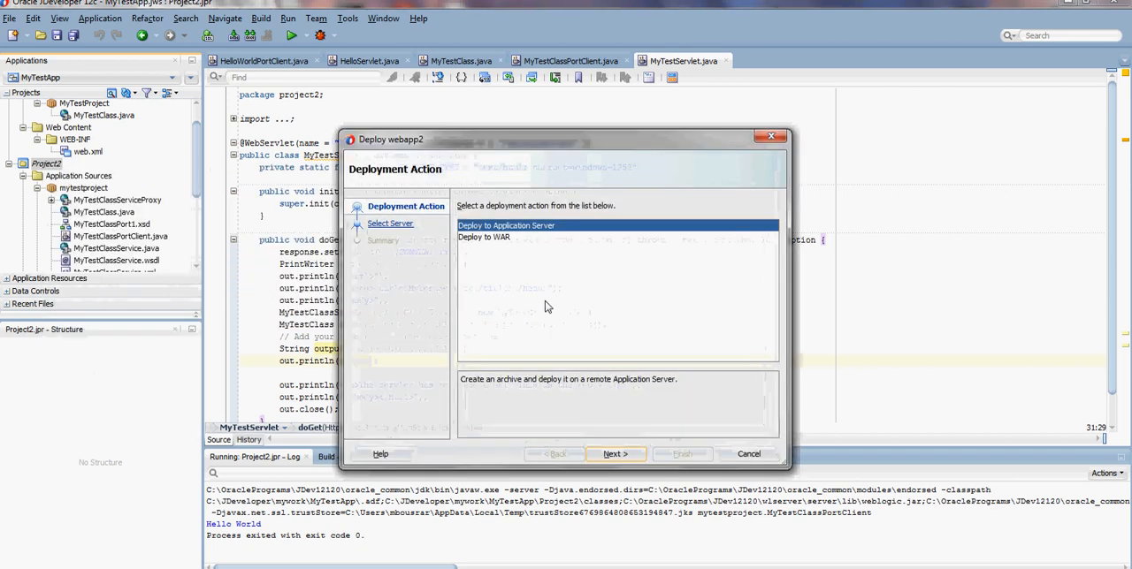
{"action": "left_click", "coordinate": [615, 453]}
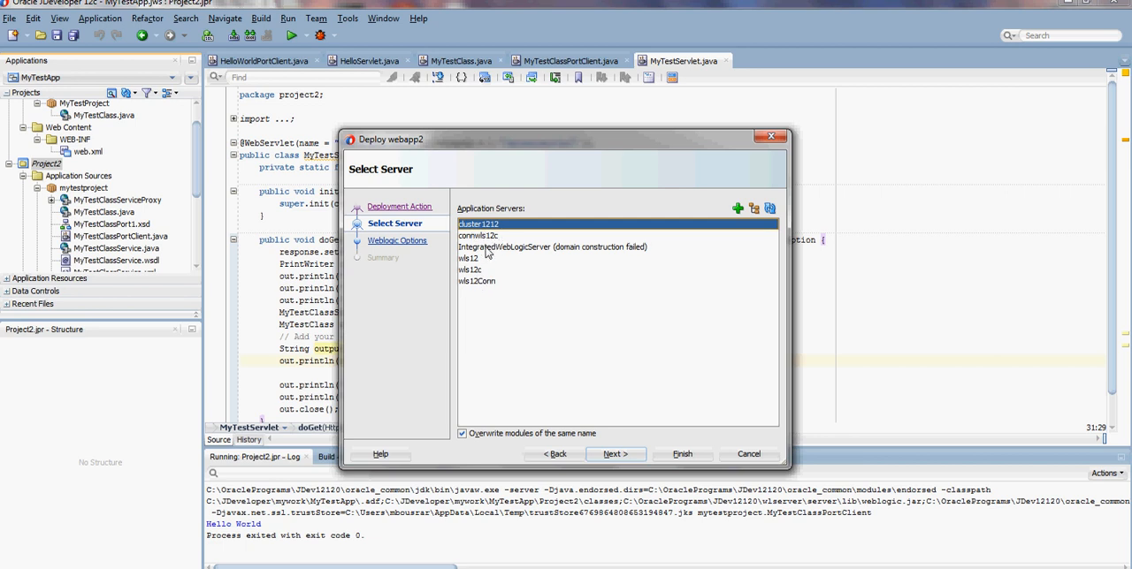
{"action": "left_click", "coordinate": [478, 235]}
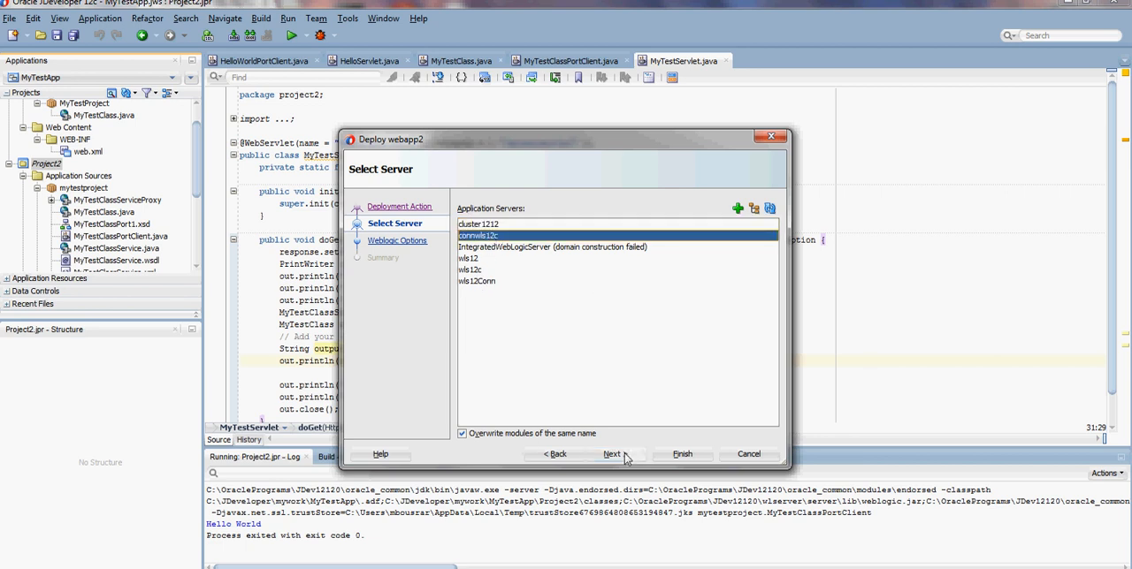
{"action": "left_click", "coordinate": [614, 453]}
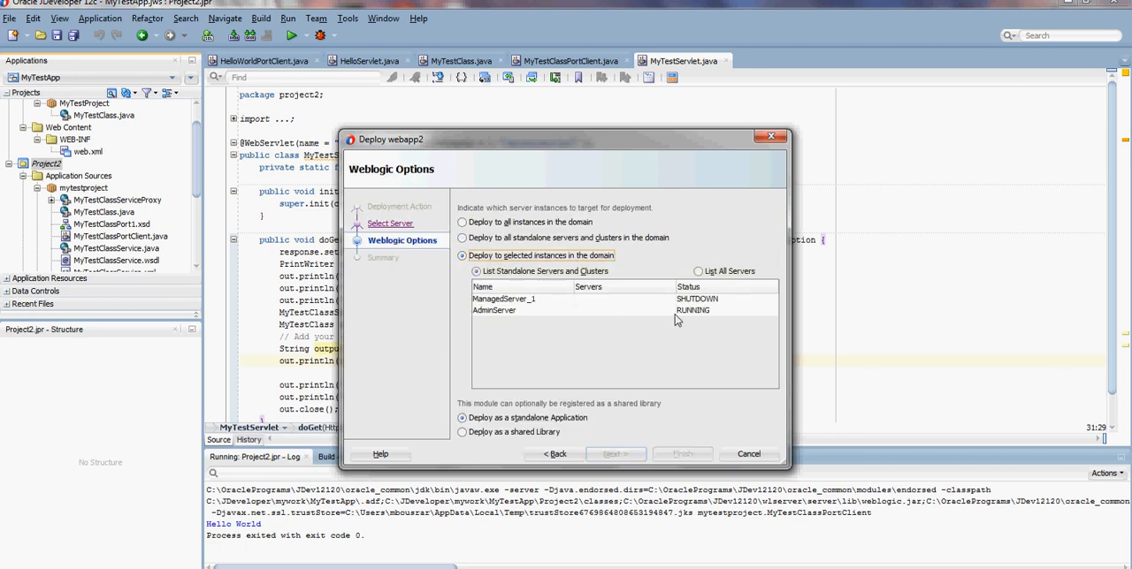
{"action": "left_click", "coordinate": [615, 453]}
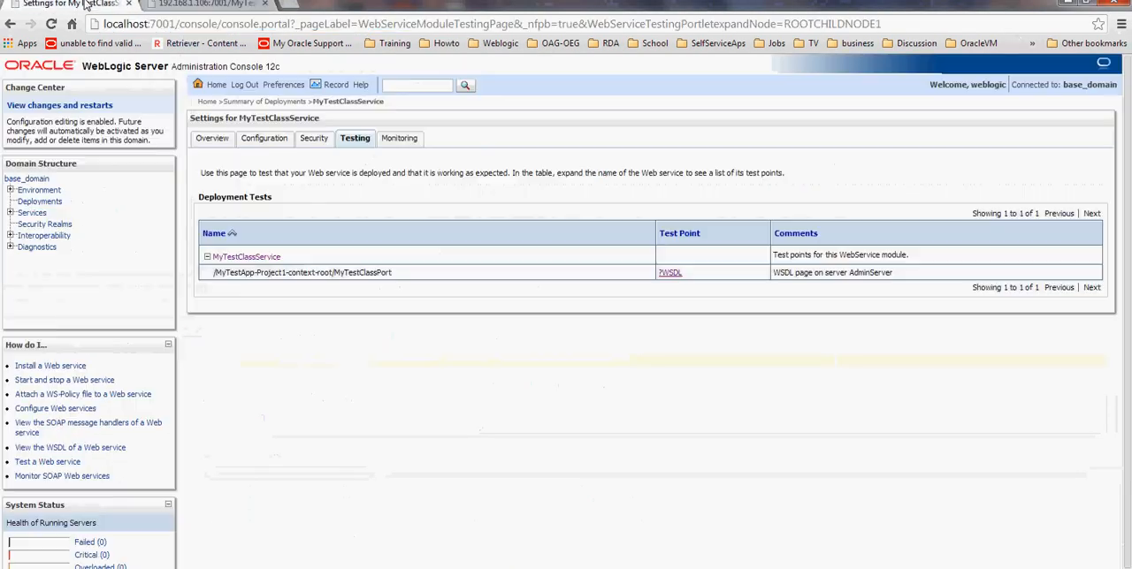
- Open webapp2's Overview settings from the Deployments summary, then a new browser tab
{"action": "left_click", "coordinate": [39, 201]}
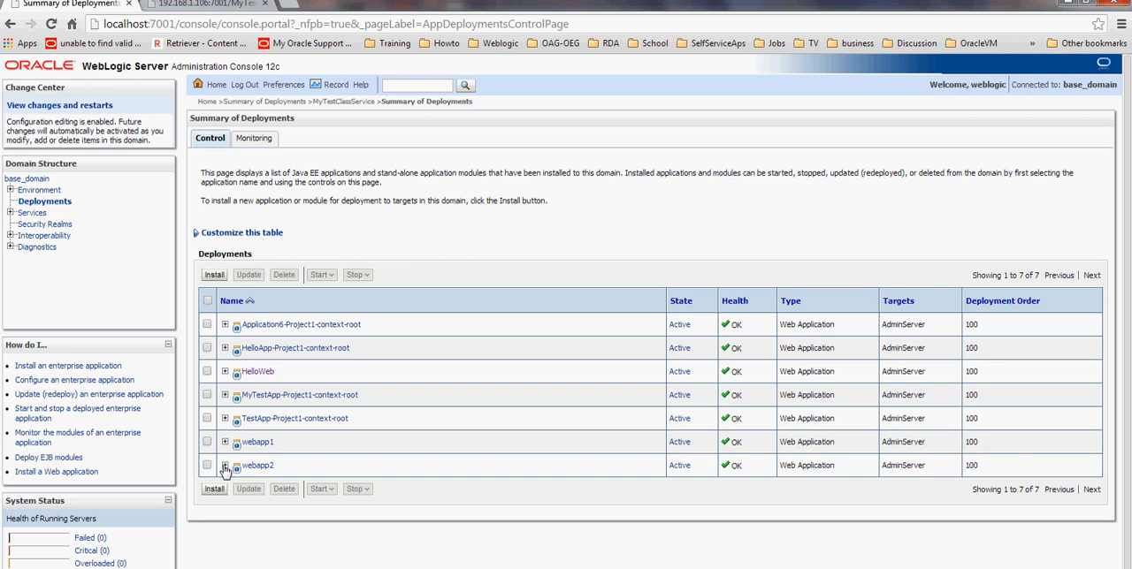
{"action": "left_click", "coordinate": [225, 467]}
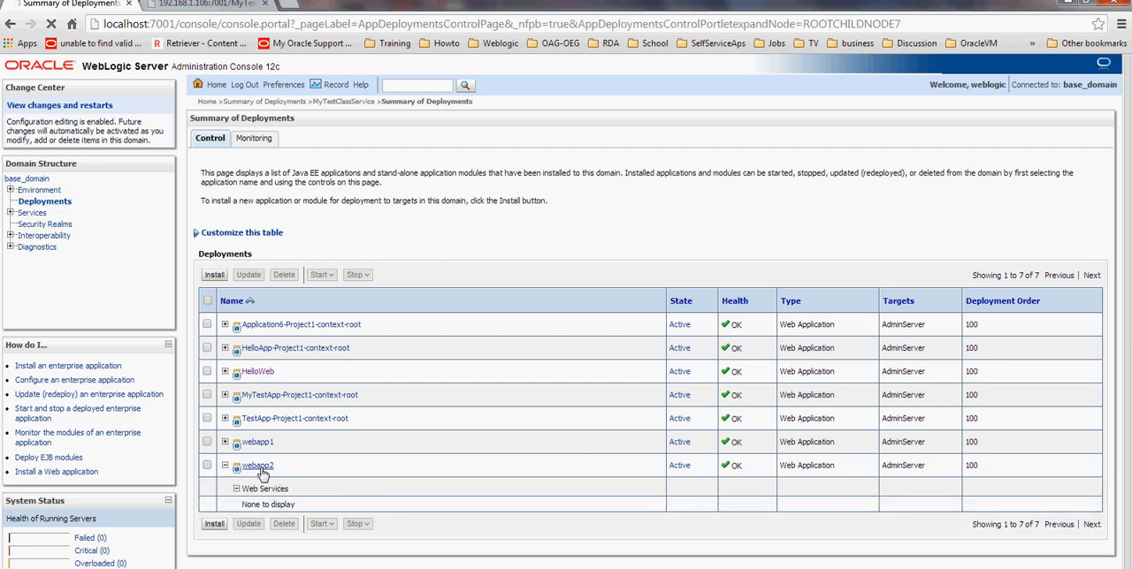
{"action": "left_click", "coordinate": [259, 467]}
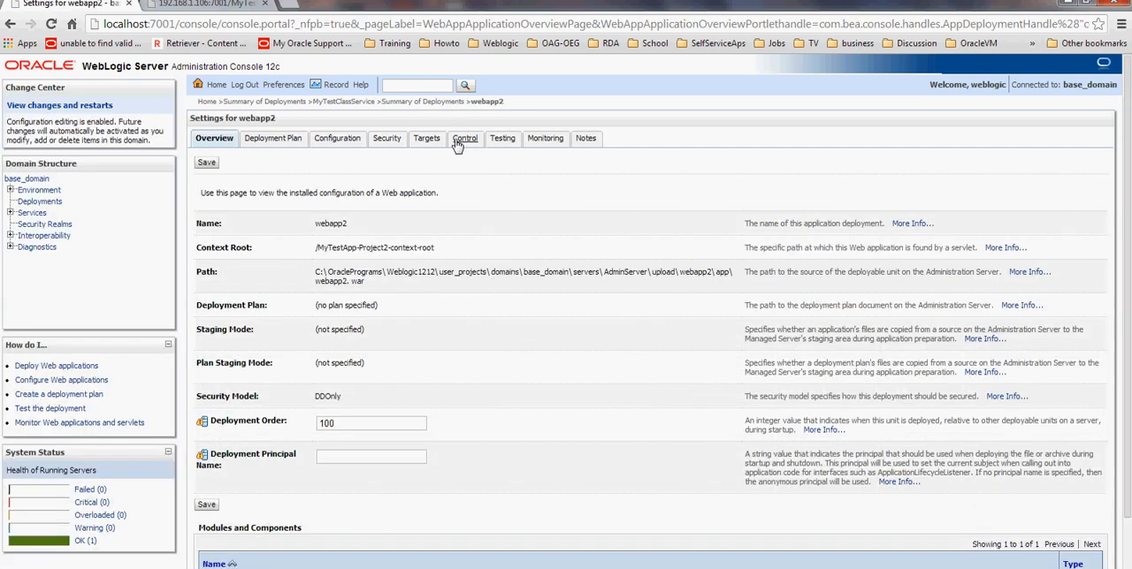
{"action": "left_click", "coordinate": [502, 138]}
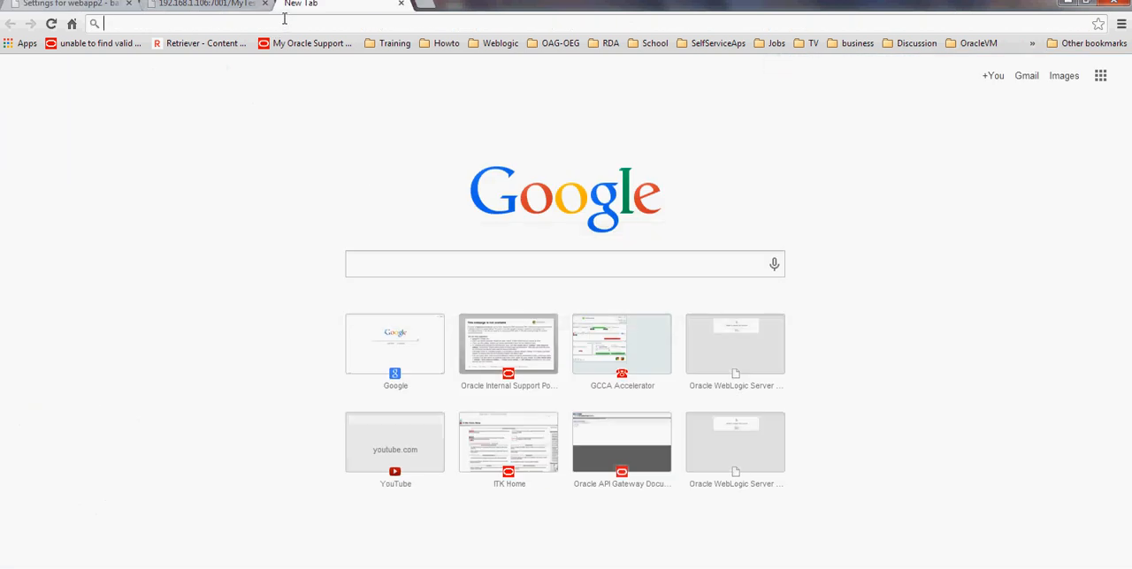
{"action": "type", "text": "http://192.168.1.106:7001/MyTestApp-Project2-context-root"}
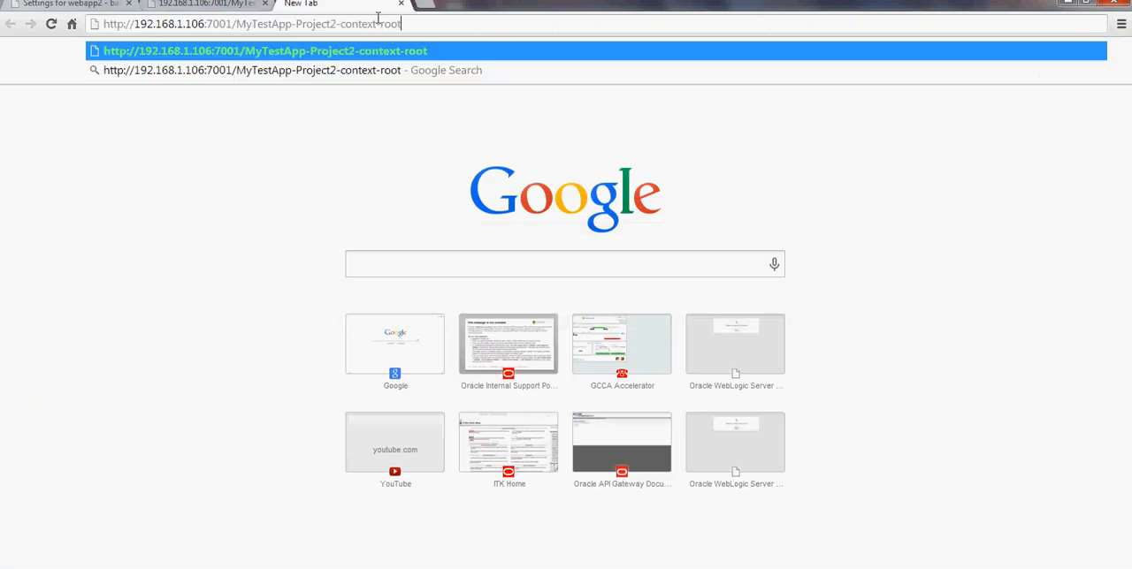
{"action": "type", "text": "/"}
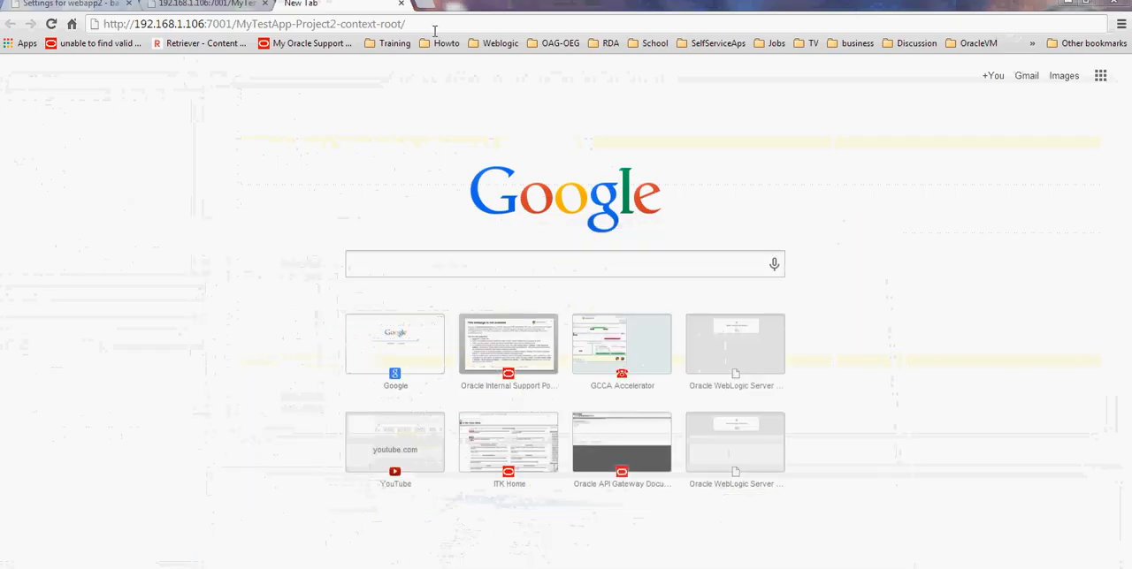
{"action": "type", "text": "mytestservlet"}
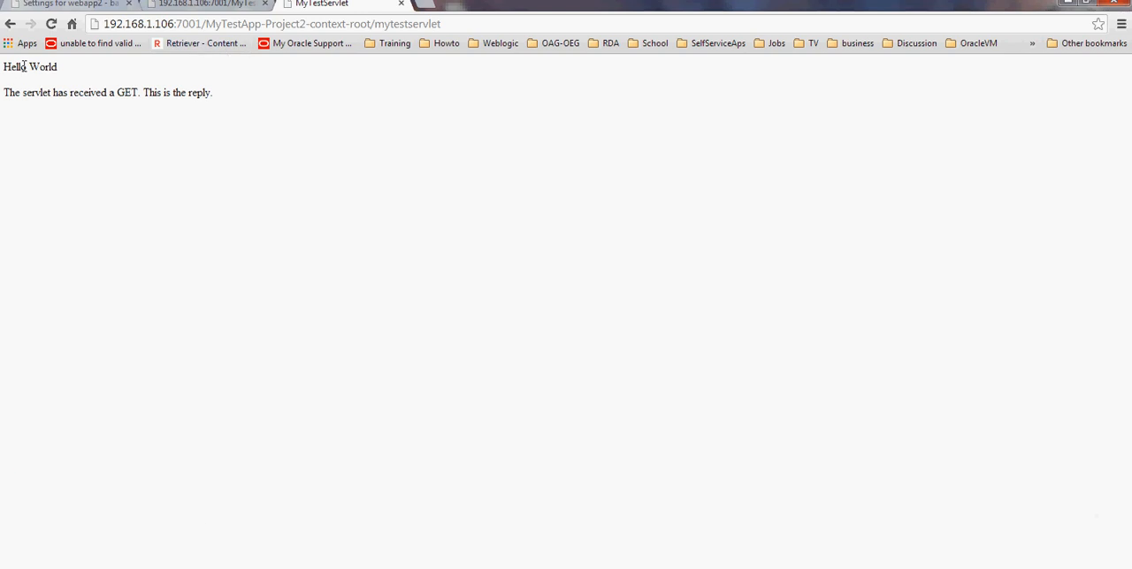
{"action": "left_click_drag", "start_coordinate": [3, 67], "coordinate": [213, 96]}
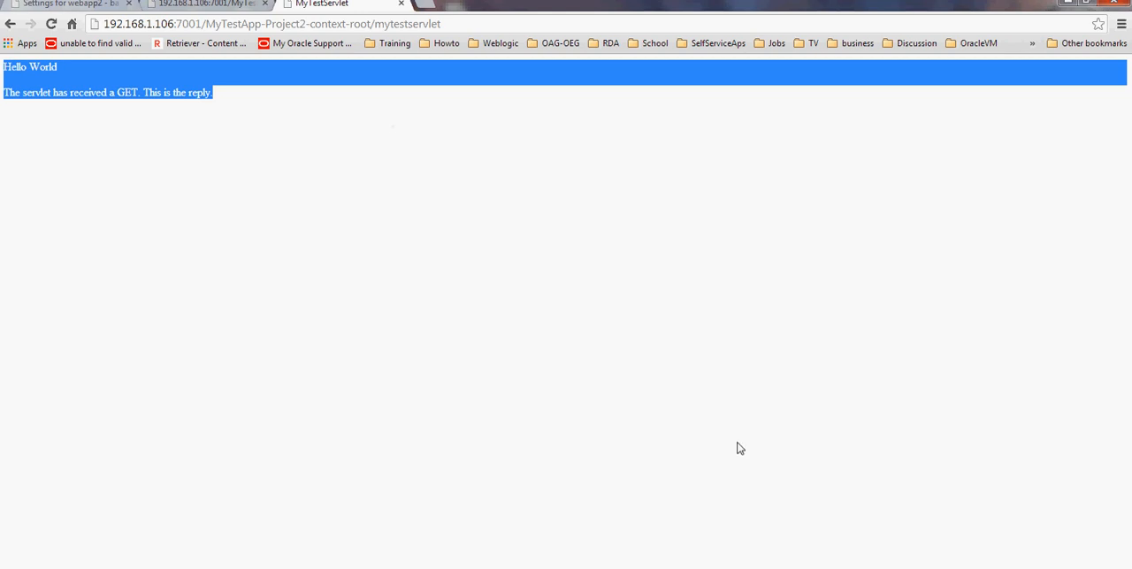